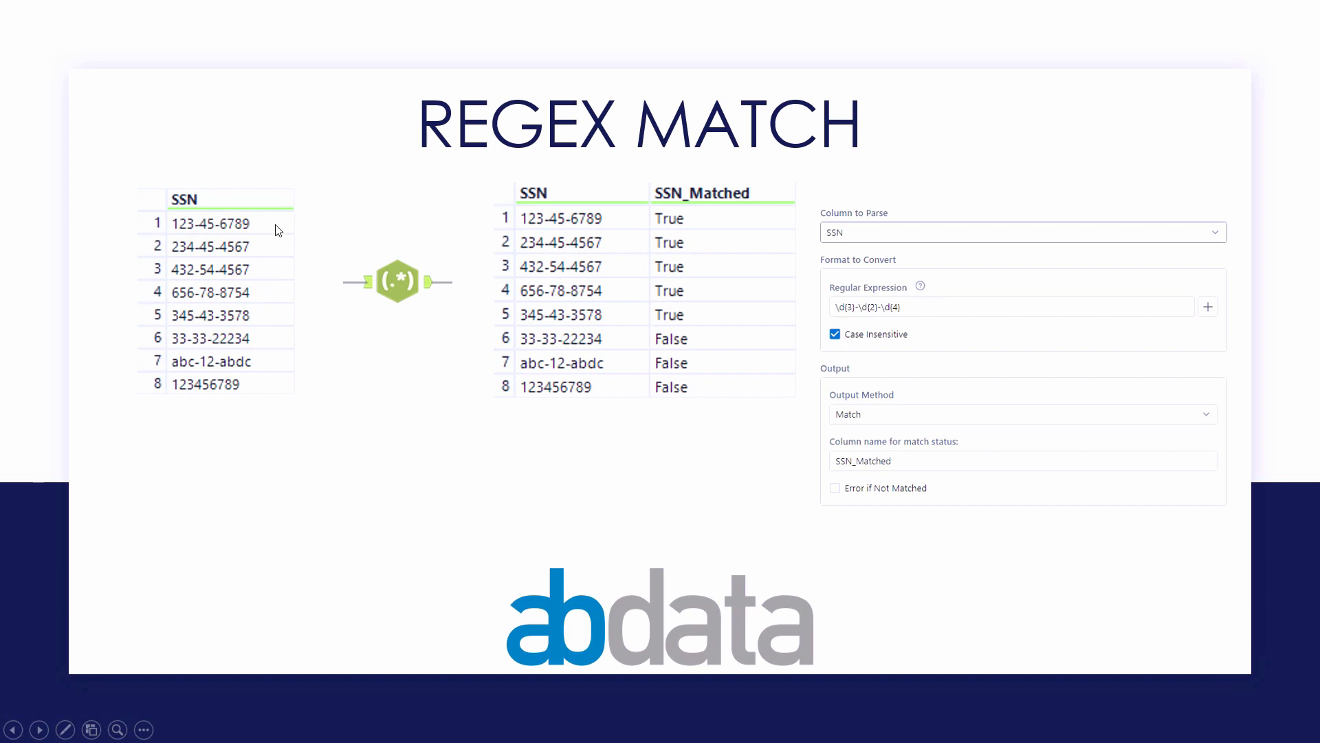
{"action": "mouse_move", "coordinate": [276, 264]}
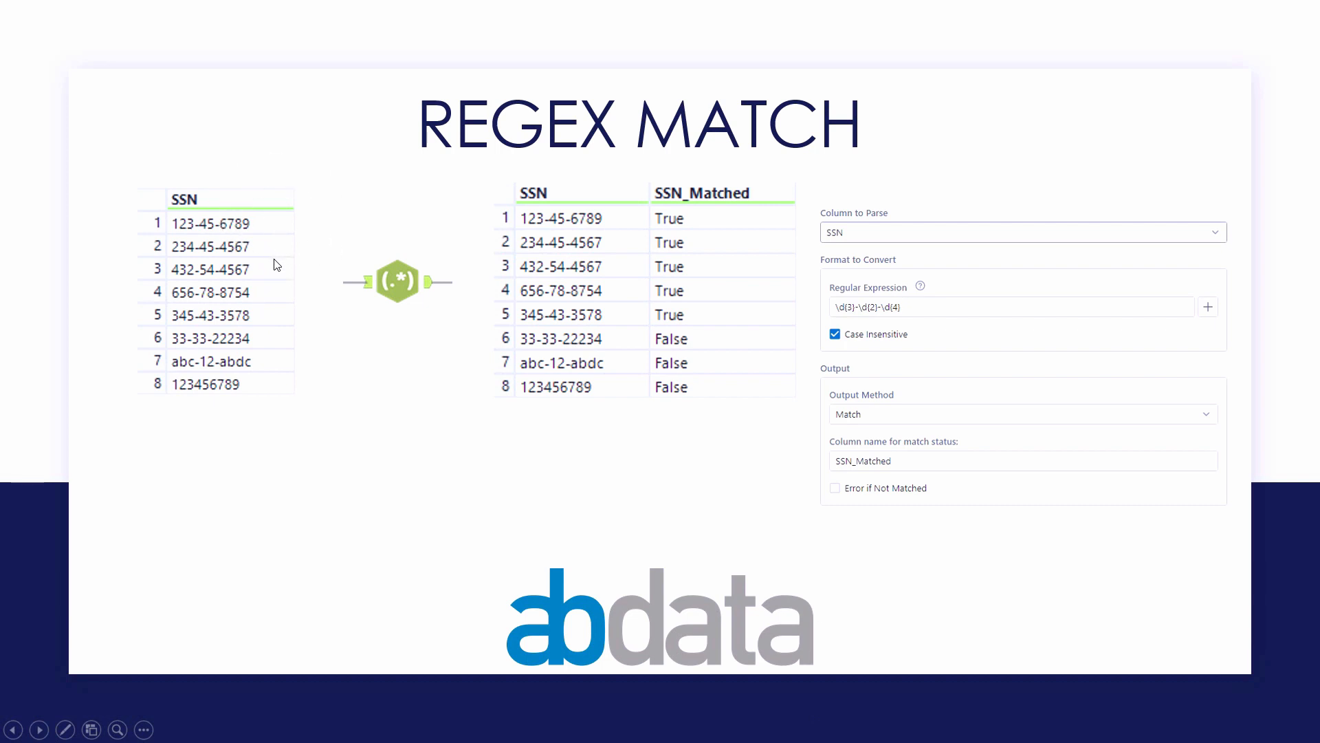
{"action": "mouse_move", "coordinate": [272, 294]}
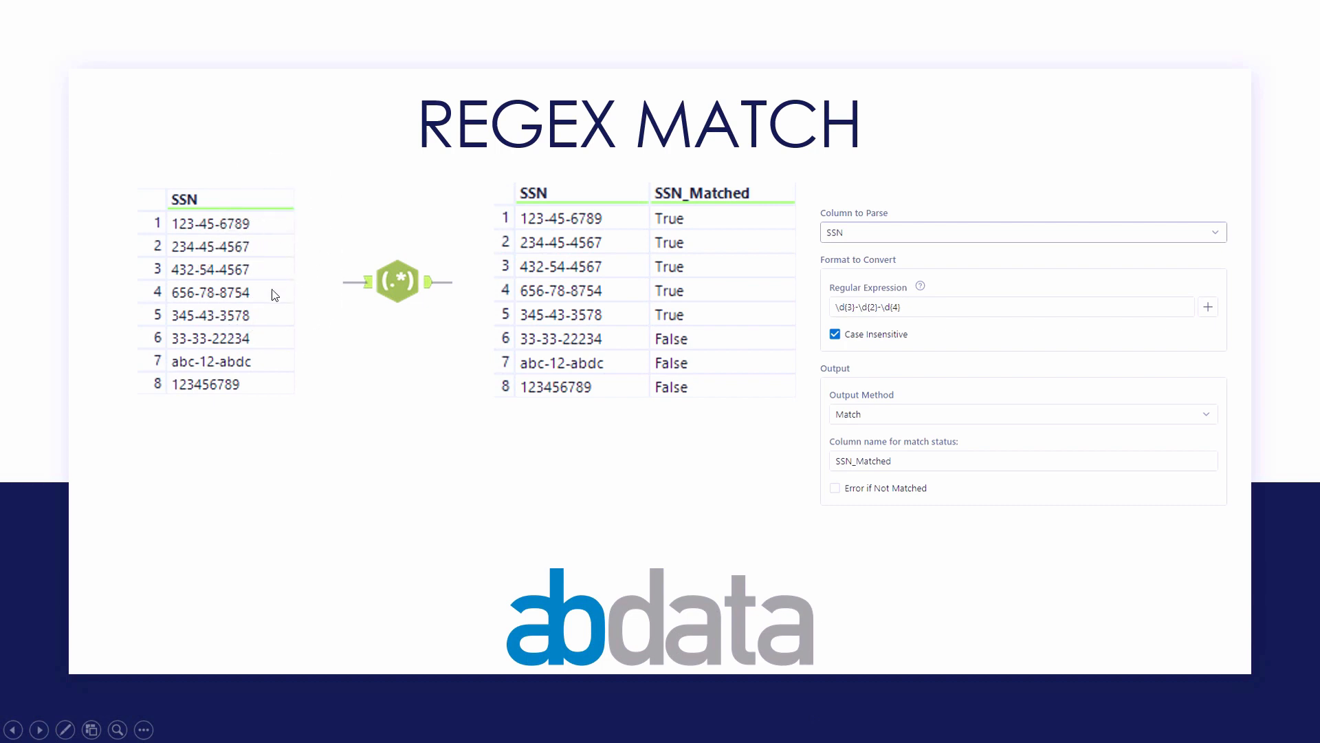
{"action": "mouse_move", "coordinate": [247, 345]}
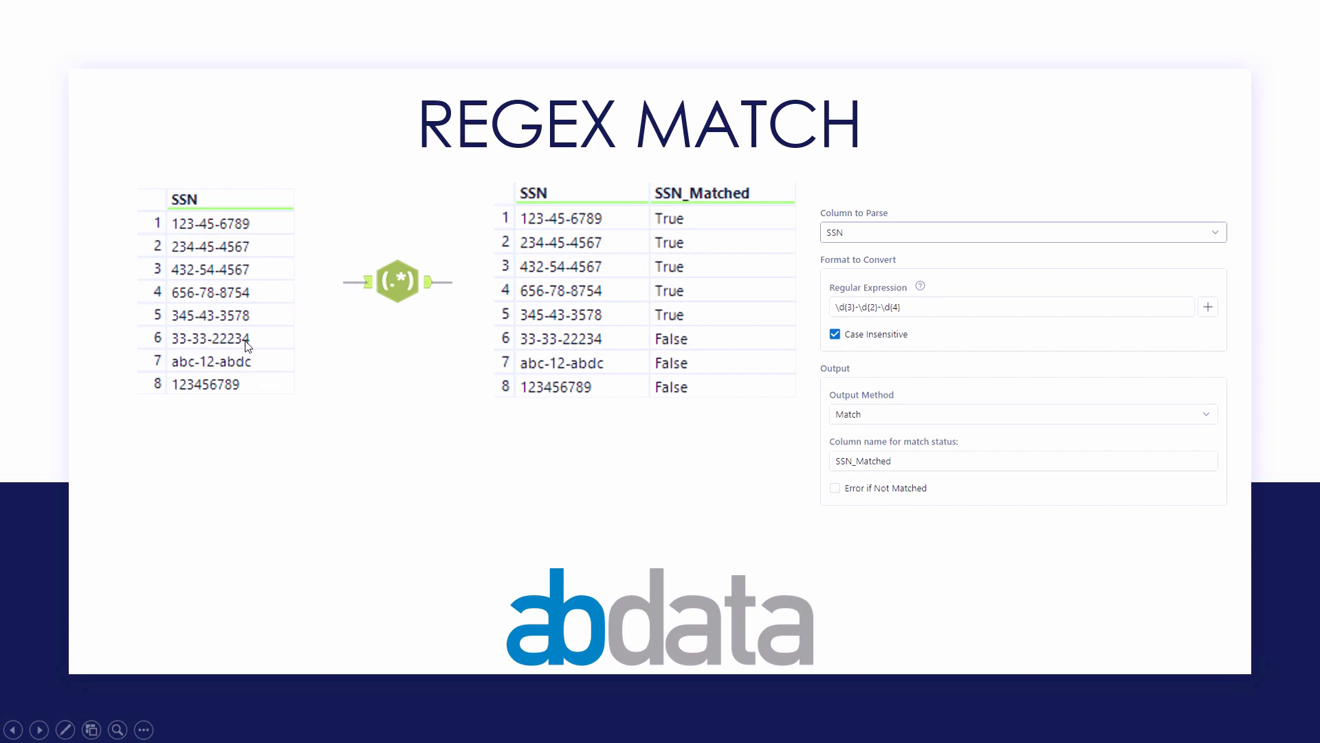
{"action": "mouse_move", "coordinate": [207, 388]}
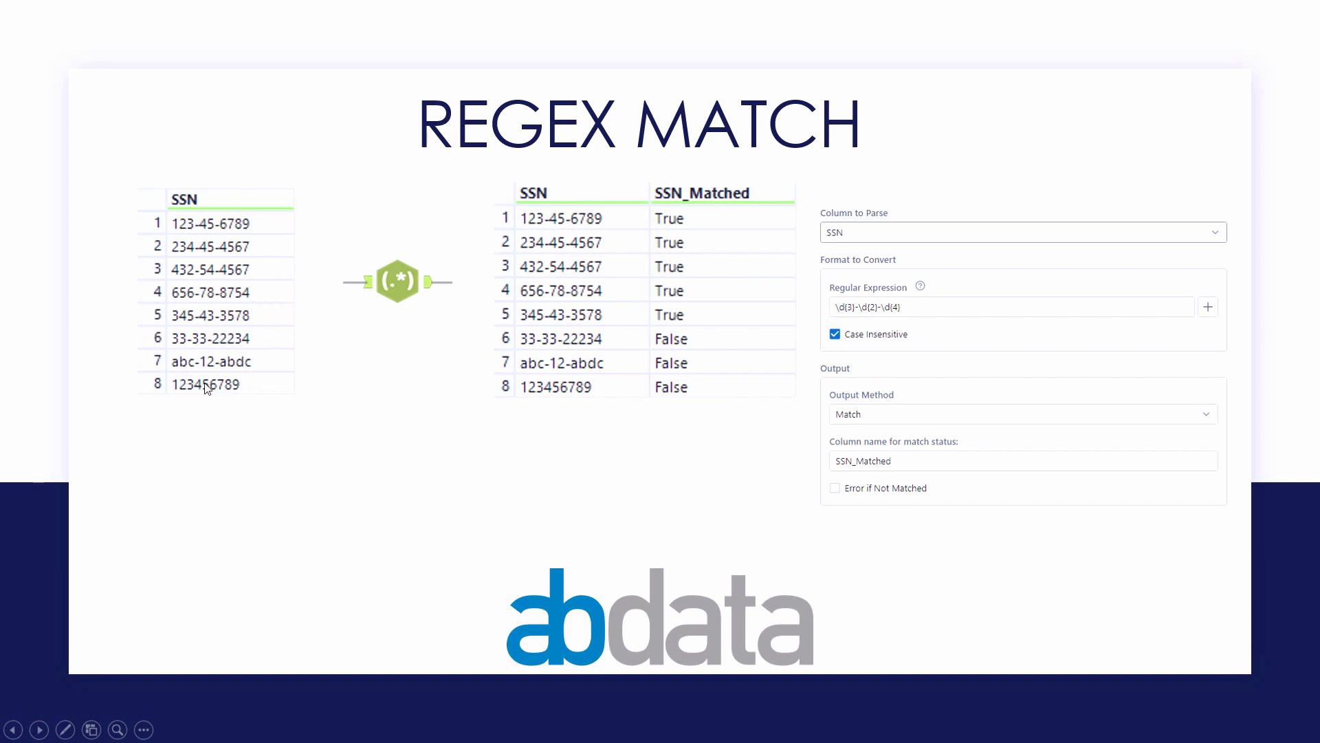
{"action": "mouse_move", "coordinate": [729, 324]}
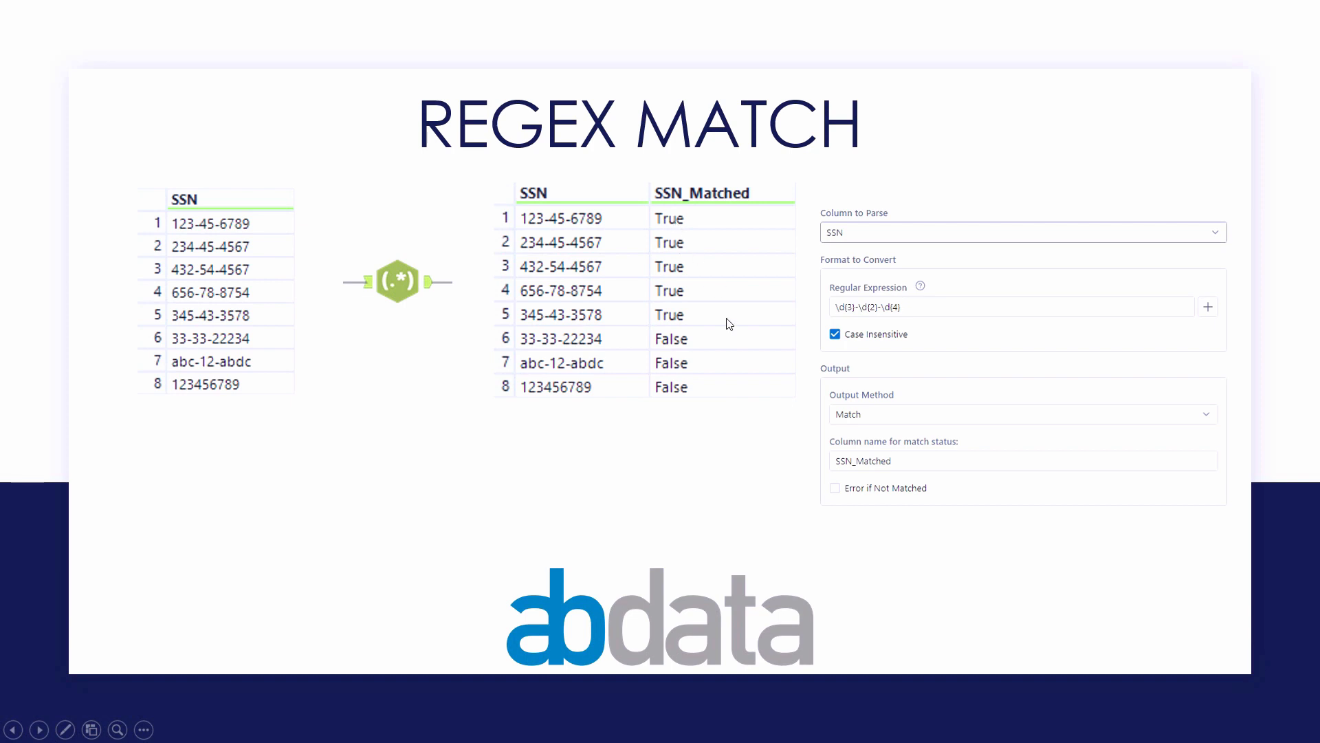
{"action": "mouse_move", "coordinate": [736, 345]}
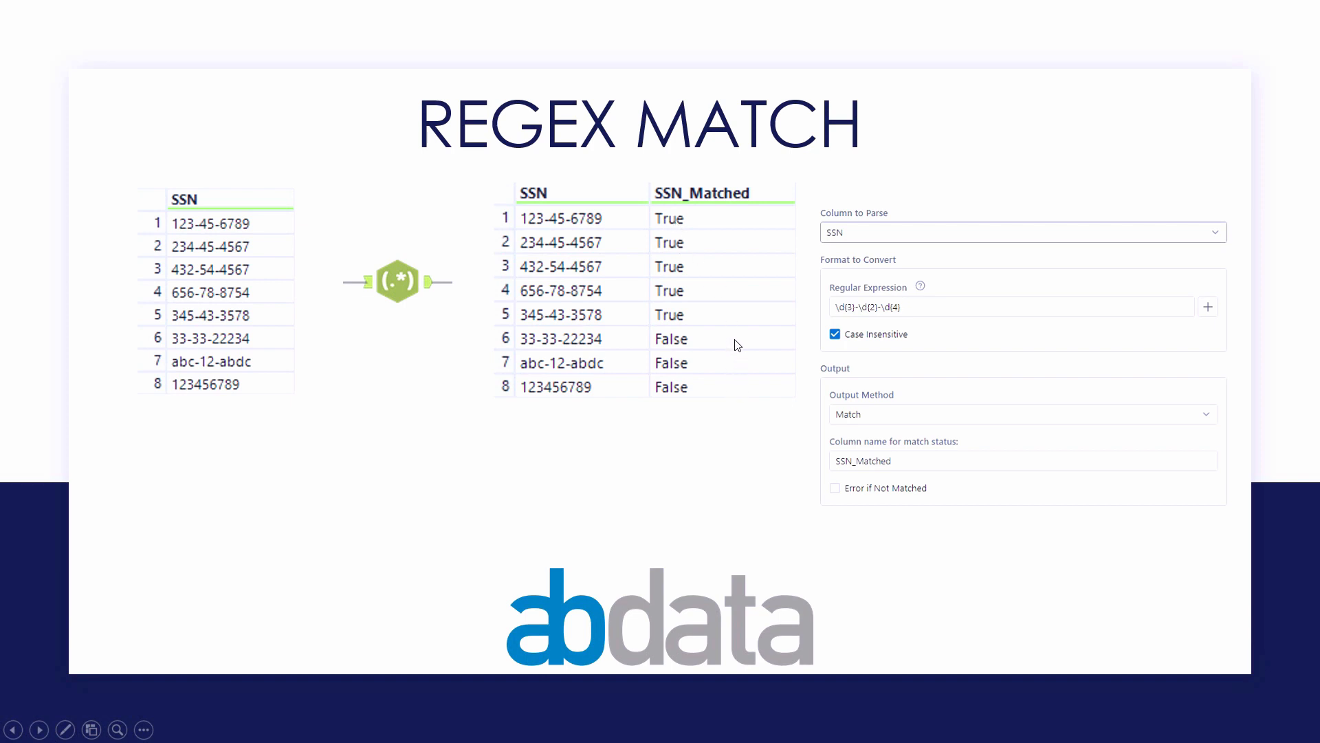
{"action": "mouse_move", "coordinate": [740, 350]}
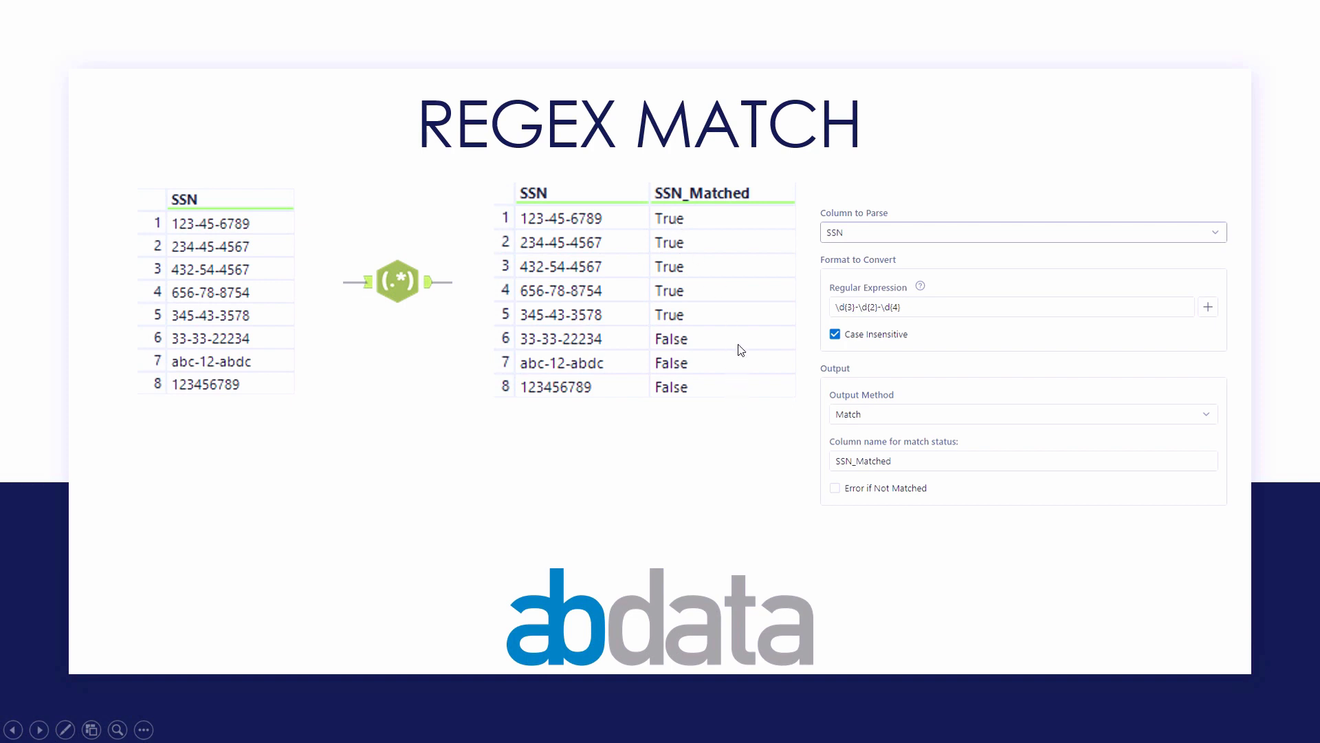
{"action": "mouse_move", "coordinate": [839, 320]}
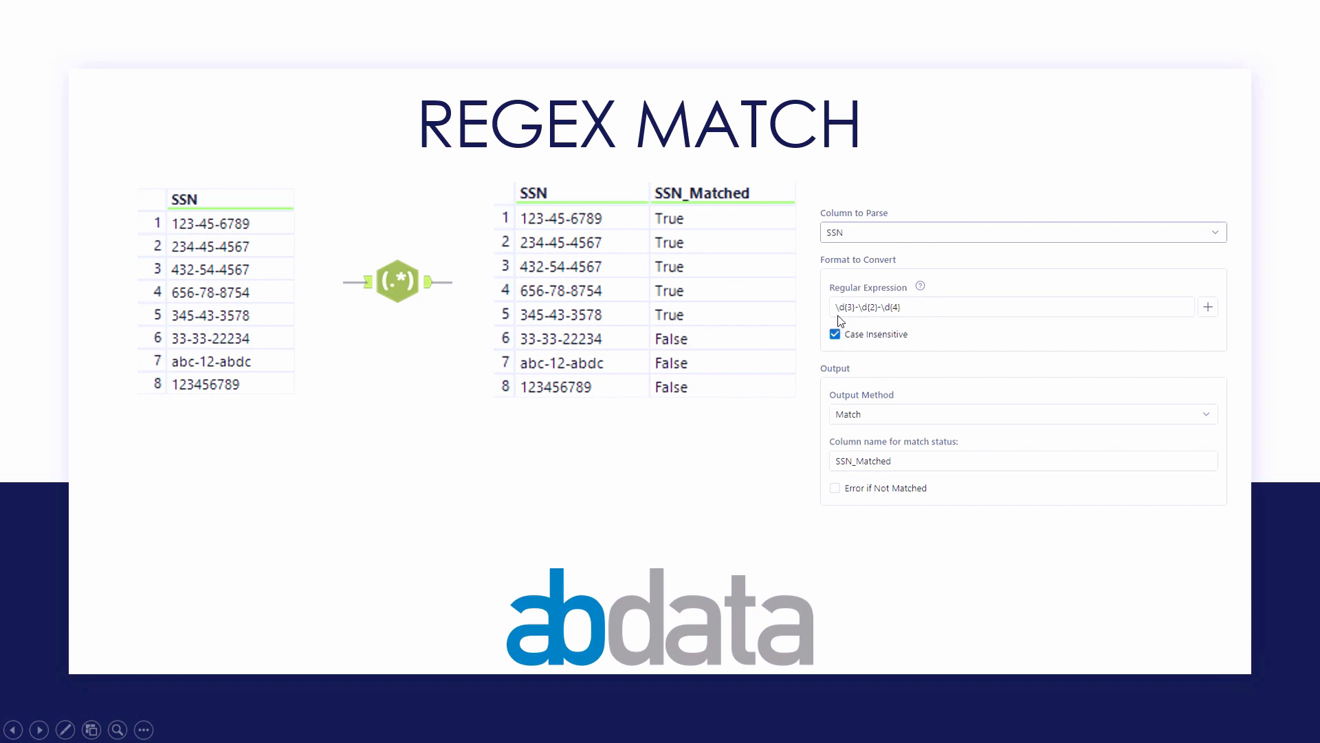
{"action": "mouse_move", "coordinate": [871, 322]}
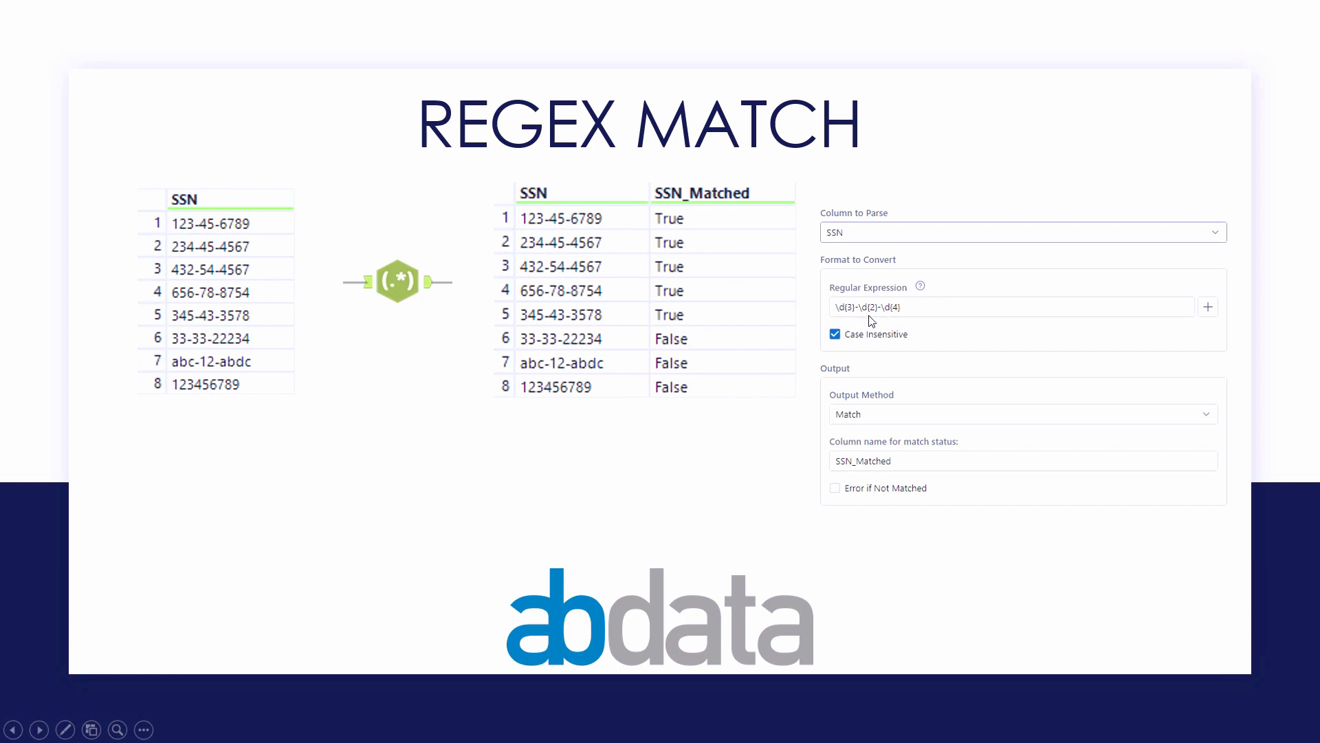
{"action": "mouse_move", "coordinate": [884, 323]}
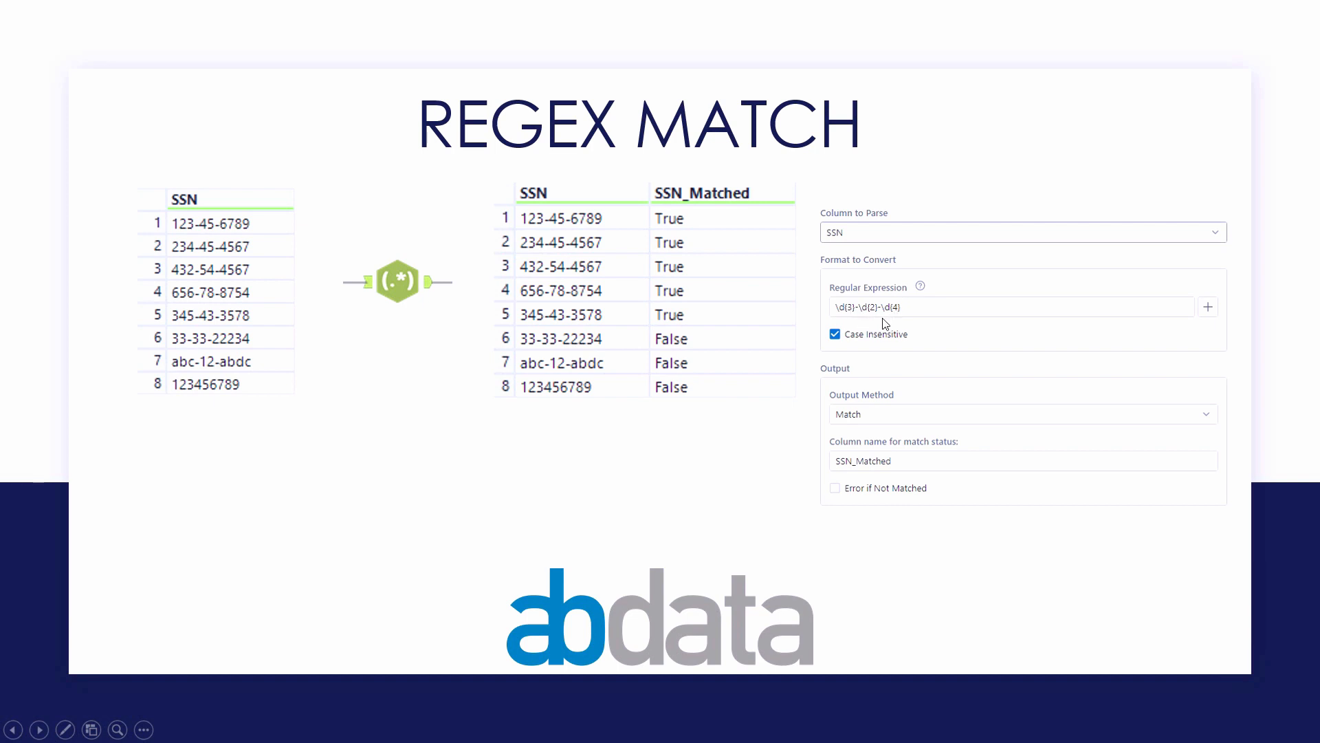
{"action": "mouse_move", "coordinate": [852, 349]}
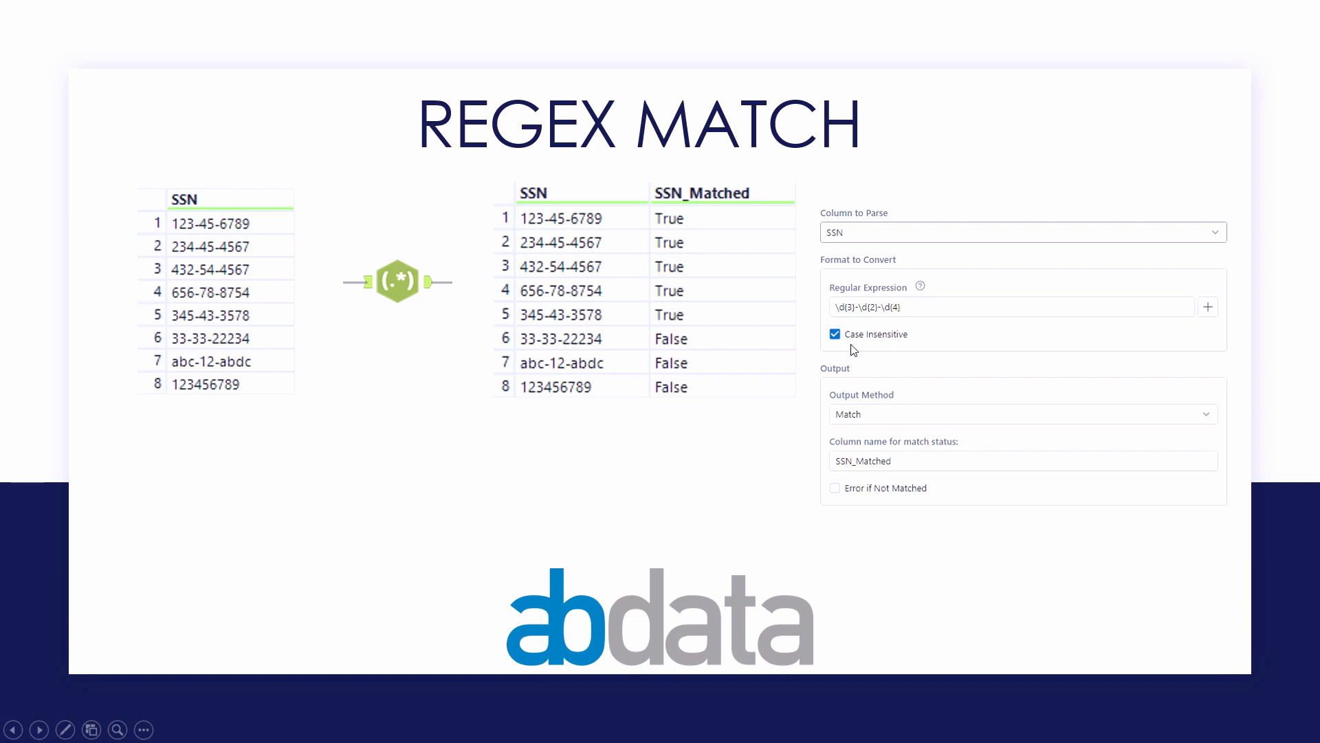
{"action": "mouse_move", "coordinate": [916, 347]}
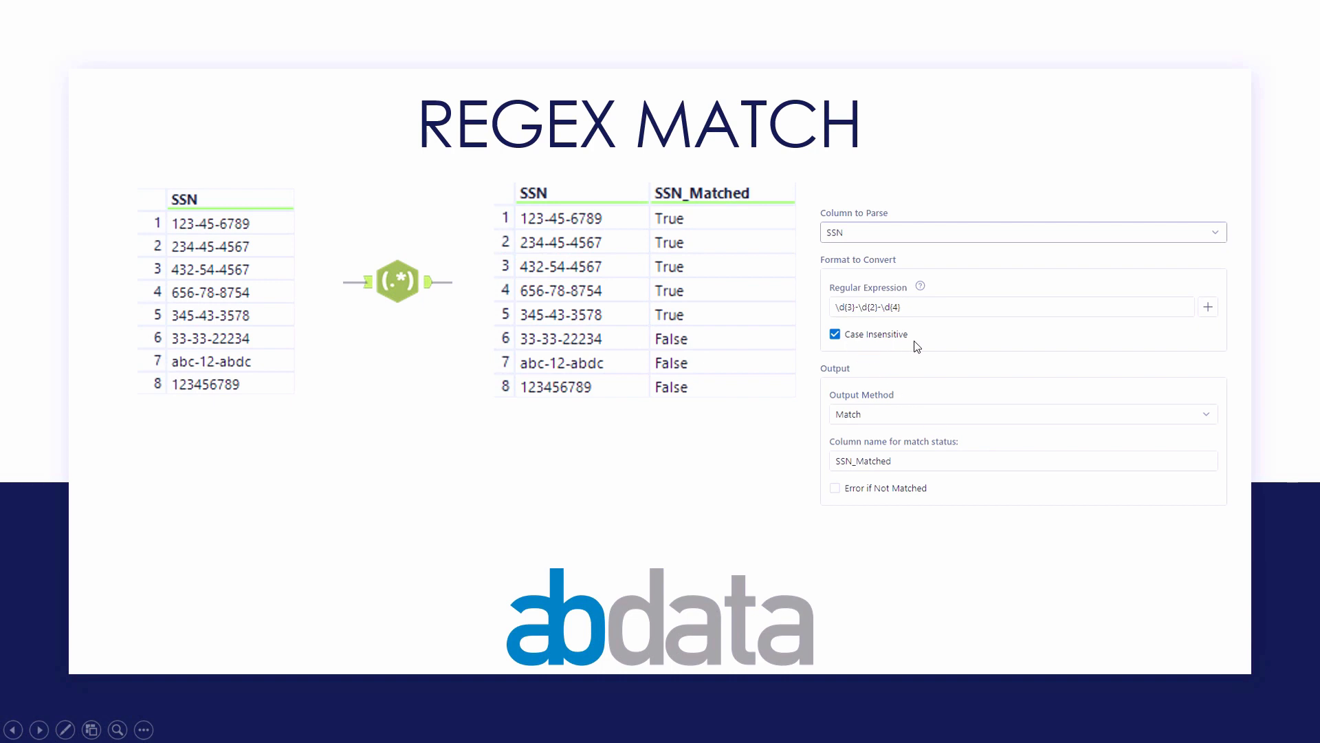
{"action": "mouse_move", "coordinate": [908, 430]}
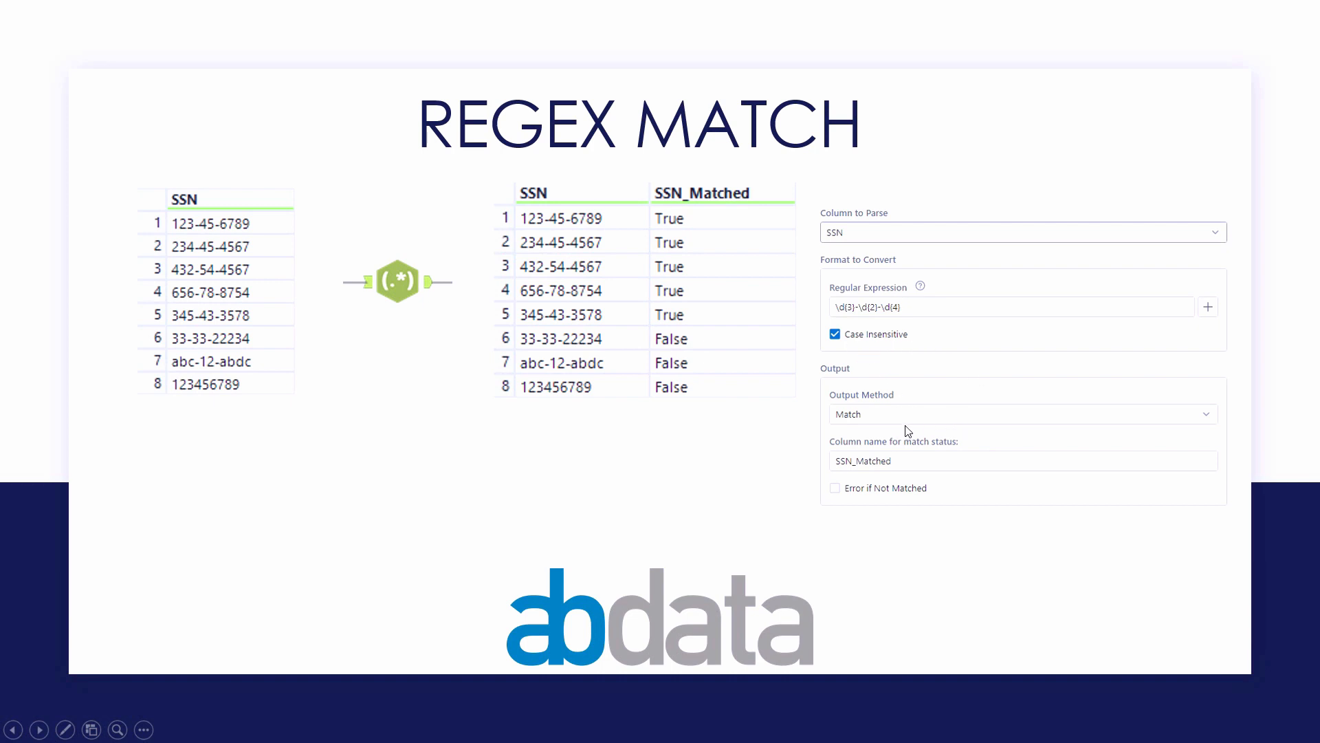
{"action": "mouse_move", "coordinate": [705, 205]}
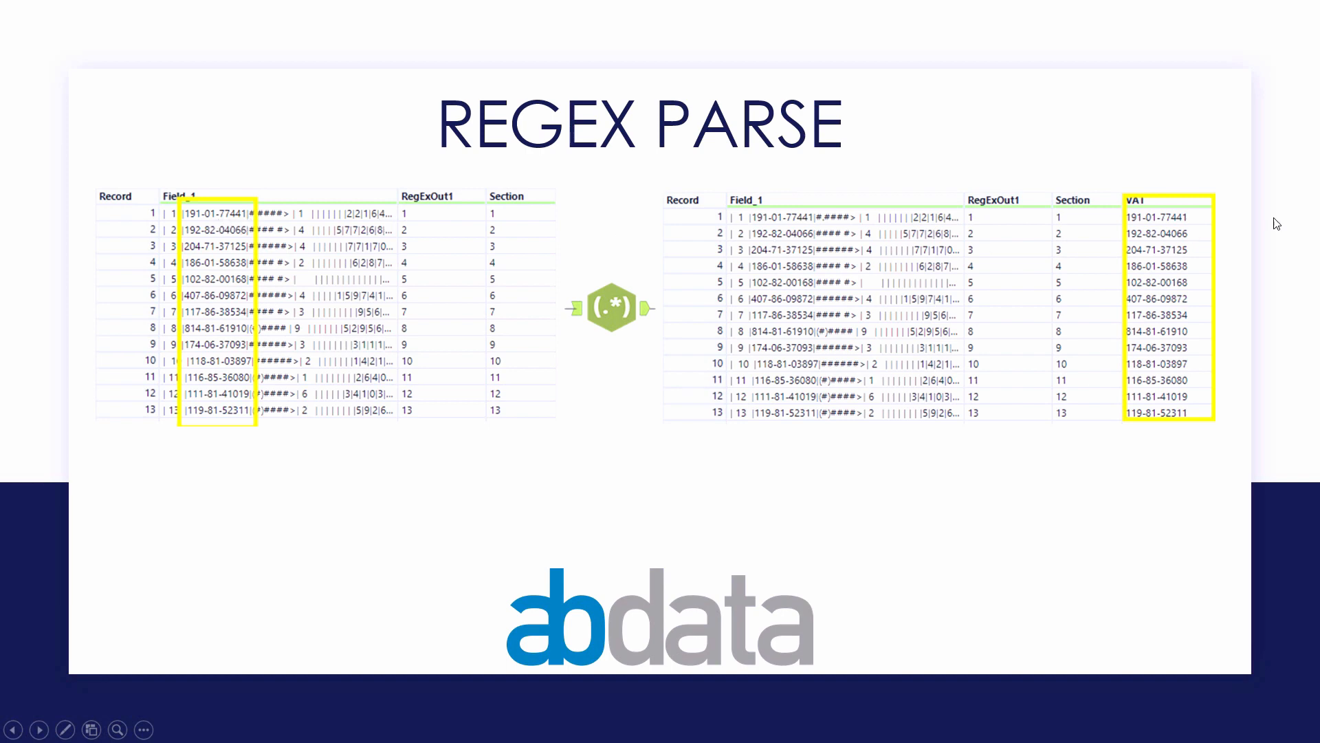
{"action": "mouse_move", "coordinate": [1138, 211]}
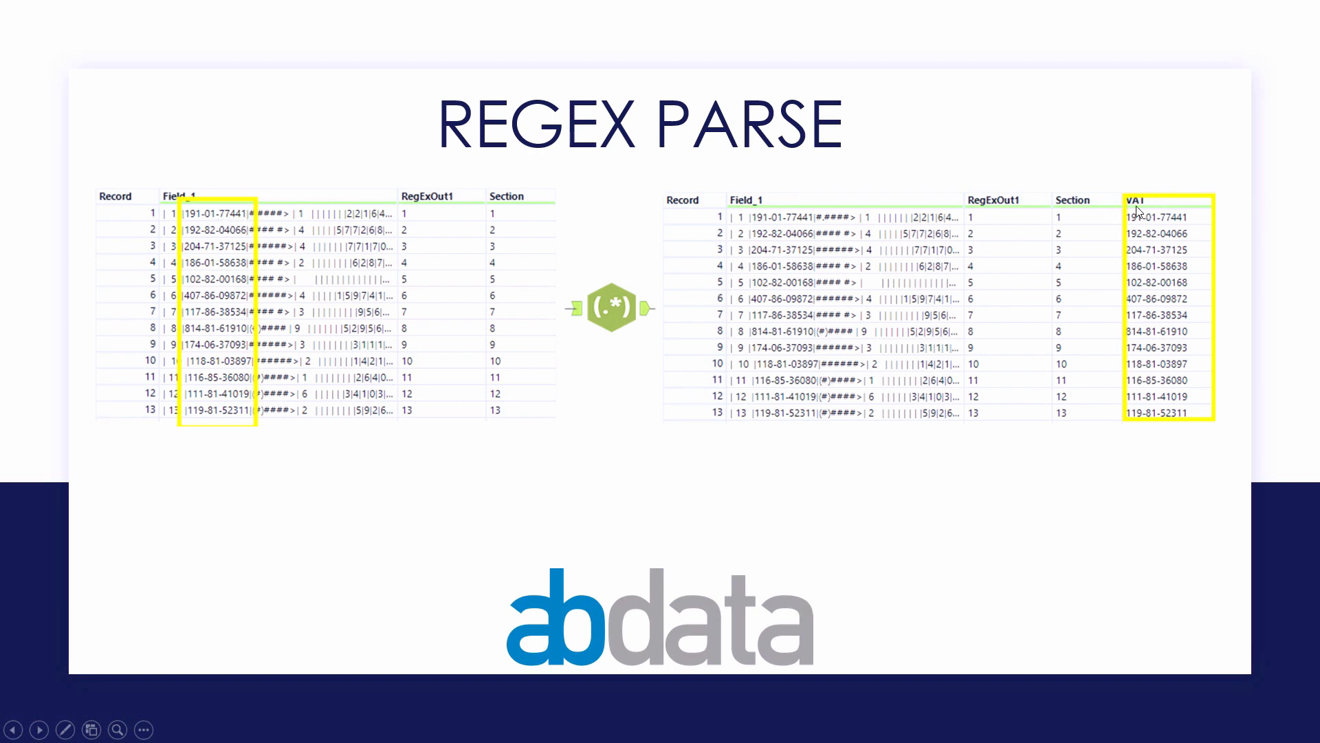
Advance the slide show to the REGEX PARSE slide.
{"action": "left_click", "coordinate": [39, 729]}
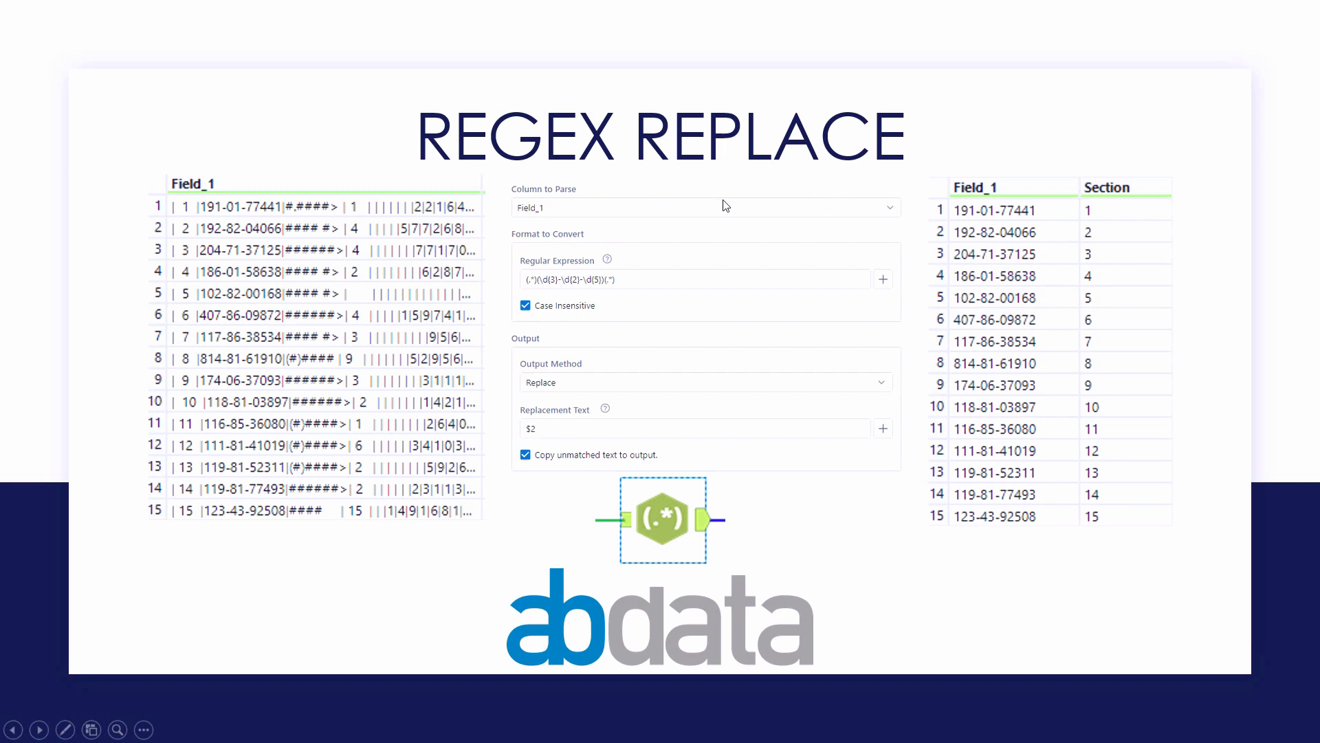
{"action": "mouse_move", "coordinate": [269, 217]}
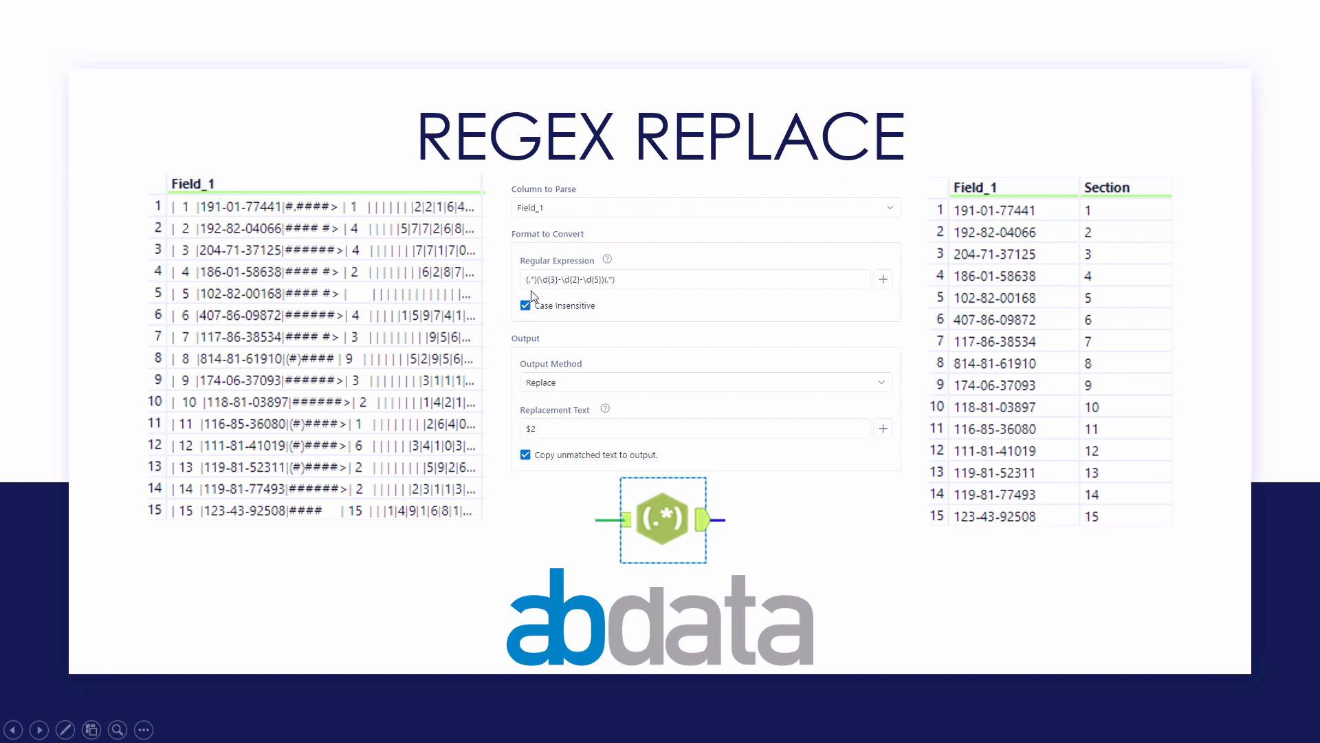
{"action": "mouse_move", "coordinate": [610, 301]}
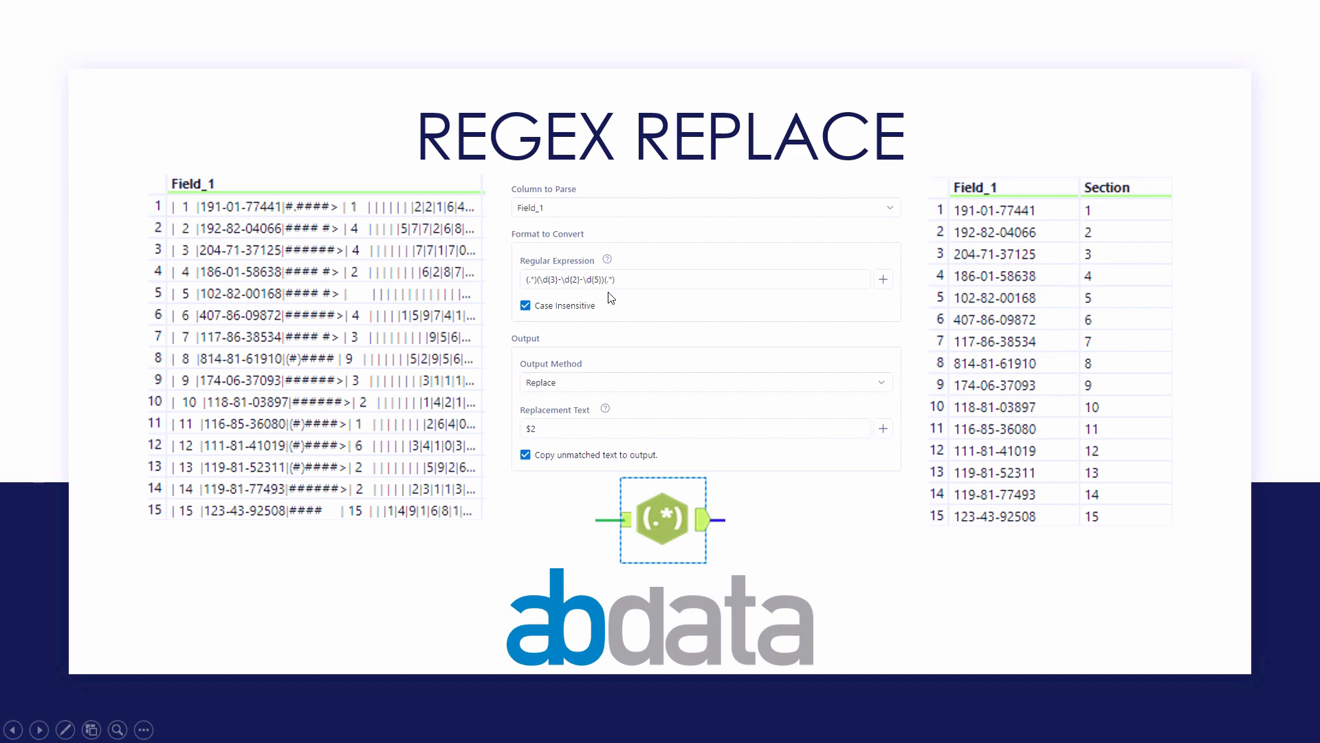
{"action": "mouse_move", "coordinate": [572, 396]}
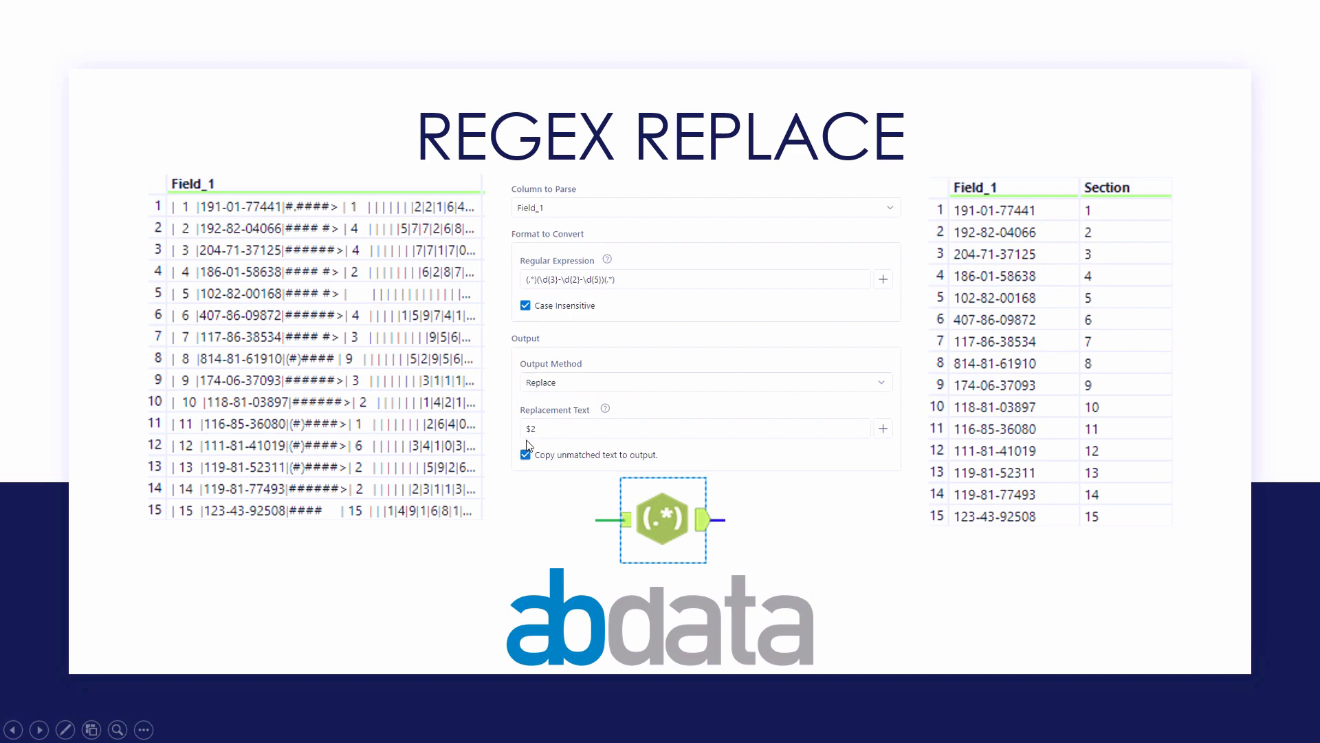
{"action": "mouse_move", "coordinate": [532, 444]}
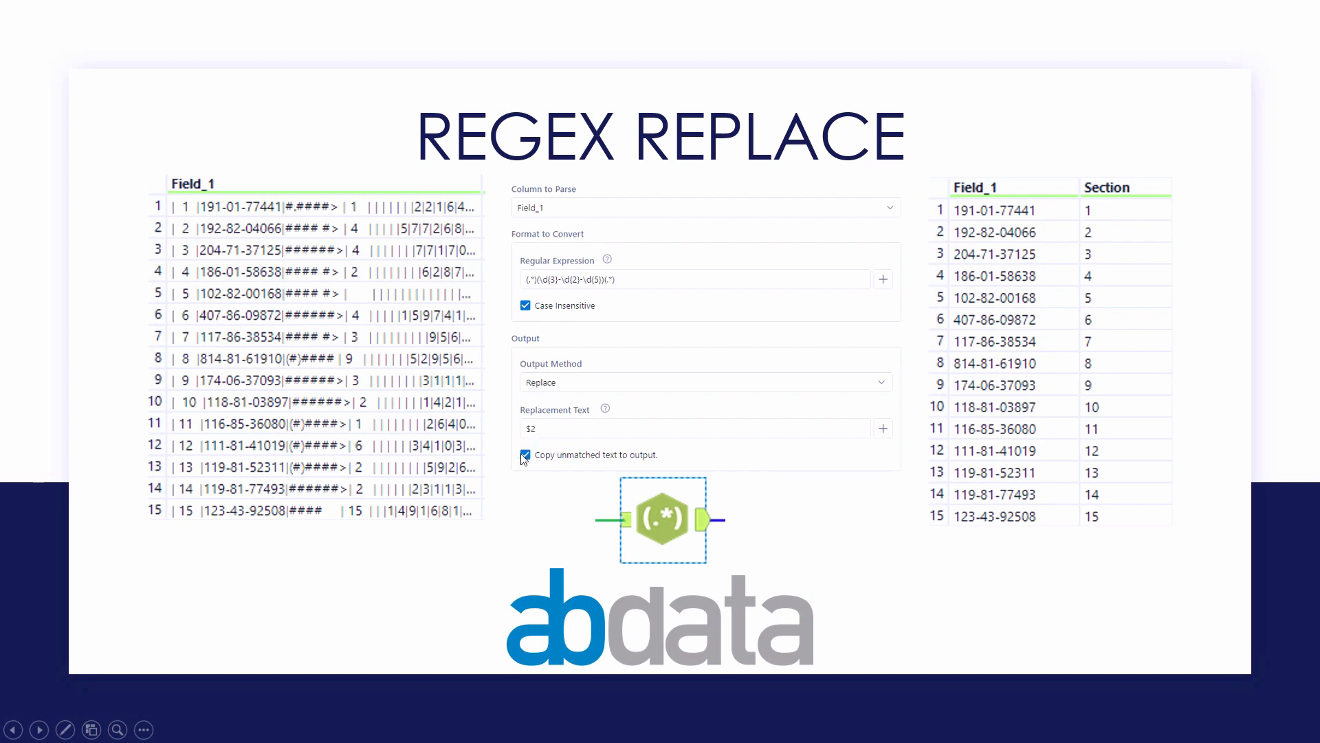
{"action": "mouse_move", "coordinate": [580, 467]}
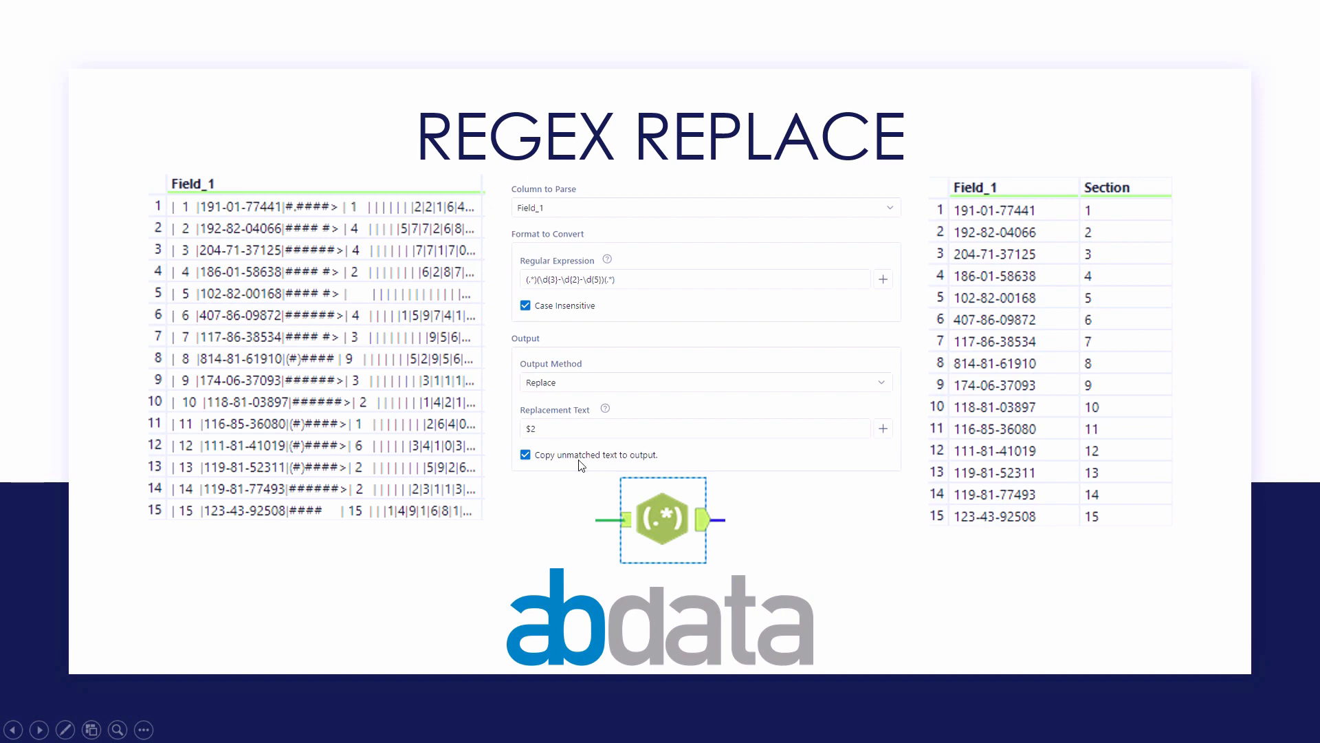
{"action": "mouse_move", "coordinate": [566, 432]}
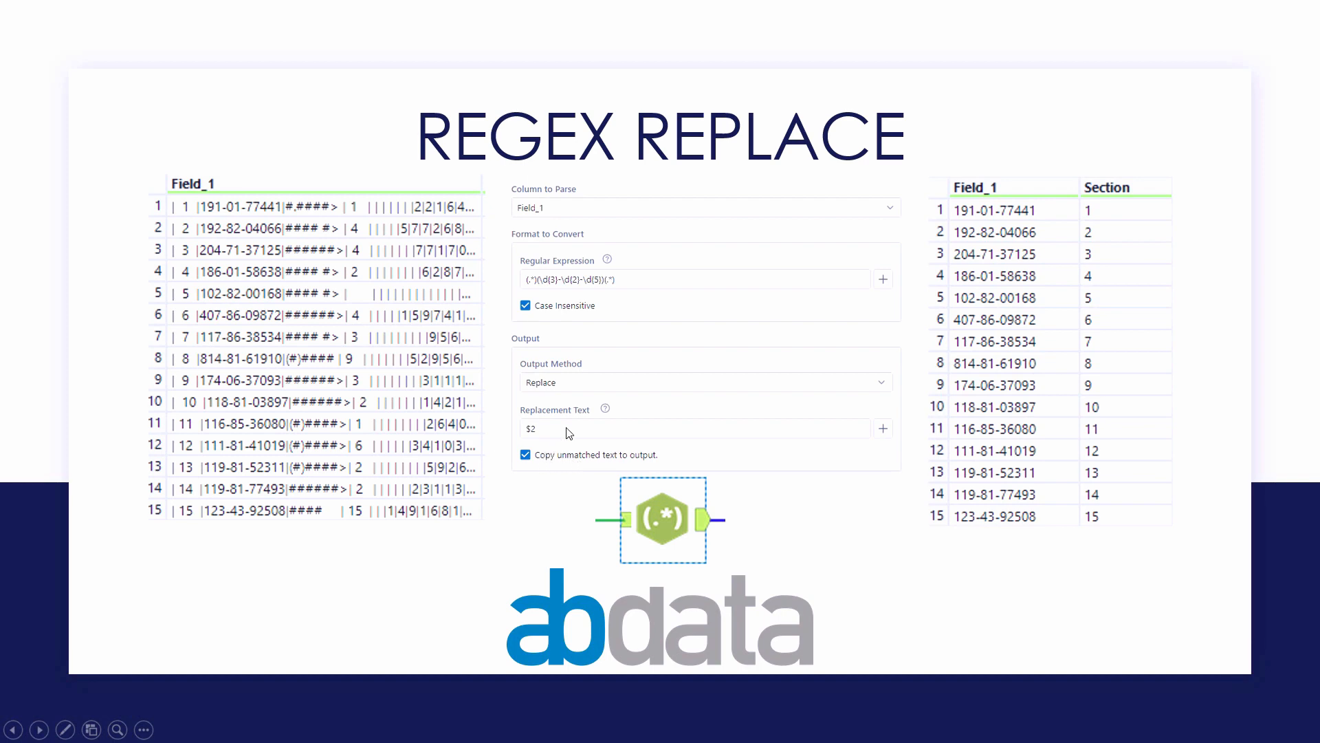
{"action": "mouse_move", "coordinate": [591, 323]}
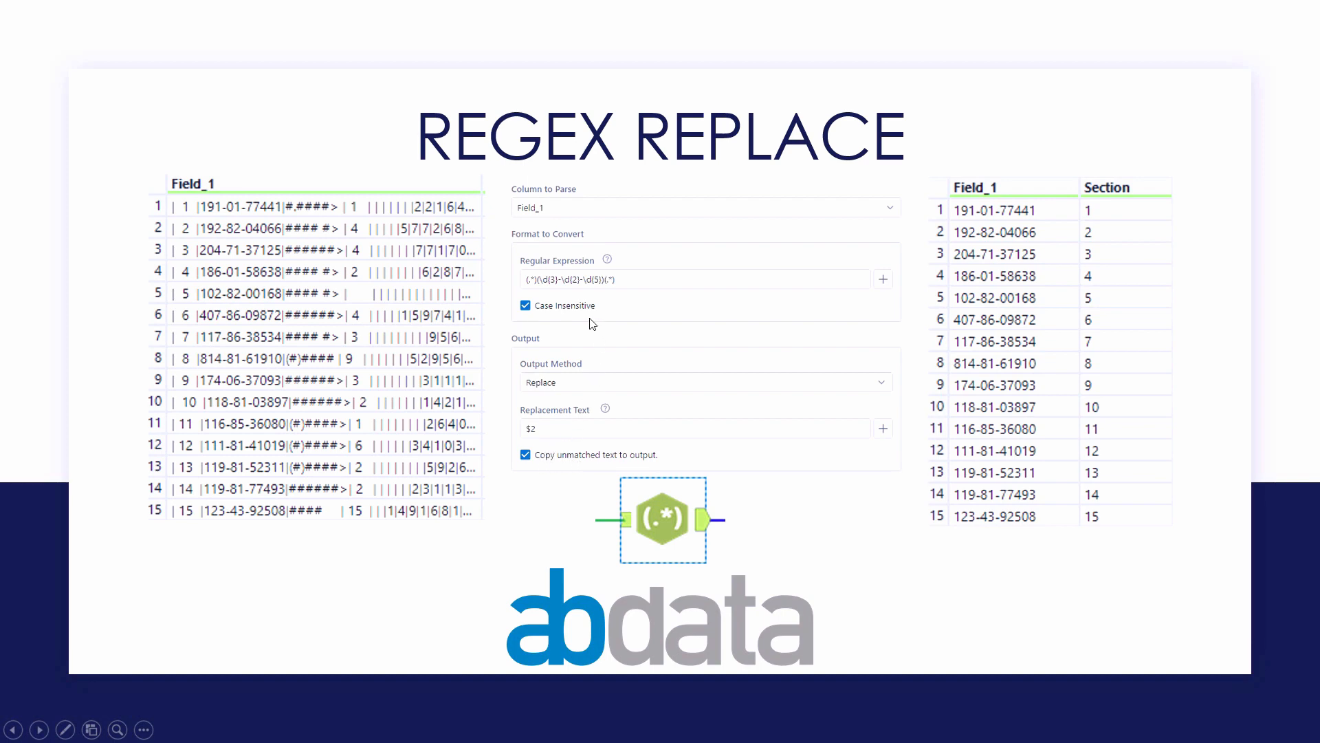
{"action": "mouse_move", "coordinate": [1019, 318]}
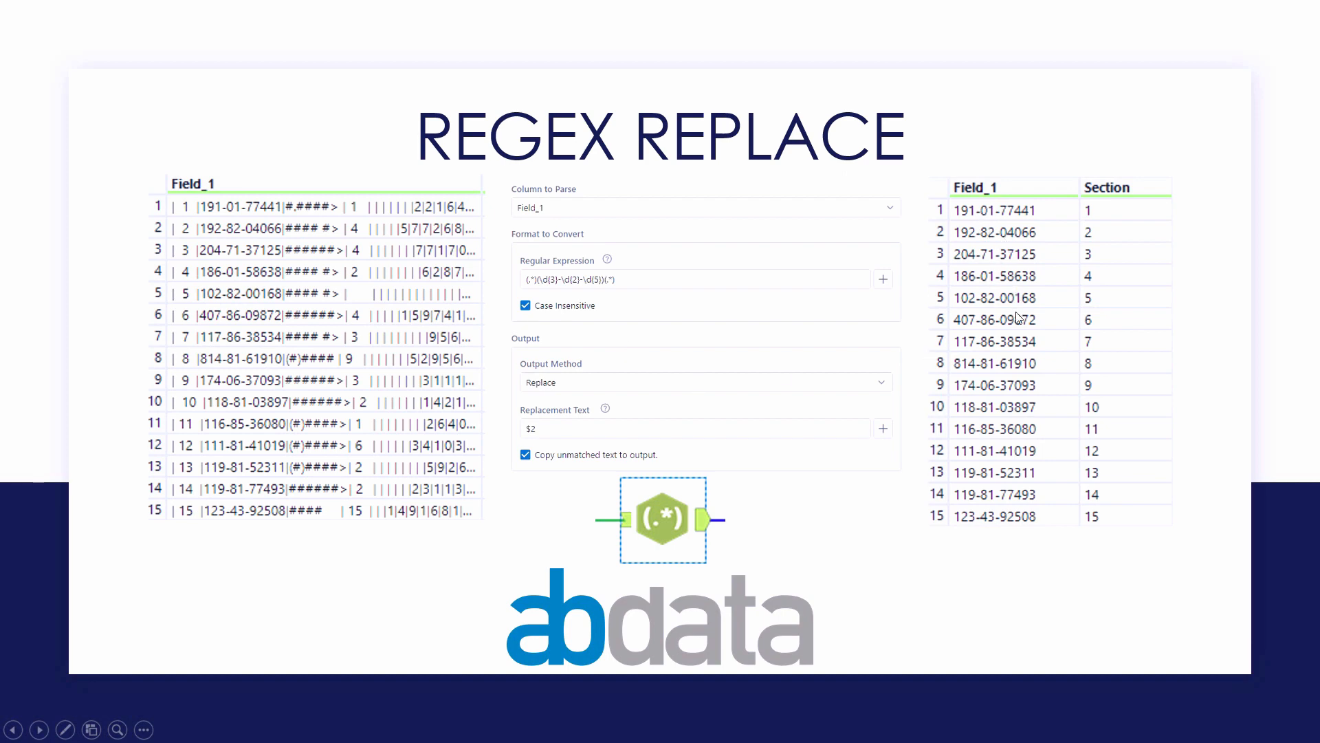
{"action": "mouse_move", "coordinate": [985, 516]}
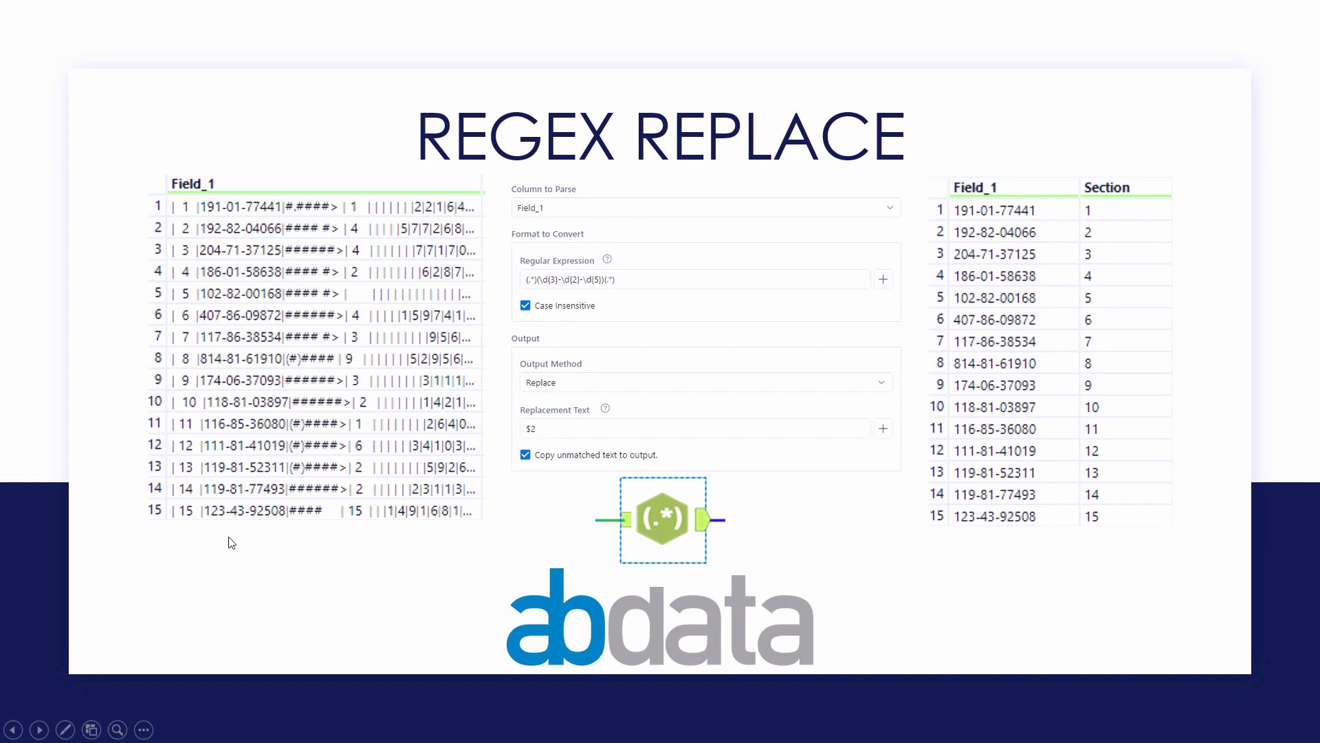
{"action": "mouse_move", "coordinate": [299, 535]}
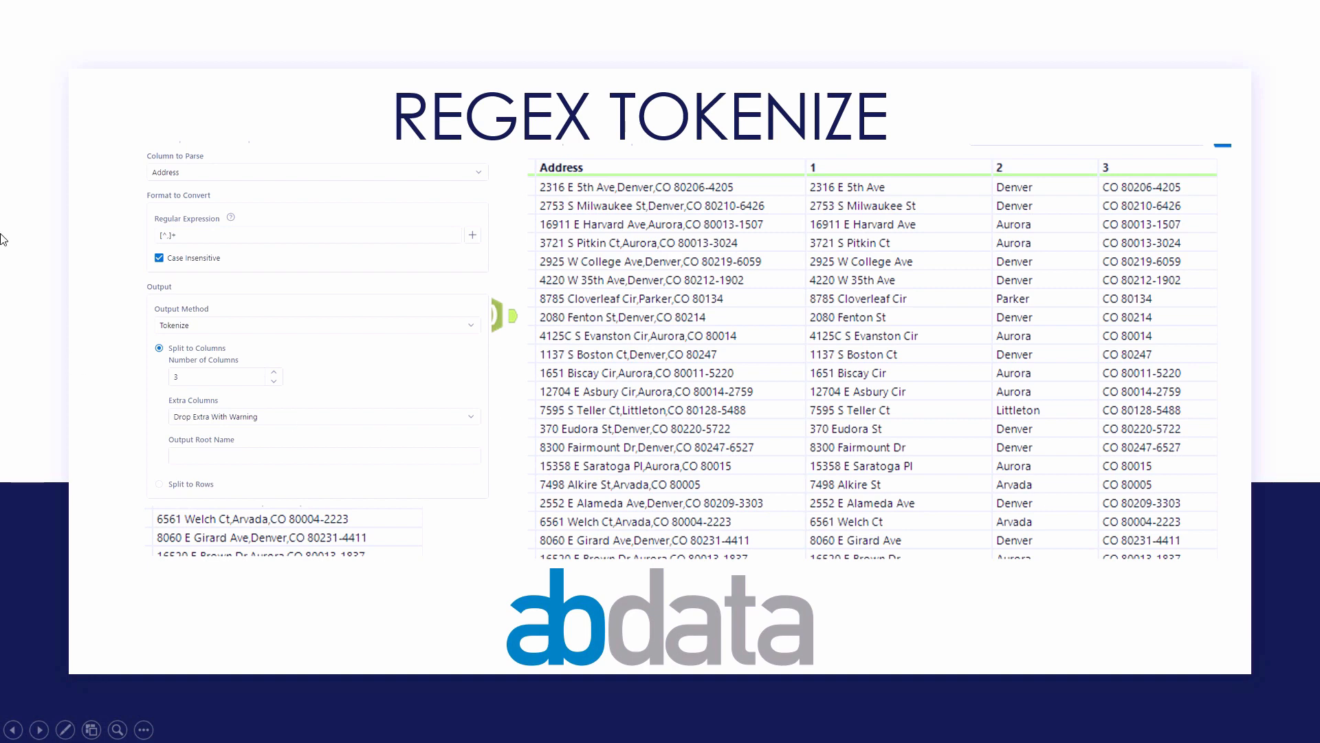
{"action": "mouse_move", "coordinate": [201, 182]}
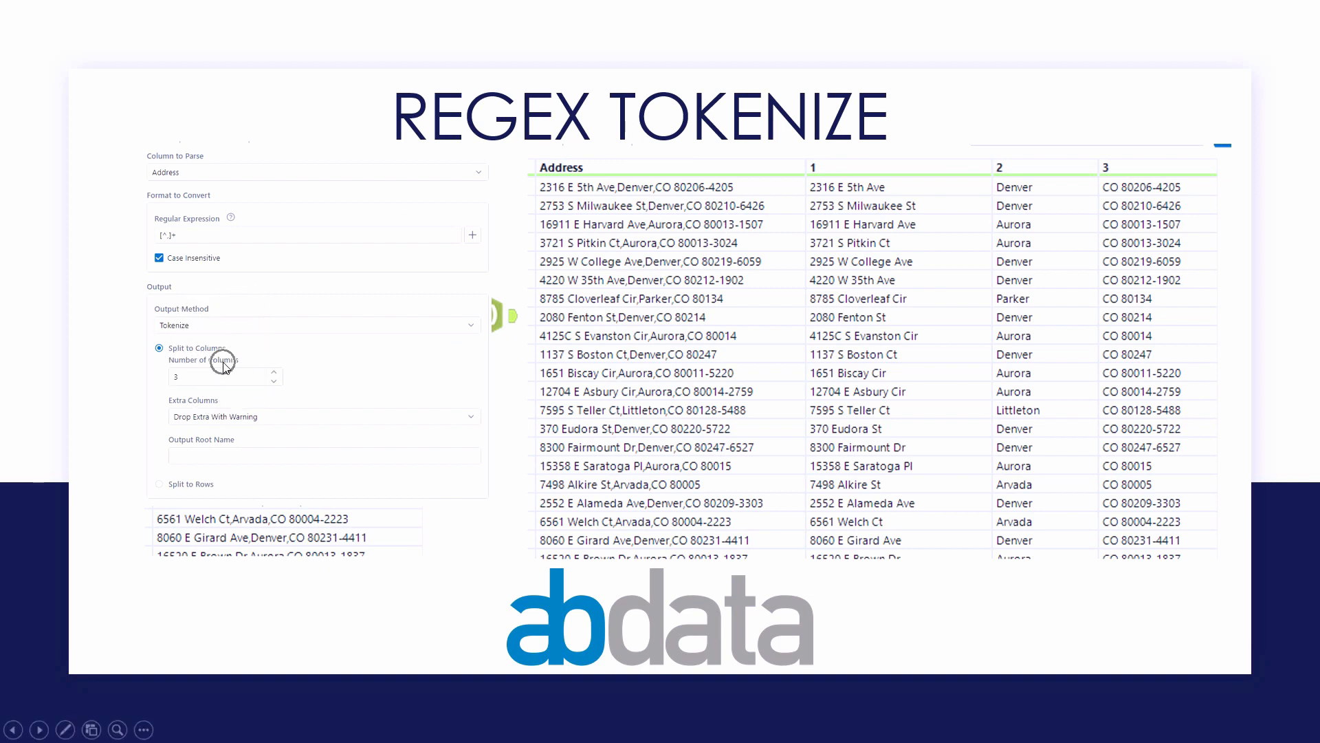
{"action": "mouse_move", "coordinate": [287, 425]}
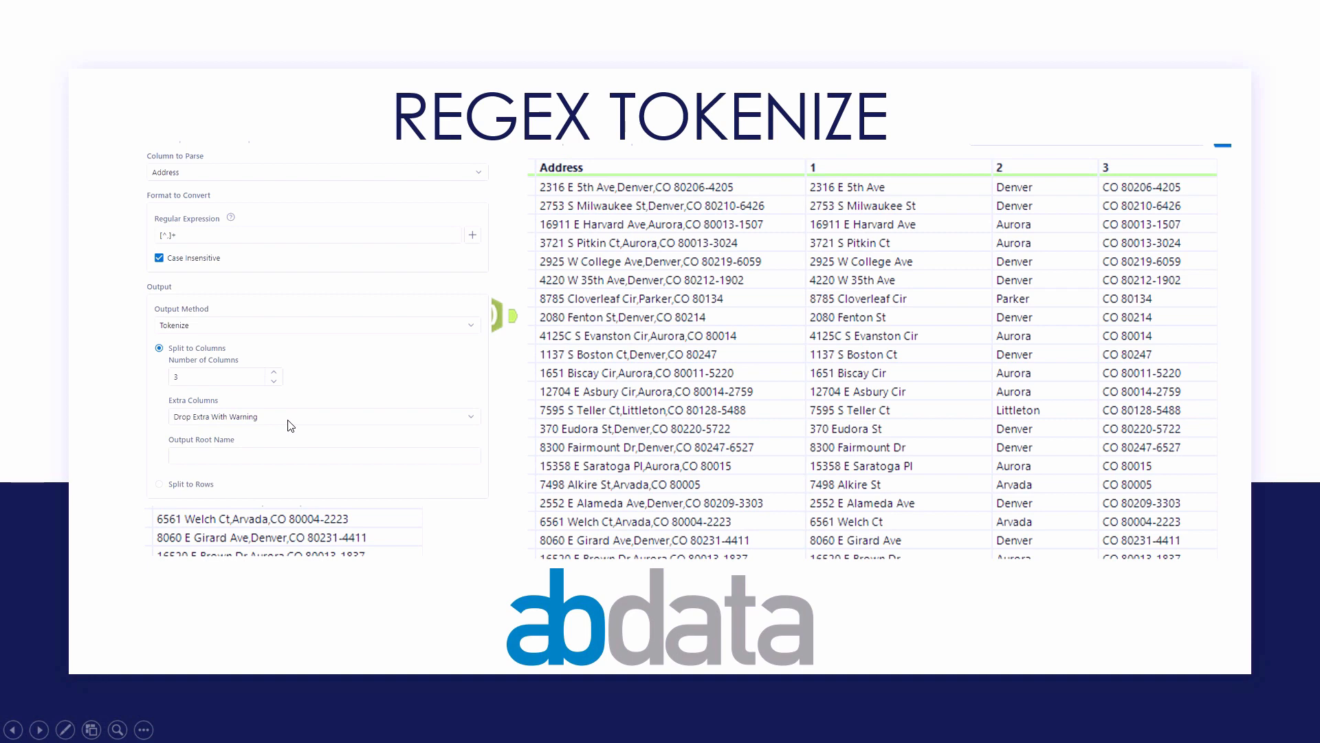
{"action": "mouse_move", "coordinate": [792, 401]}
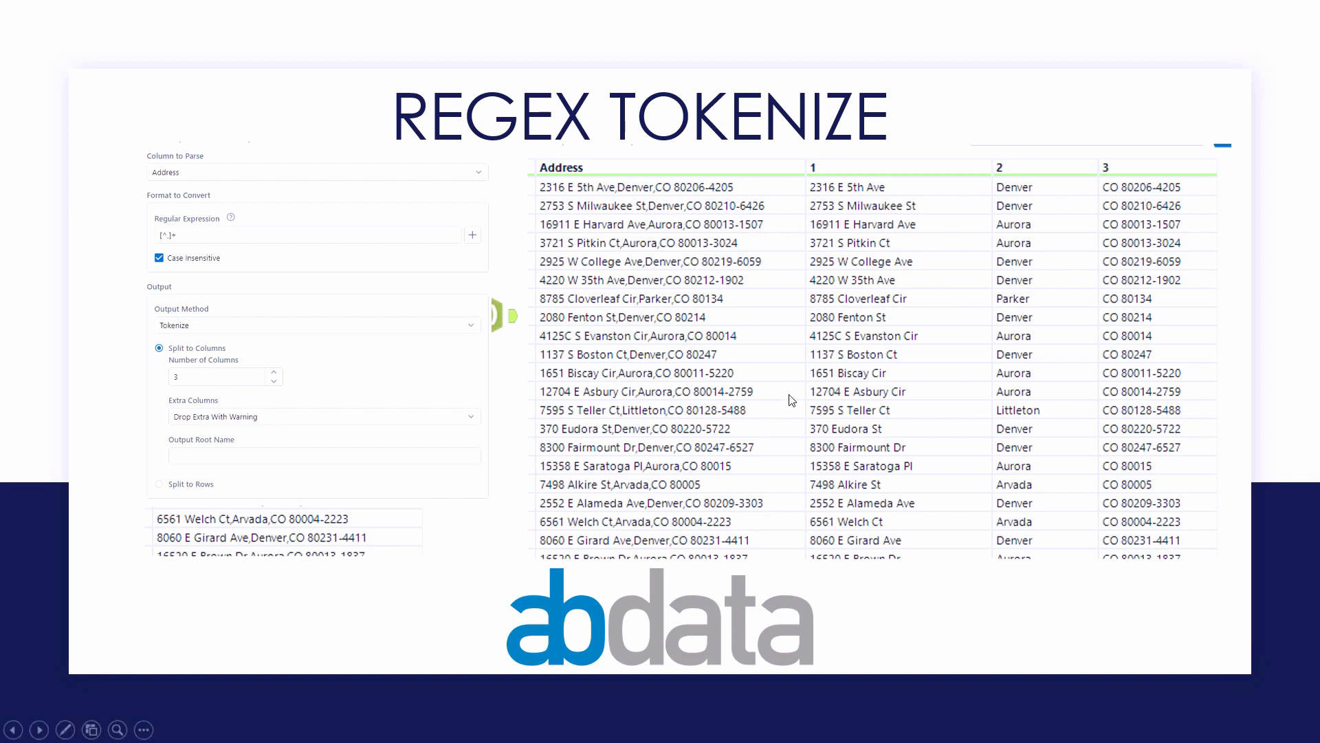
{"action": "mouse_move", "coordinate": [932, 548]}
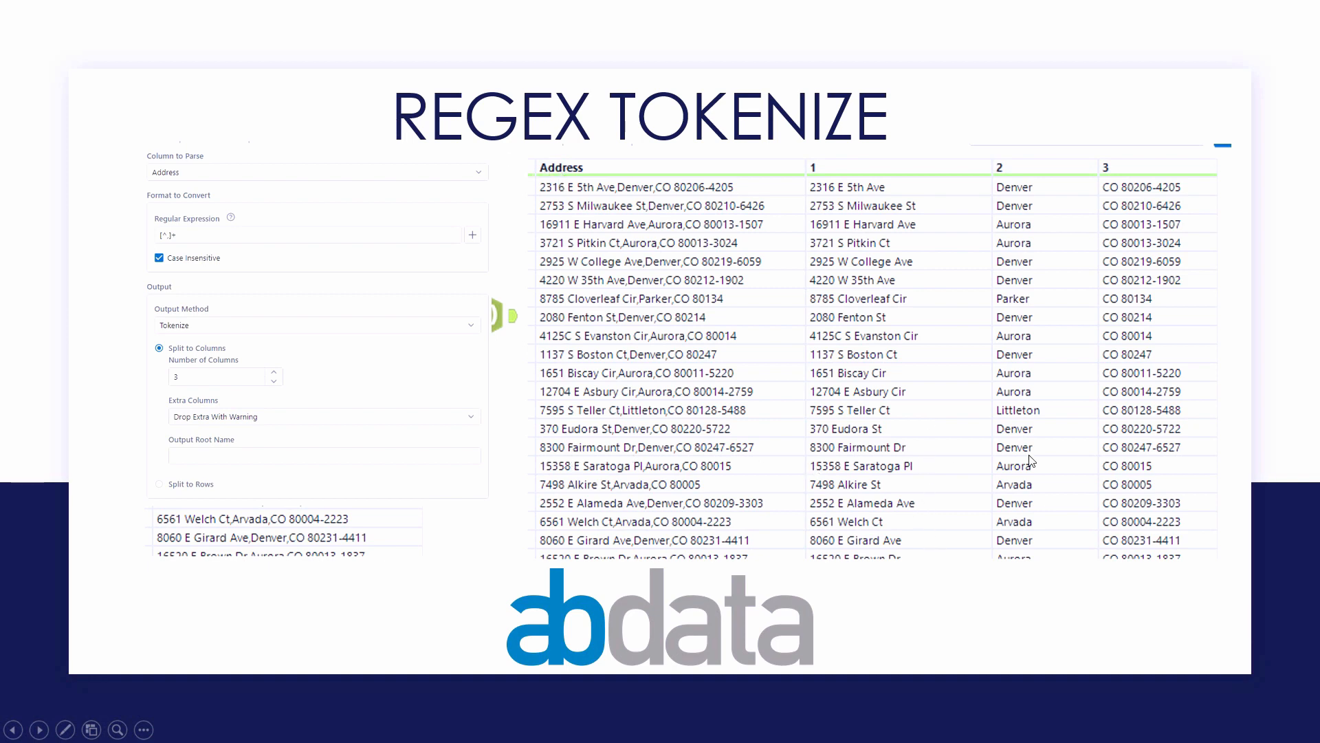
{"action": "mouse_move", "coordinate": [634, 403]}
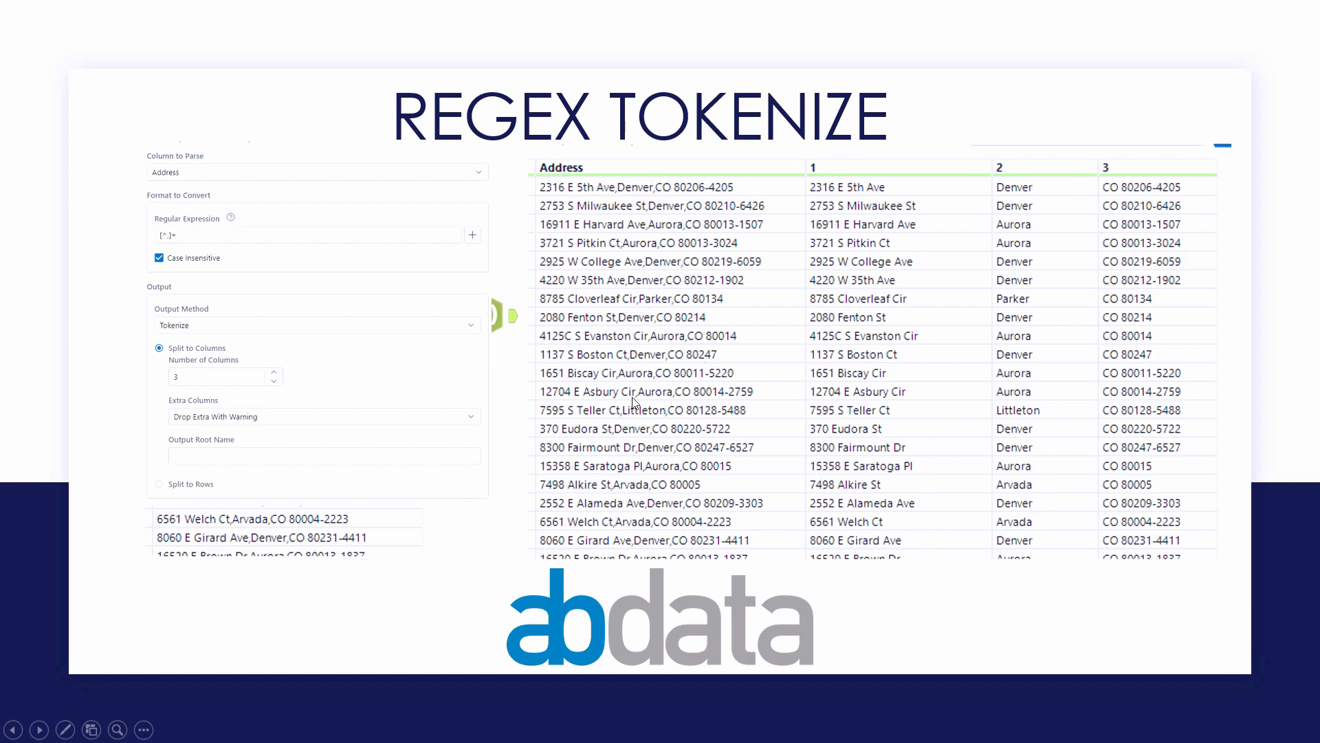
{"action": "mouse_move", "coordinate": [1161, 577]}
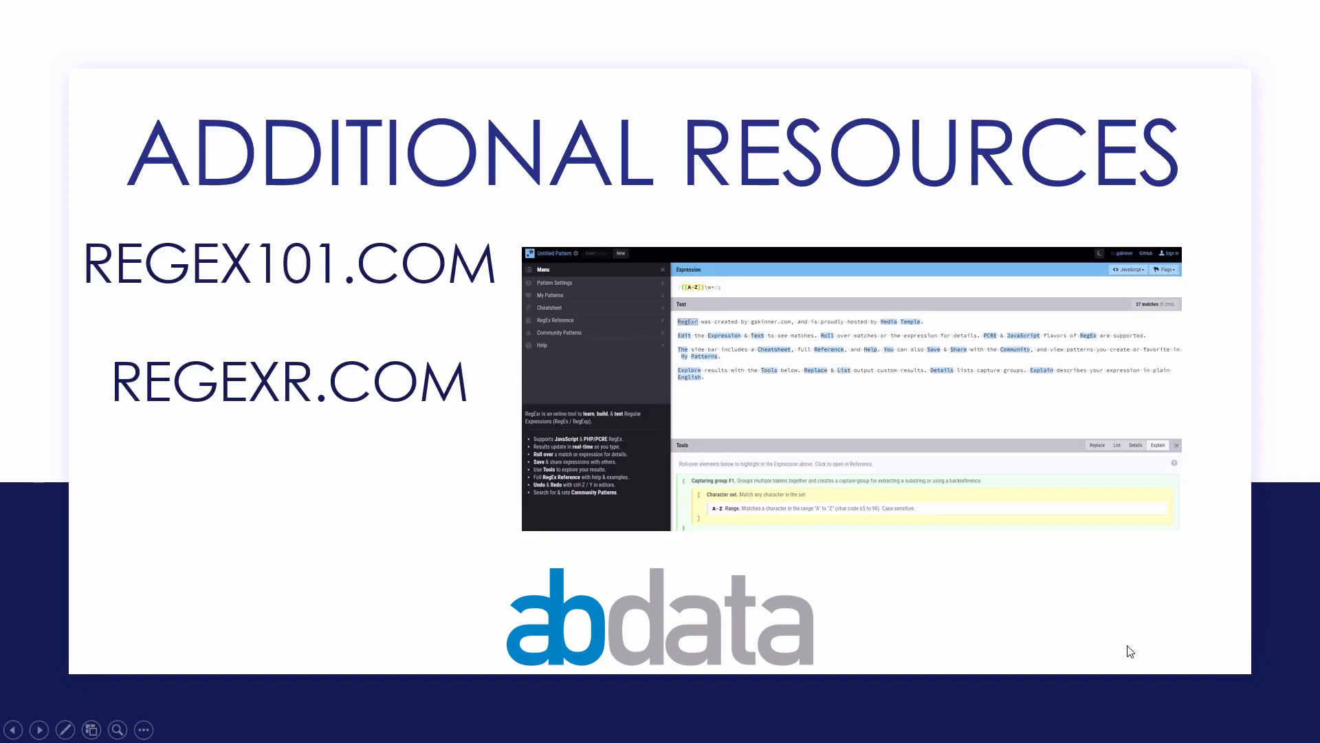
{"action": "mouse_move", "coordinate": [214, 292]}
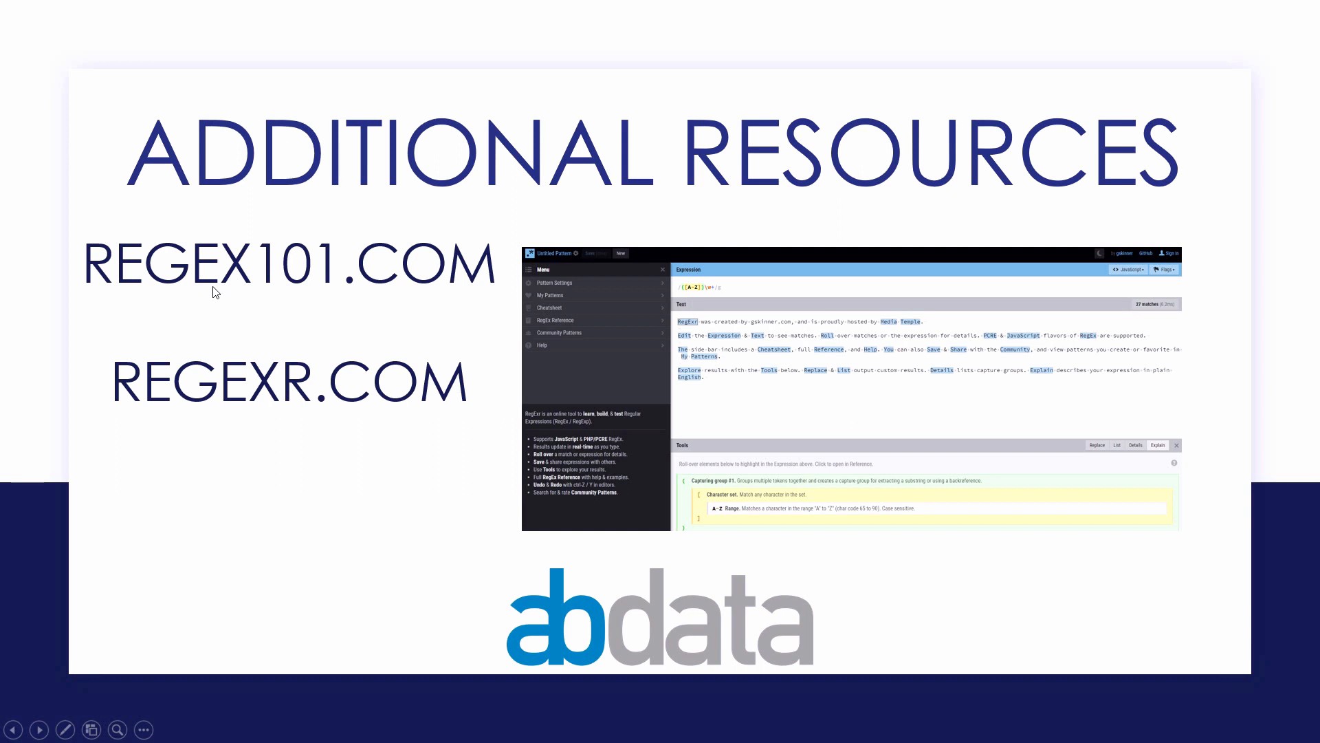
{"action": "mouse_move", "coordinate": [194, 305]}
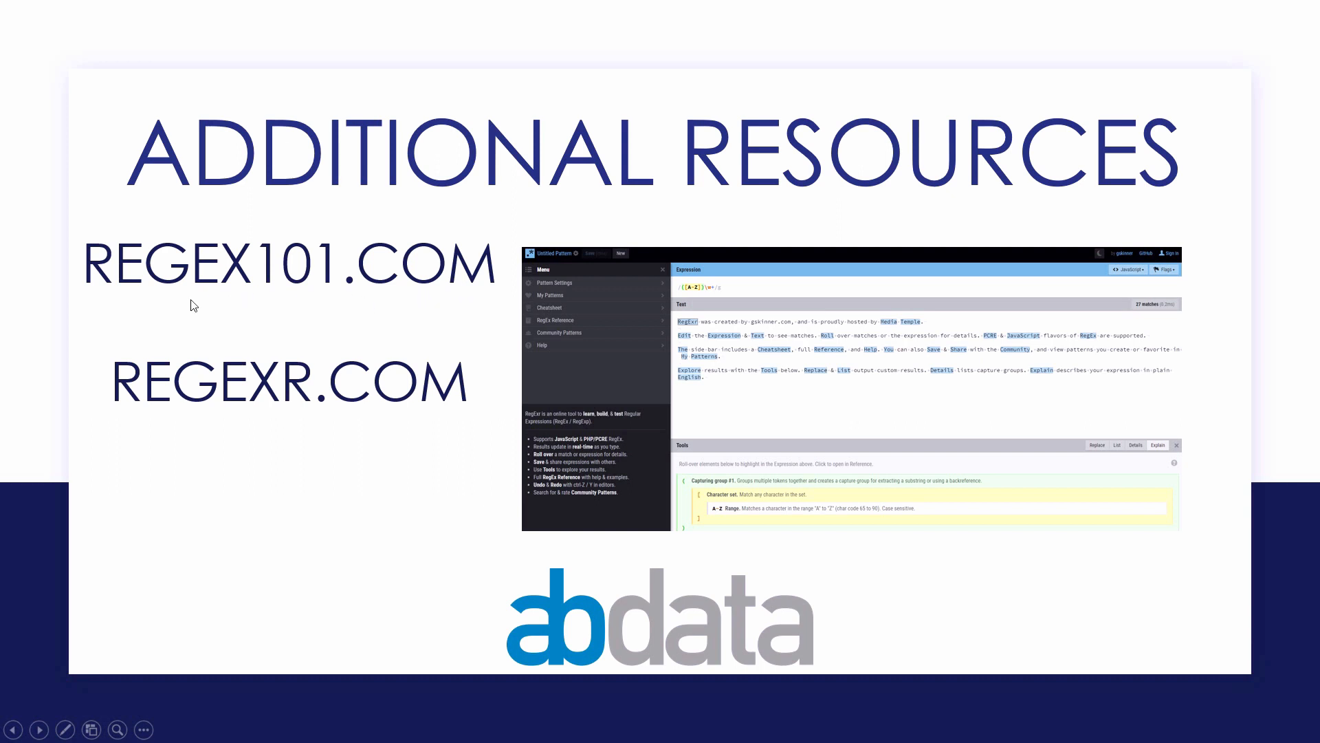
{"action": "mouse_move", "coordinate": [456, 433]}
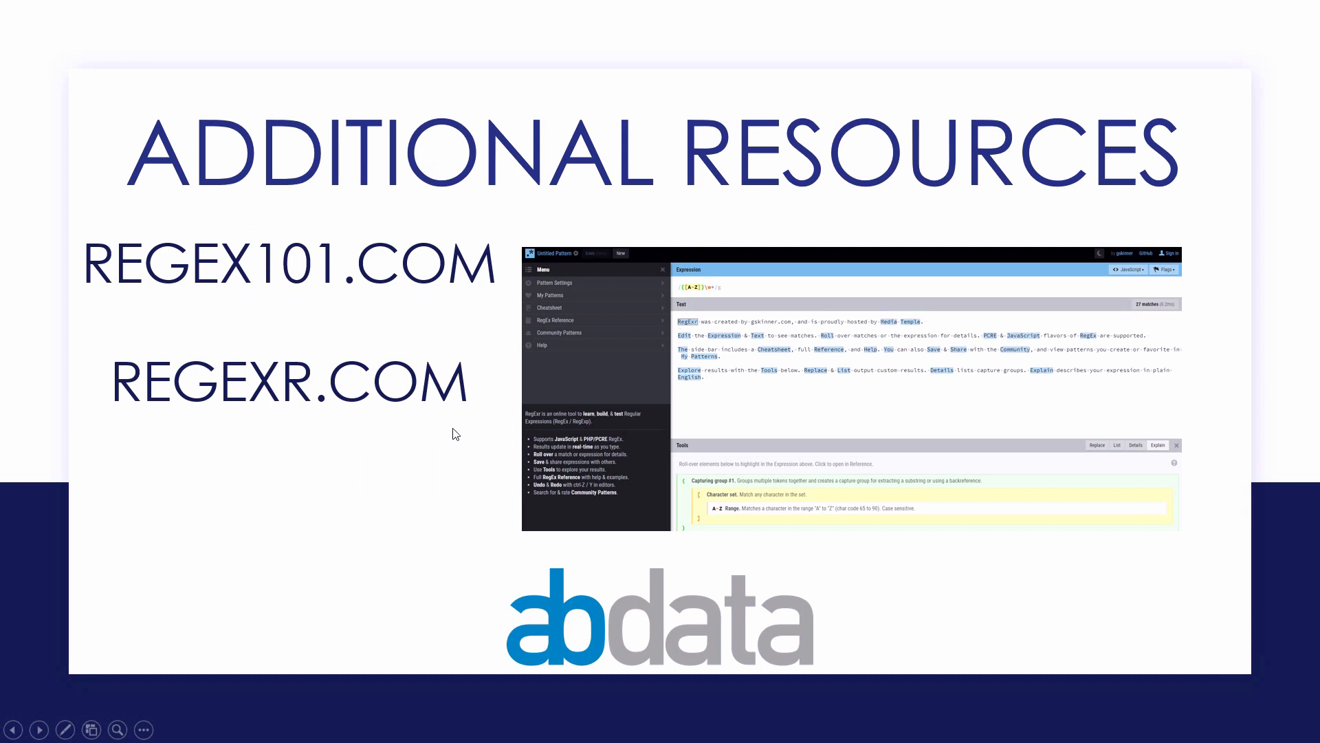
{"action": "mouse_move", "coordinate": [446, 430]}
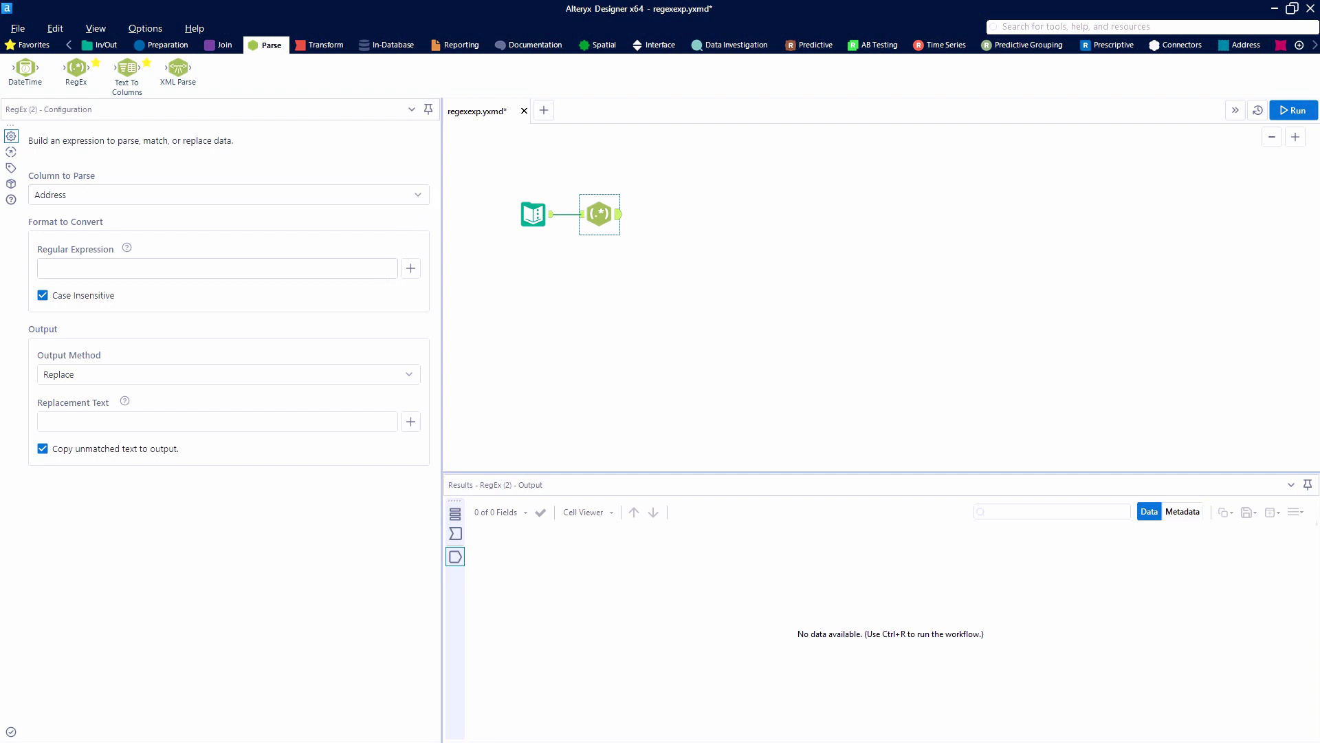
Set the RegEx tool's output method to Parse for the Address column.
{"action": "left_click", "coordinate": [215, 268]}
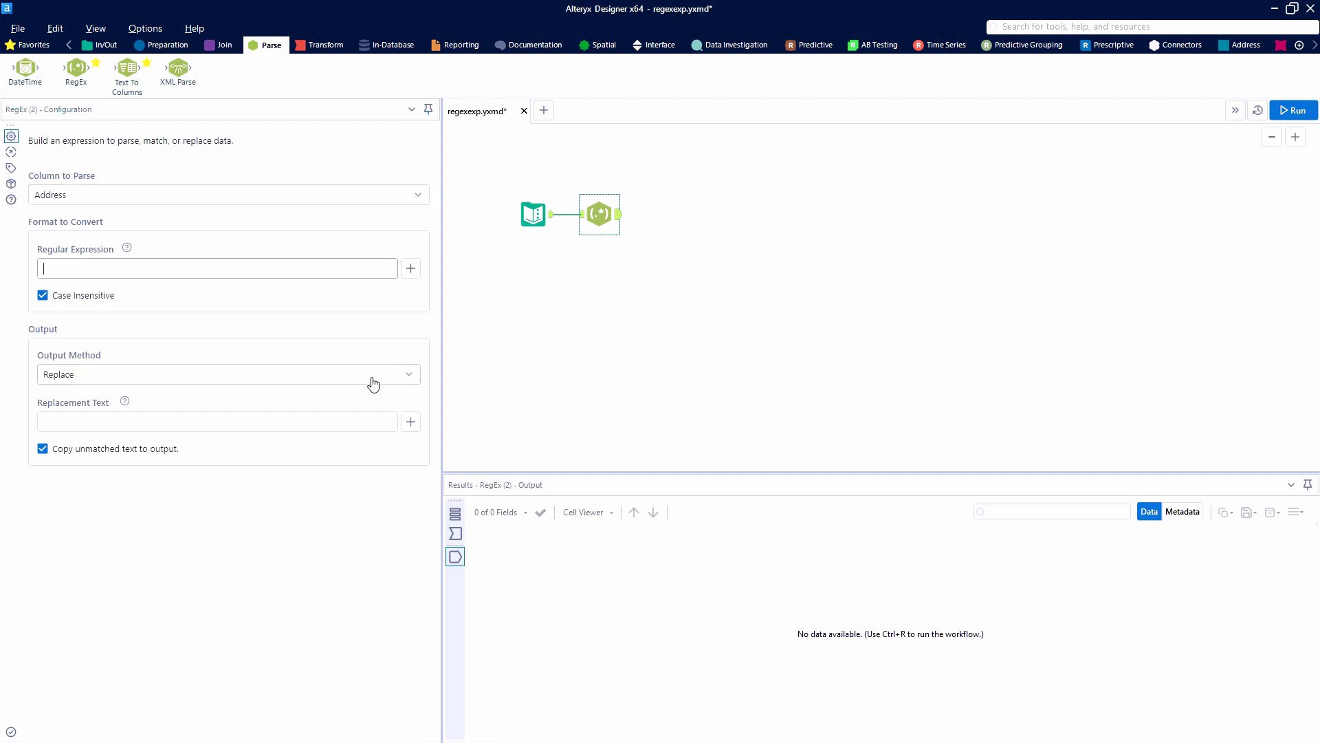
{"action": "left_click", "coordinate": [227, 374]}
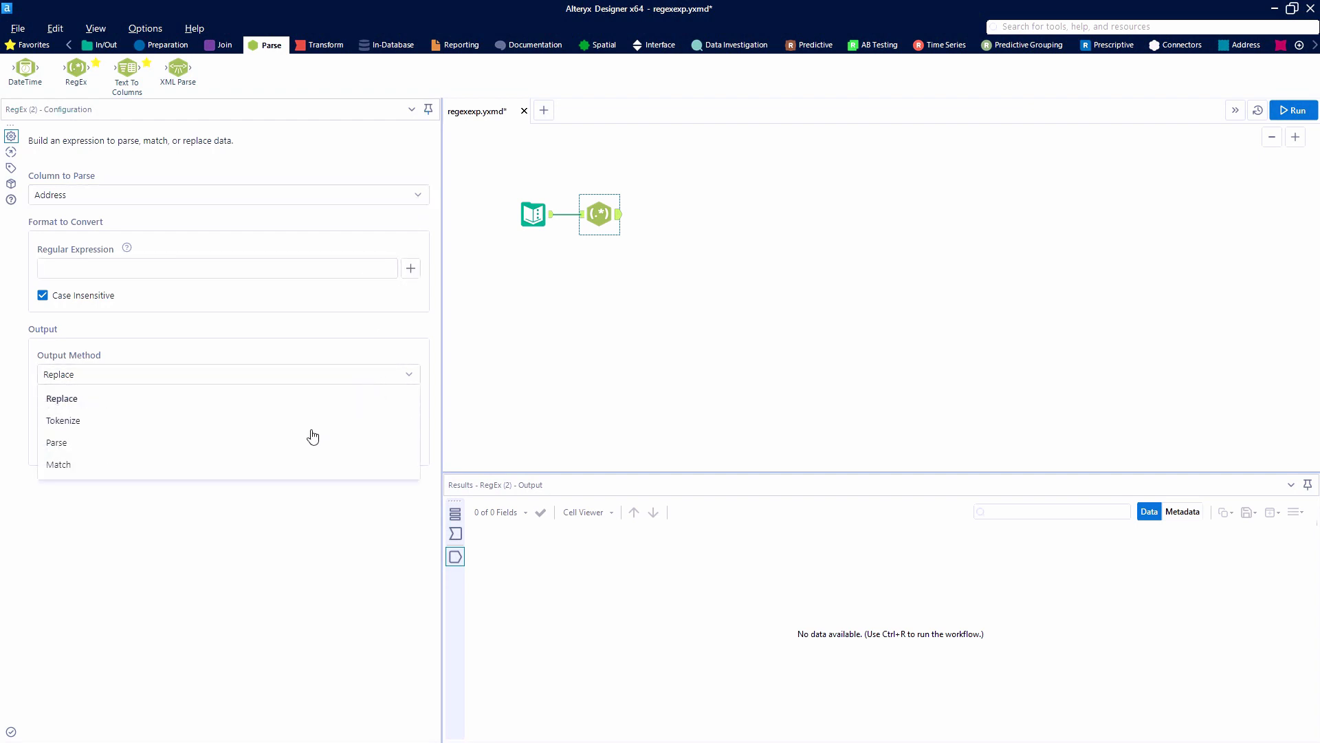
{"action": "mouse_move", "coordinate": [303, 438]}
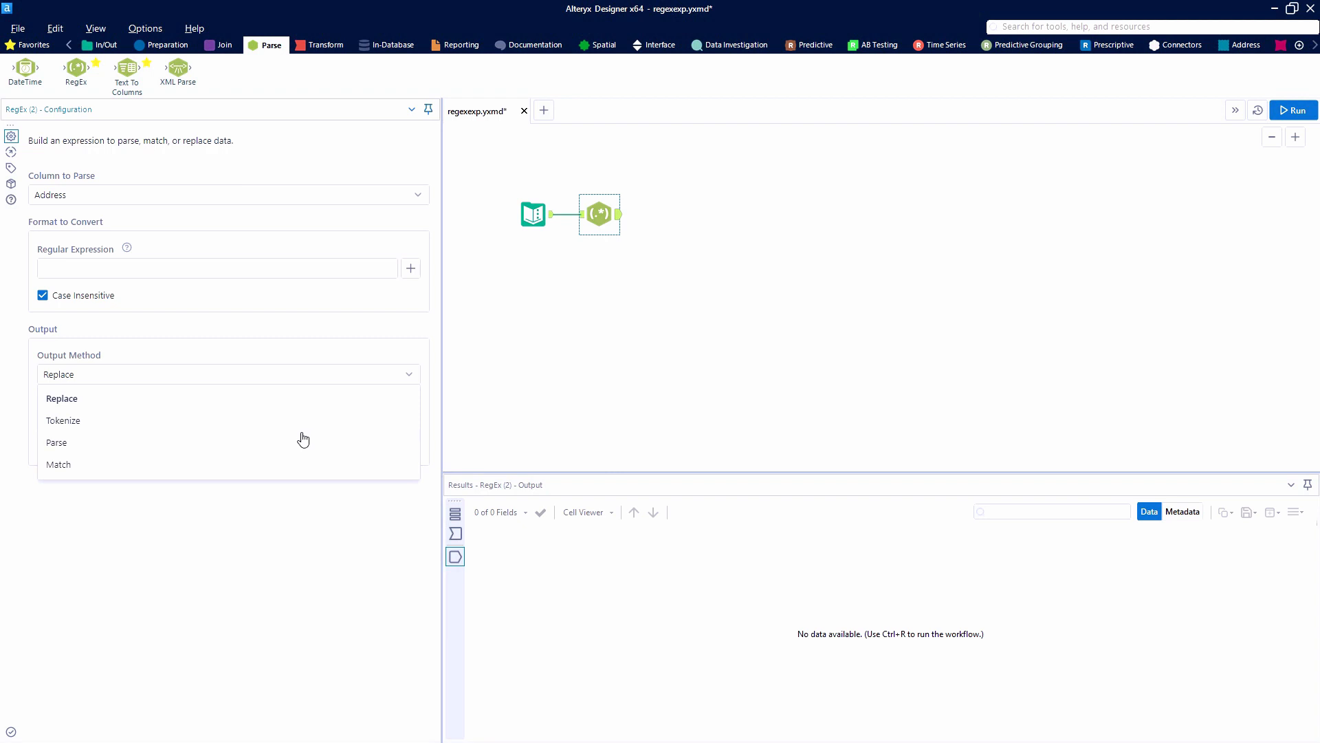
{"action": "left_click", "coordinate": [55, 441]}
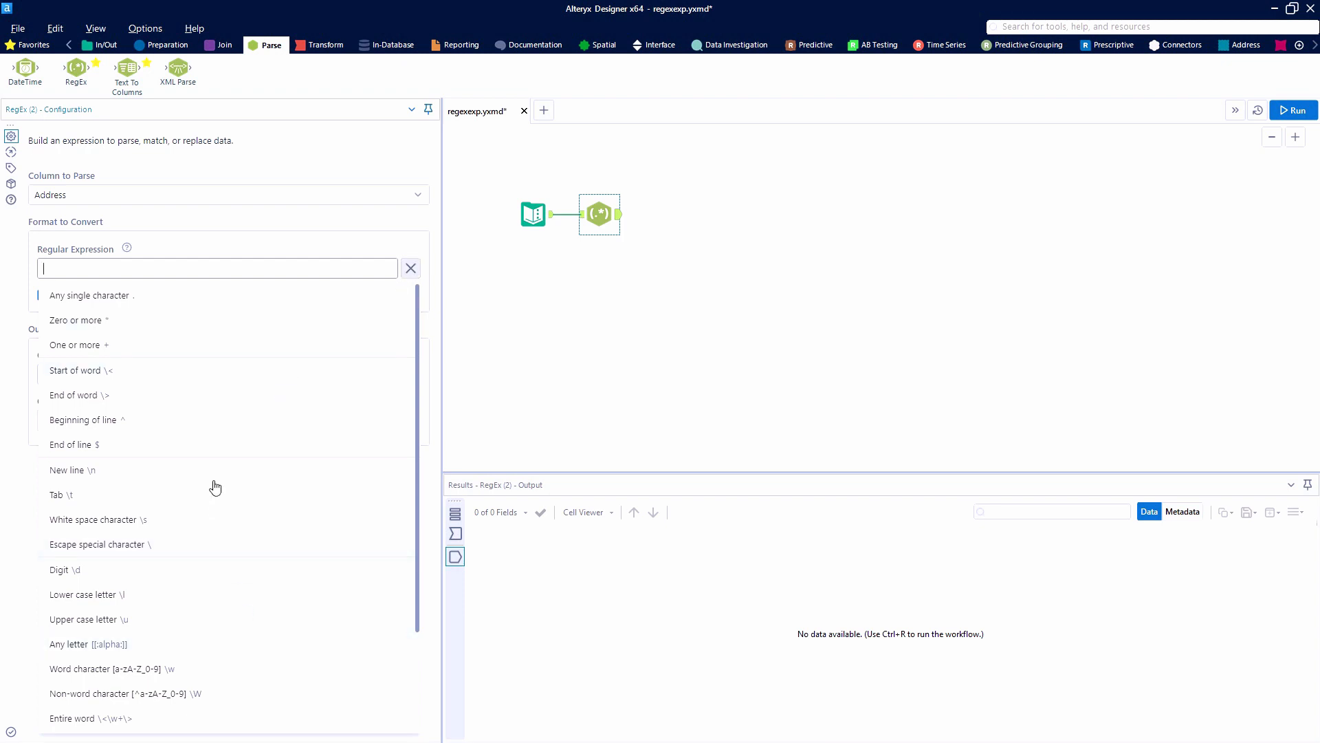
Enter the expression (\d+) using a one-or-more quantifier, producing a RegExOut1 column.
{"action": "scroll", "scroll_direction": "down", "scroll_amount": 3}
{"action": "type", "text": "()\\d"}
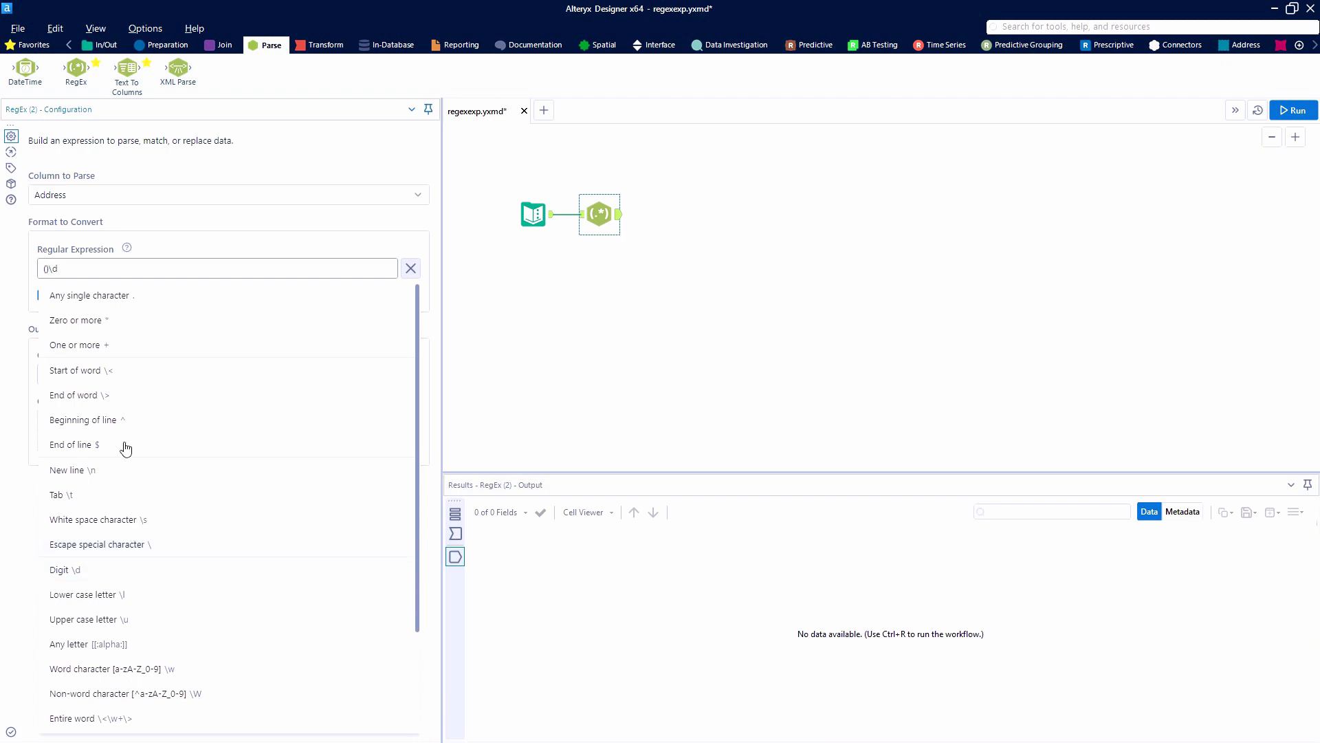
{"action": "mouse_move", "coordinate": [131, 344]}
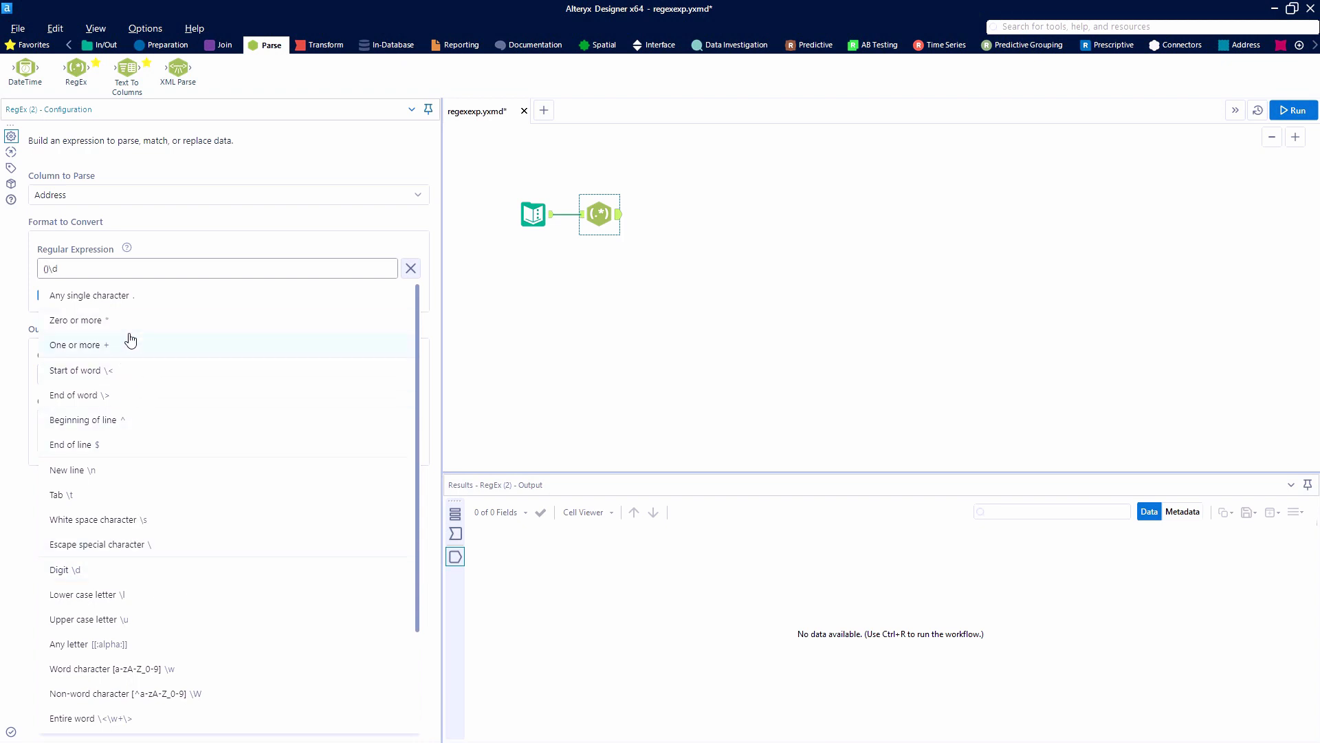
{"action": "left_click", "coordinate": [76, 344]}
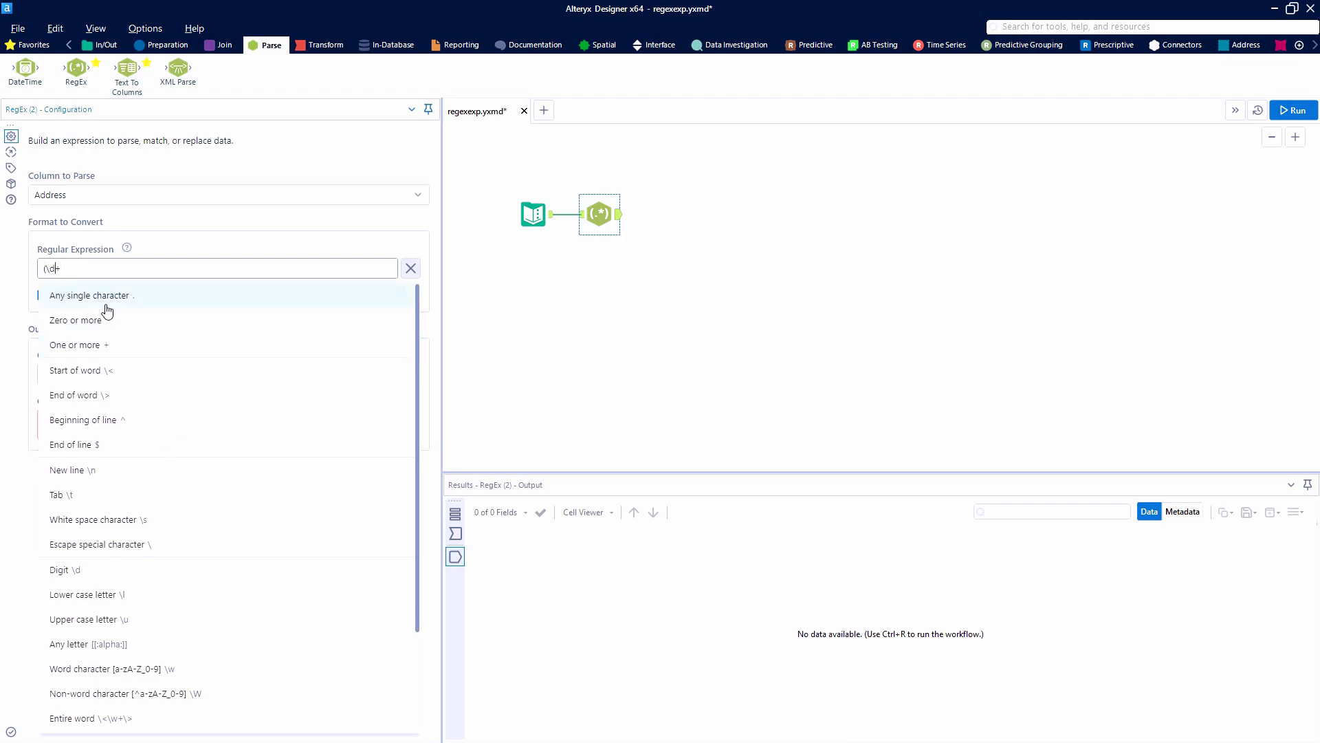
{"action": "type", "text": "(\\d+)"}
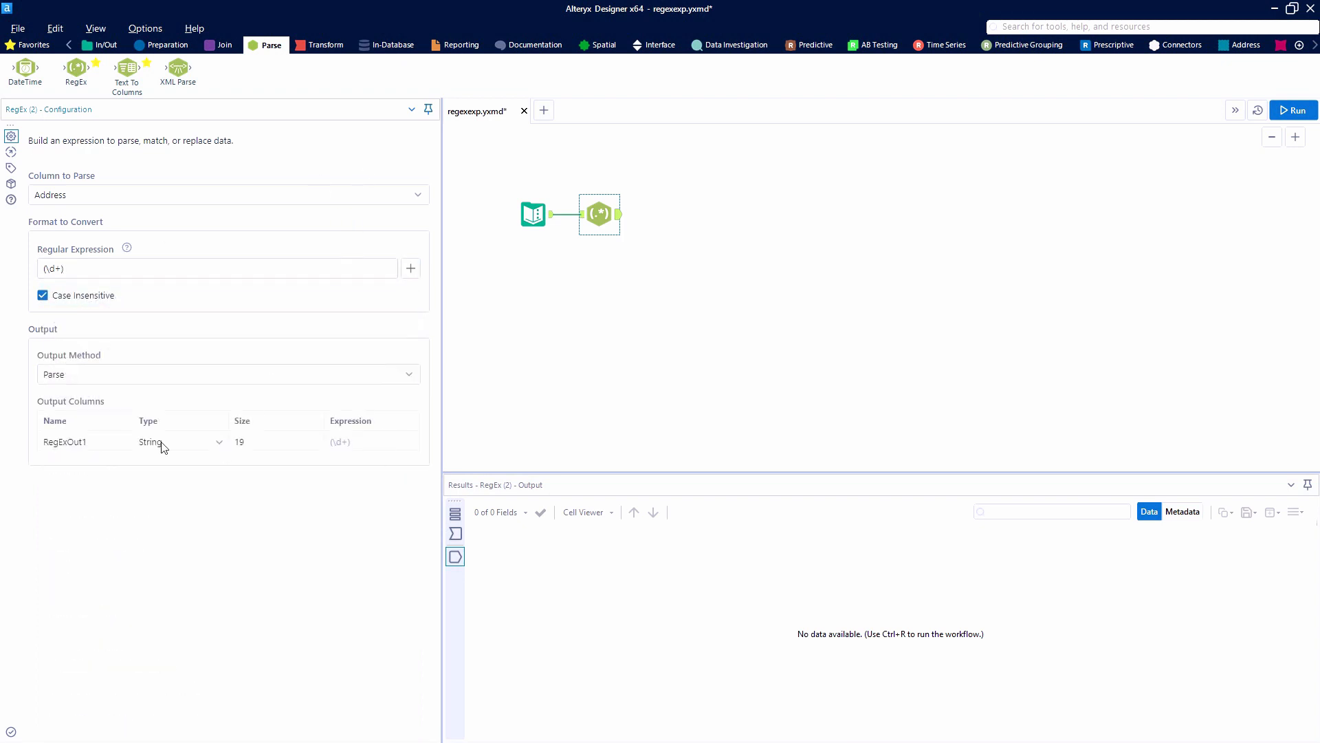
Rename RegExOut1 to Street Number, run the workflow, then load the RegEx.yxmd sample.
{"action": "double_click", "coordinate": [65, 441]}
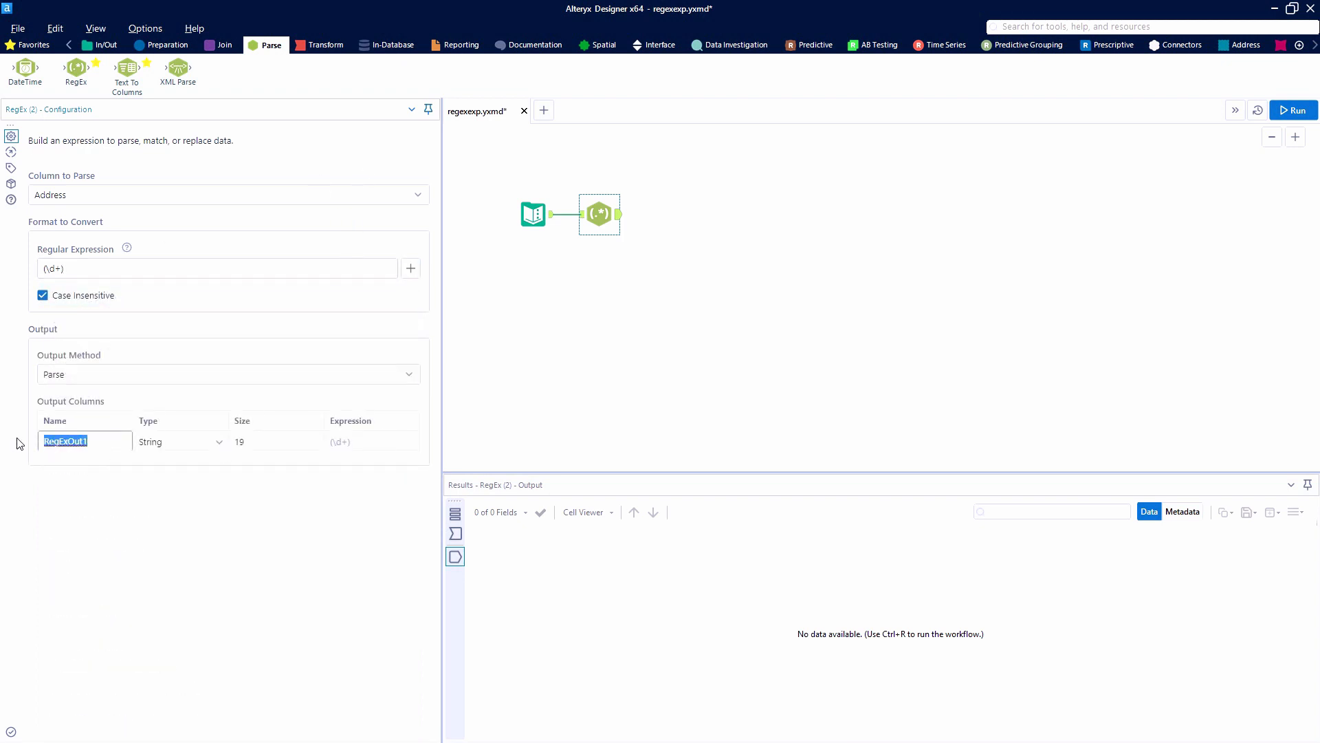
{"action": "type", "text": "Street Number"}
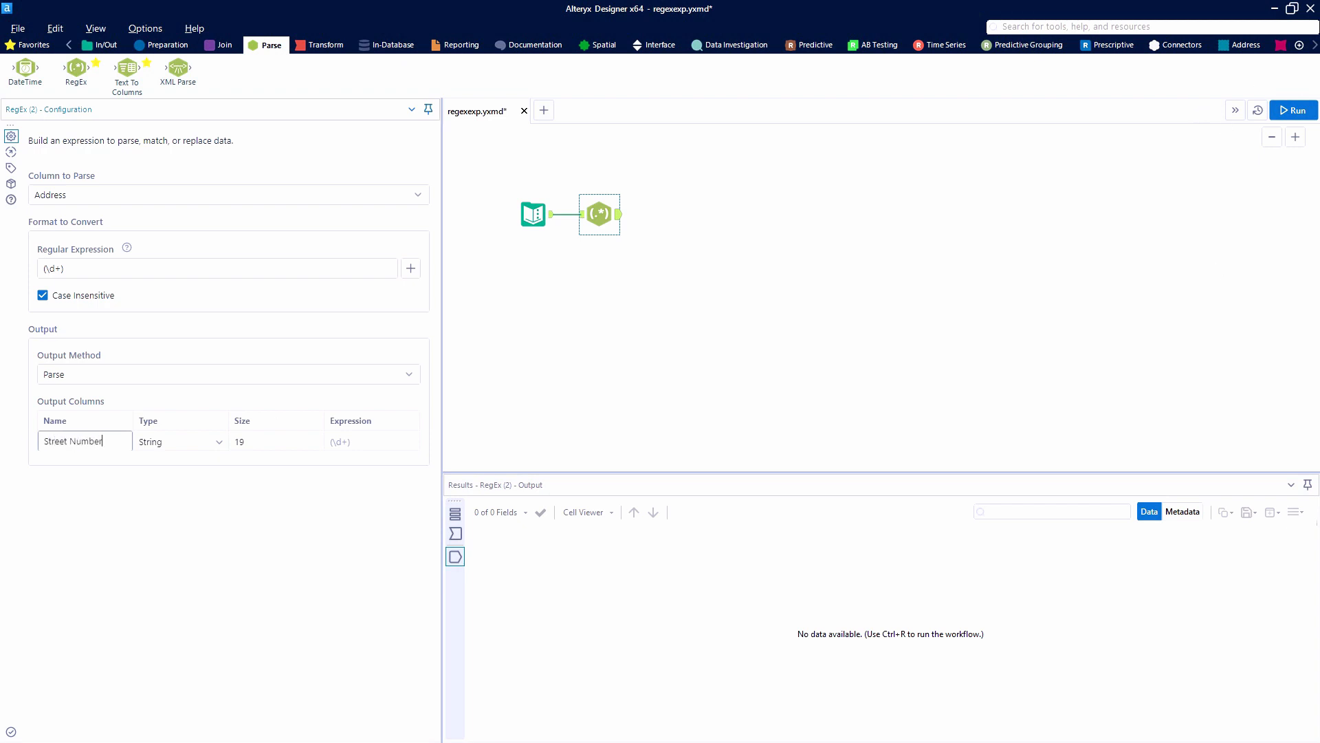
{"action": "left_click", "coordinate": [1293, 110]}
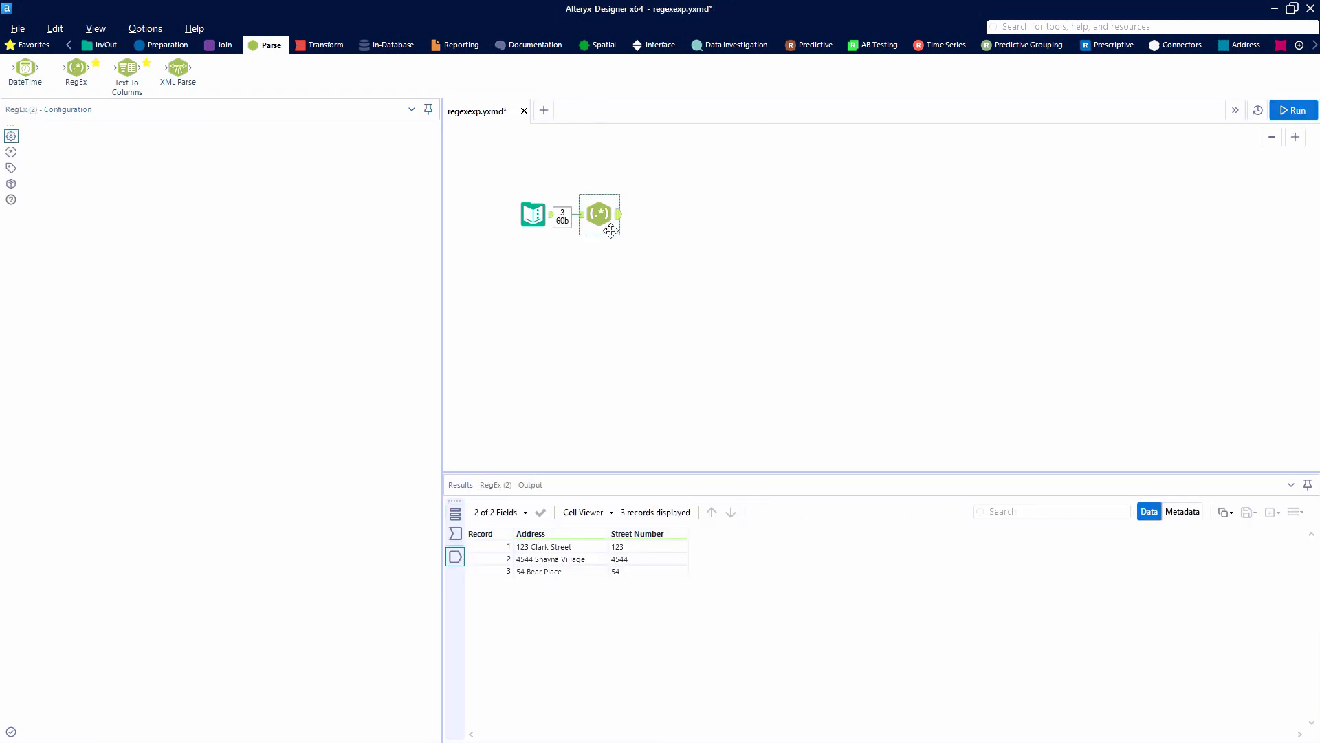
{"action": "left_click", "coordinate": [600, 215]}
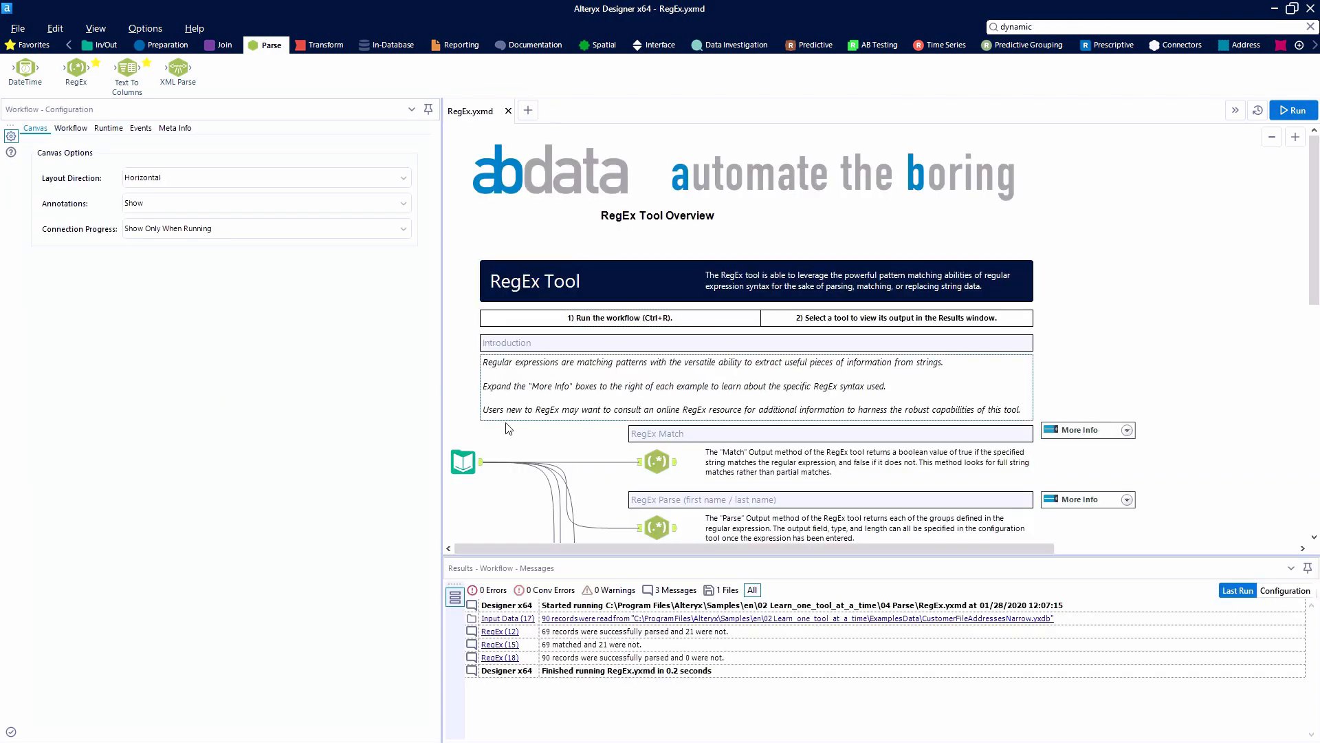
{"action": "mouse_move", "coordinate": [1120, 186]}
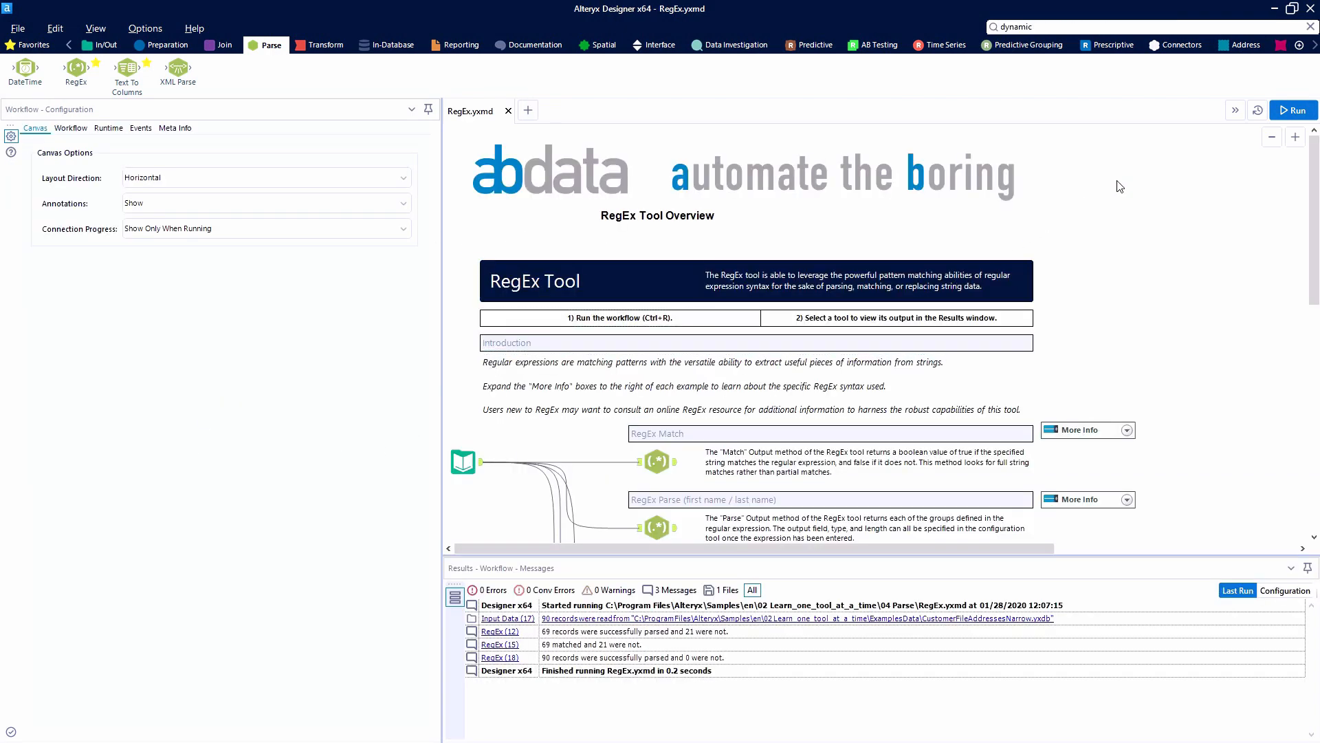
Browse the input address data, then view the RegEx Match has_zip4 results.
{"action": "left_click", "coordinate": [463, 462]}
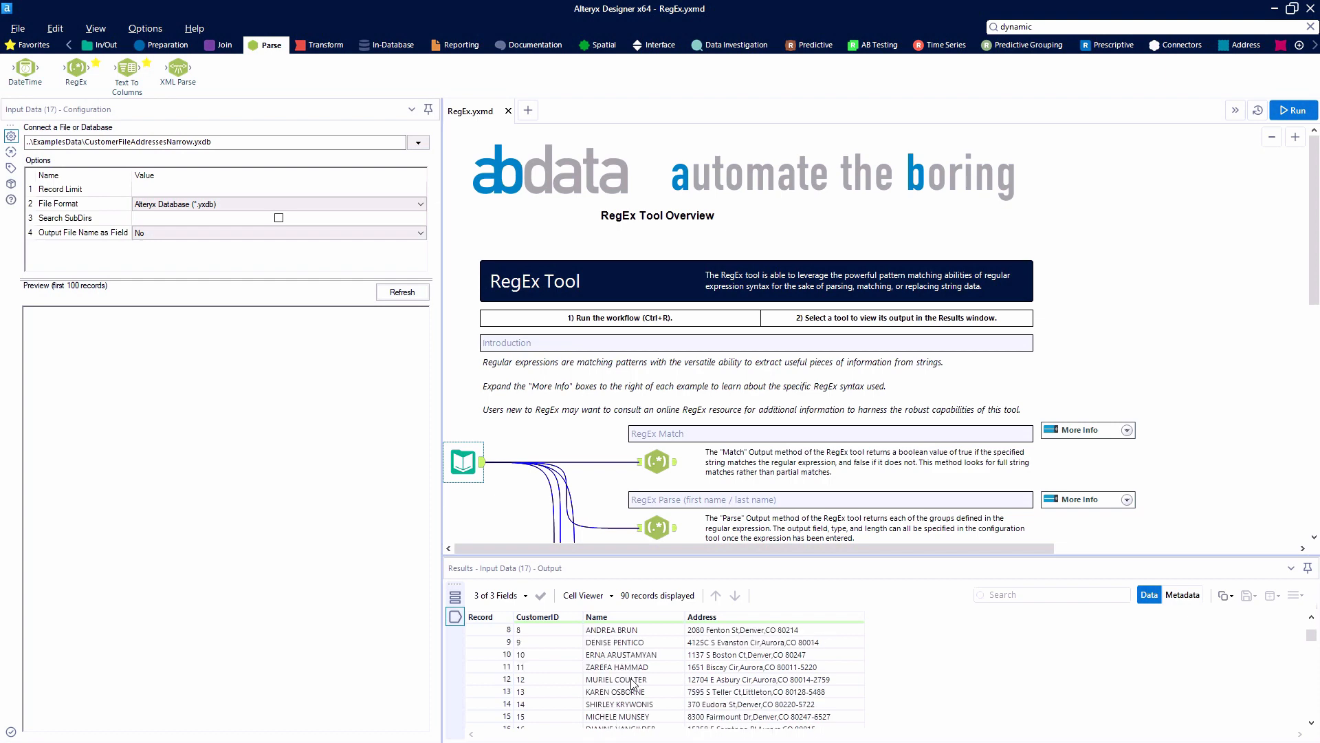
{"action": "scroll", "scroll_direction": "down", "scroll_amount": 3}
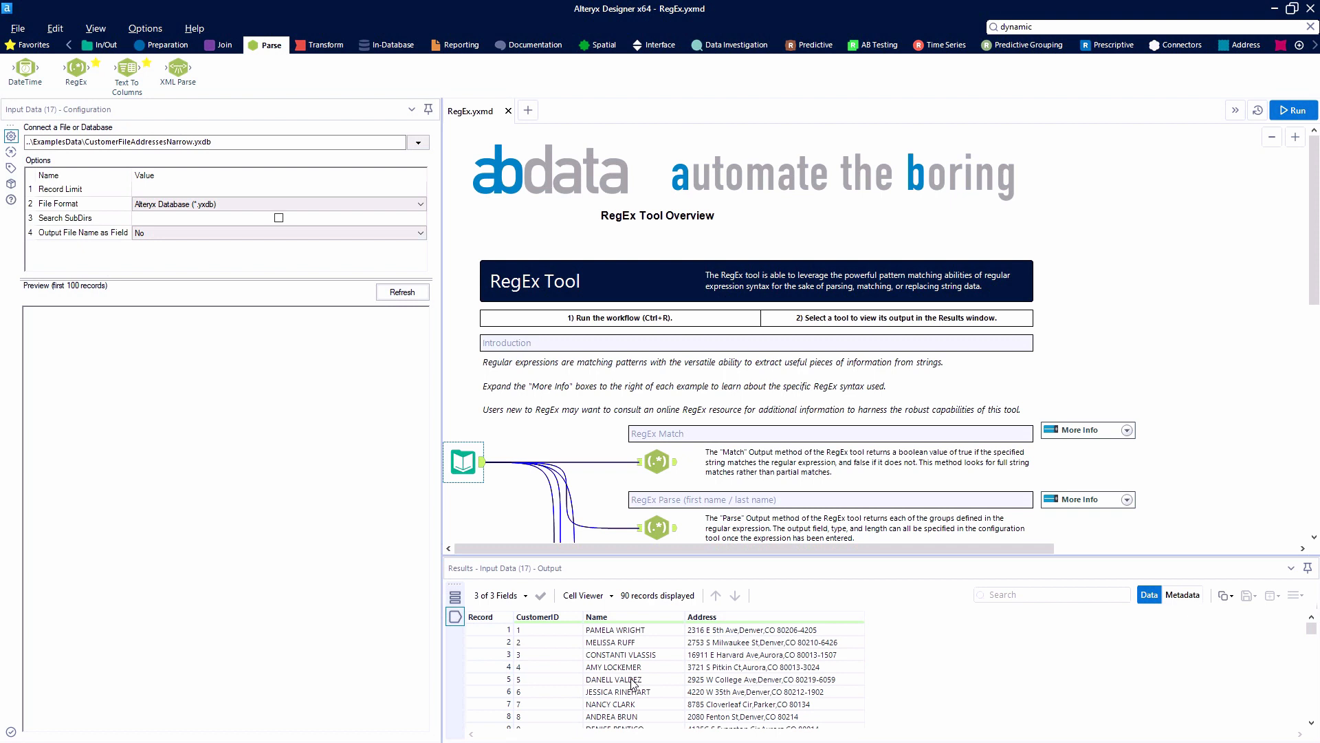
{"action": "mouse_move", "coordinate": [633, 681]}
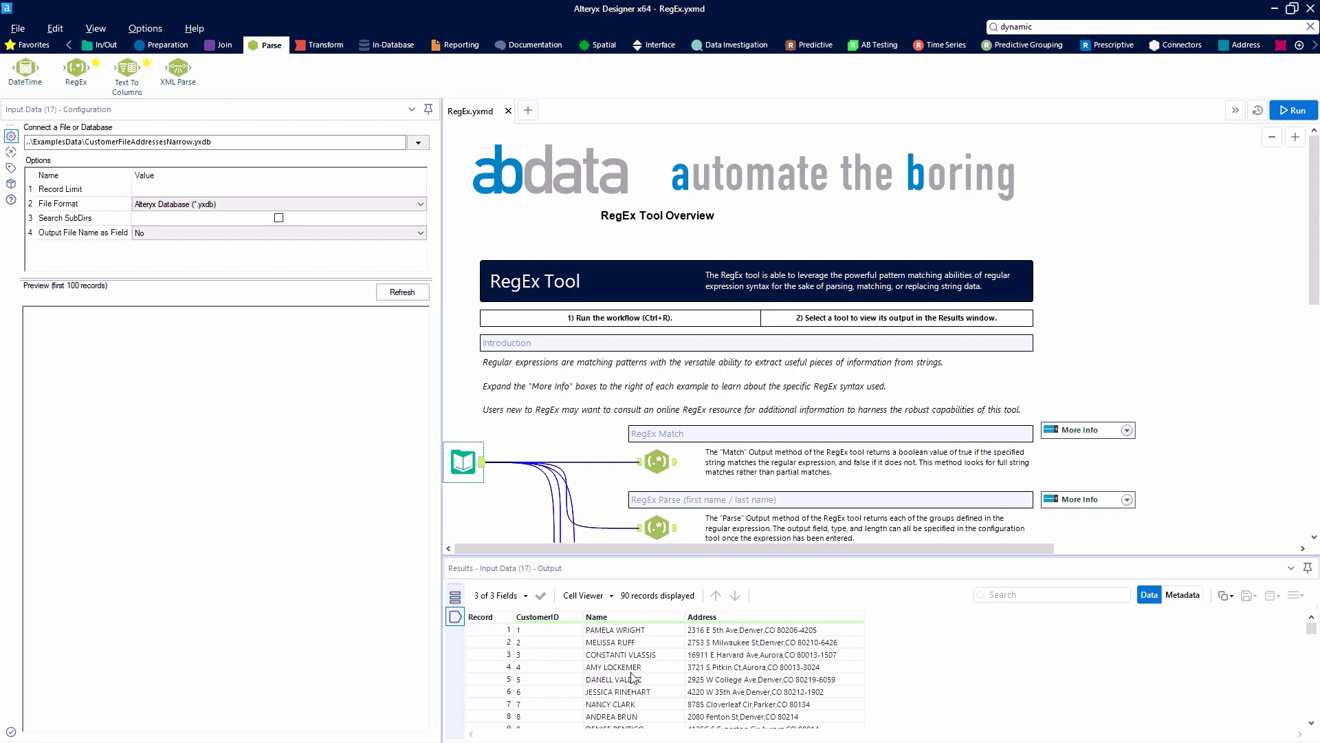
{"action": "left_click", "coordinate": [657, 462]}
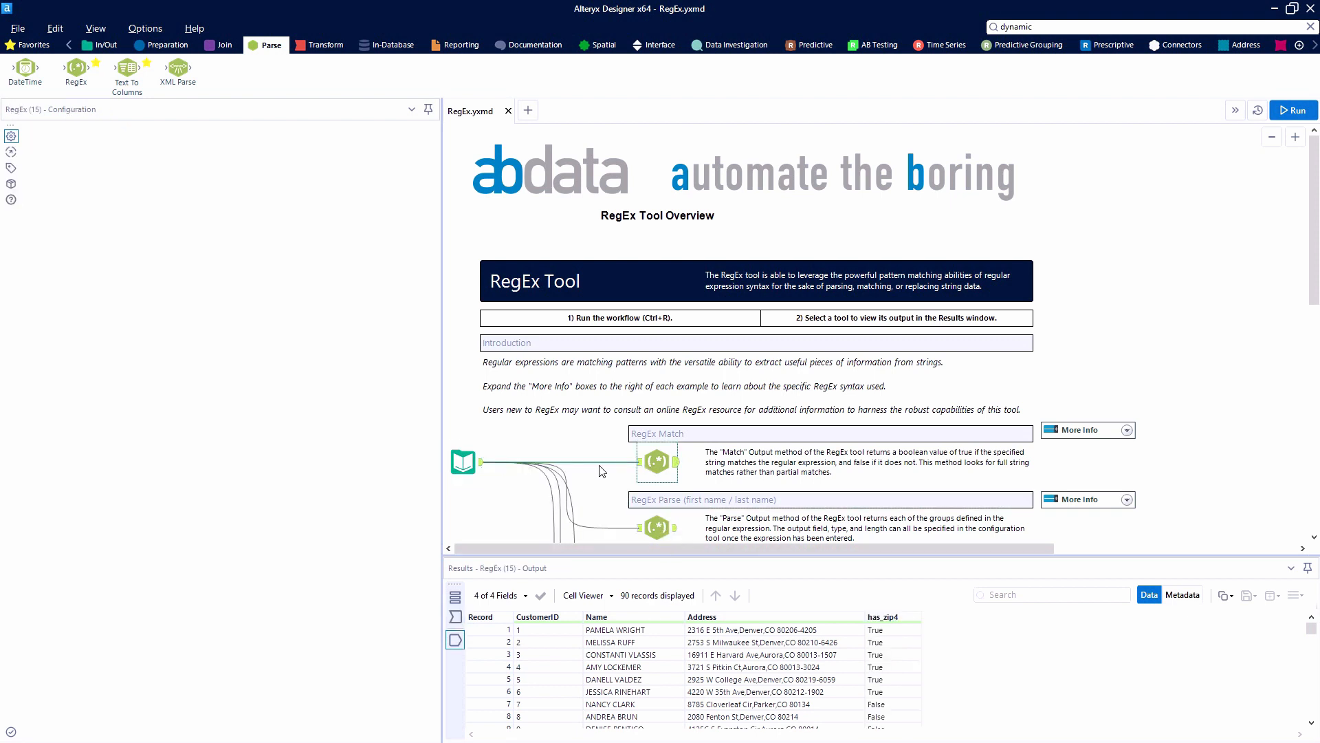
{"action": "left_click", "coordinate": [656, 462]}
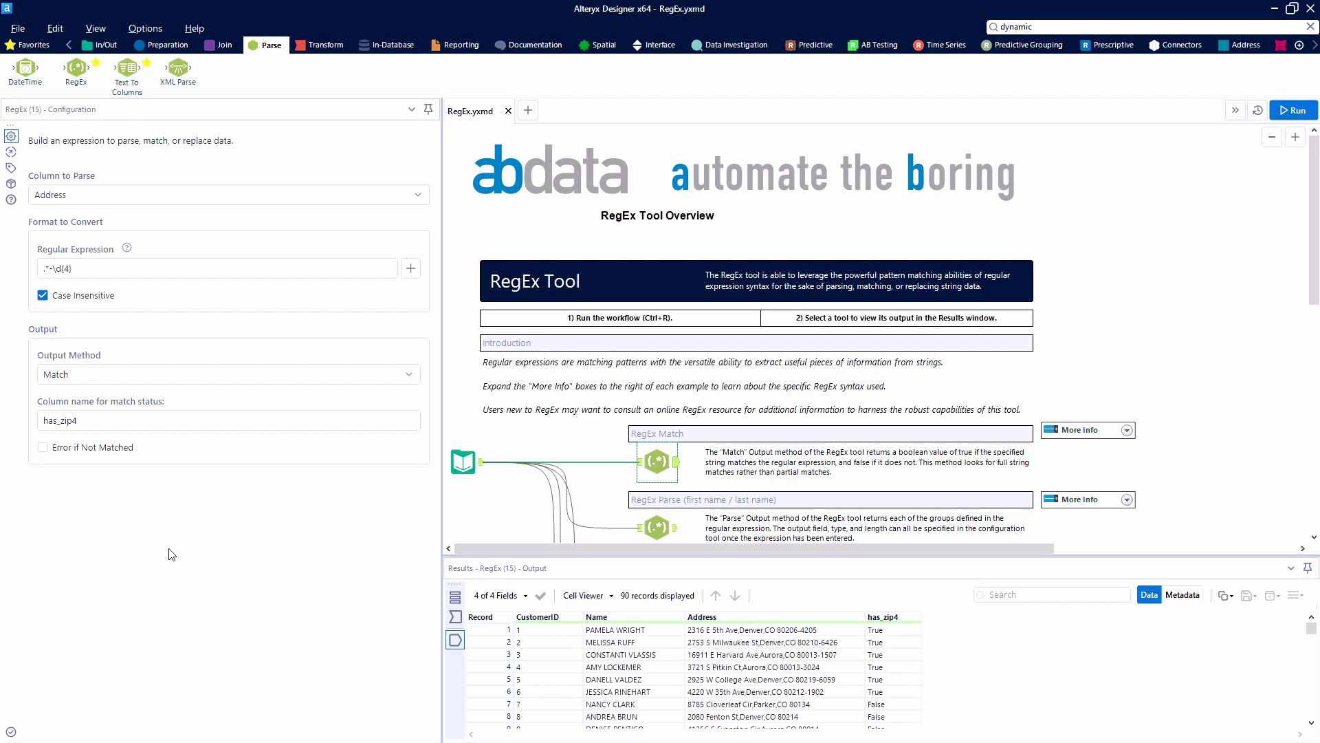
{"action": "mouse_move", "coordinate": [1126, 292]}
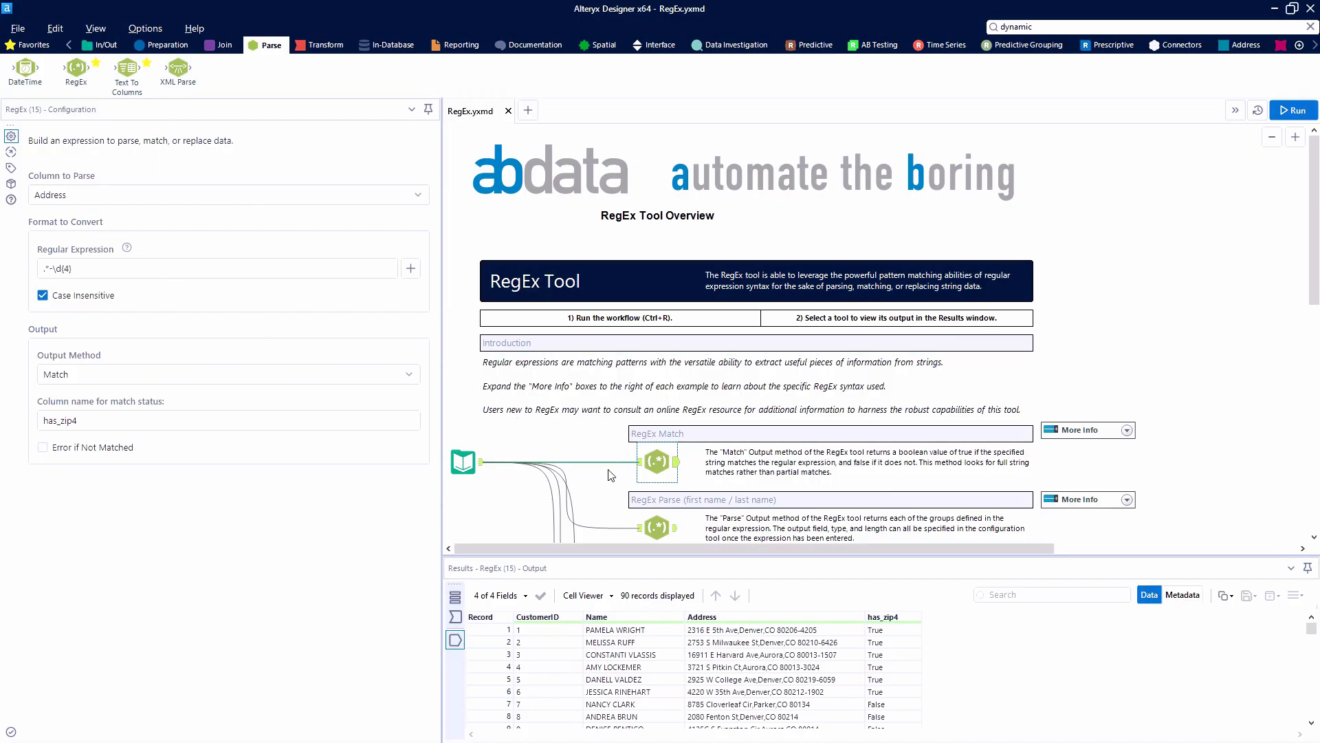
{"action": "scroll", "scroll_direction": "down", "scroll_amount": 3}
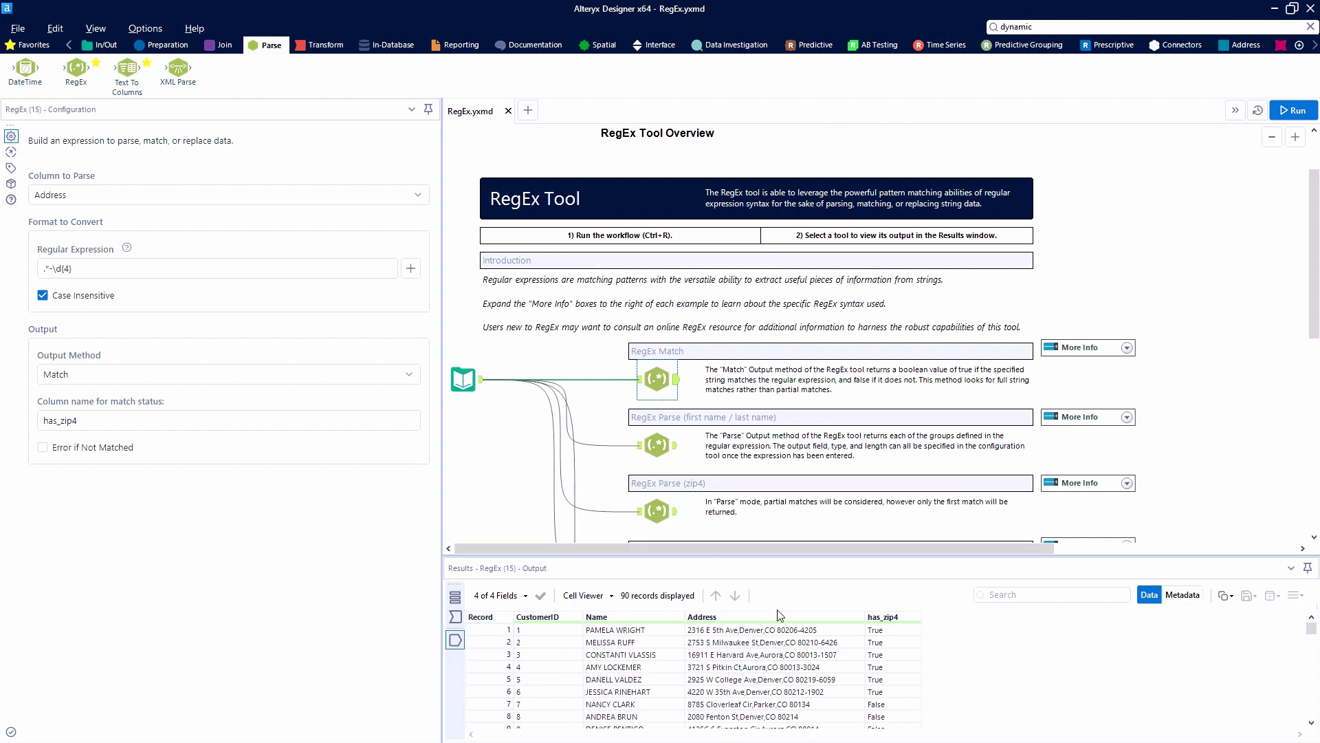
{"action": "mouse_move", "coordinate": [658, 474]}
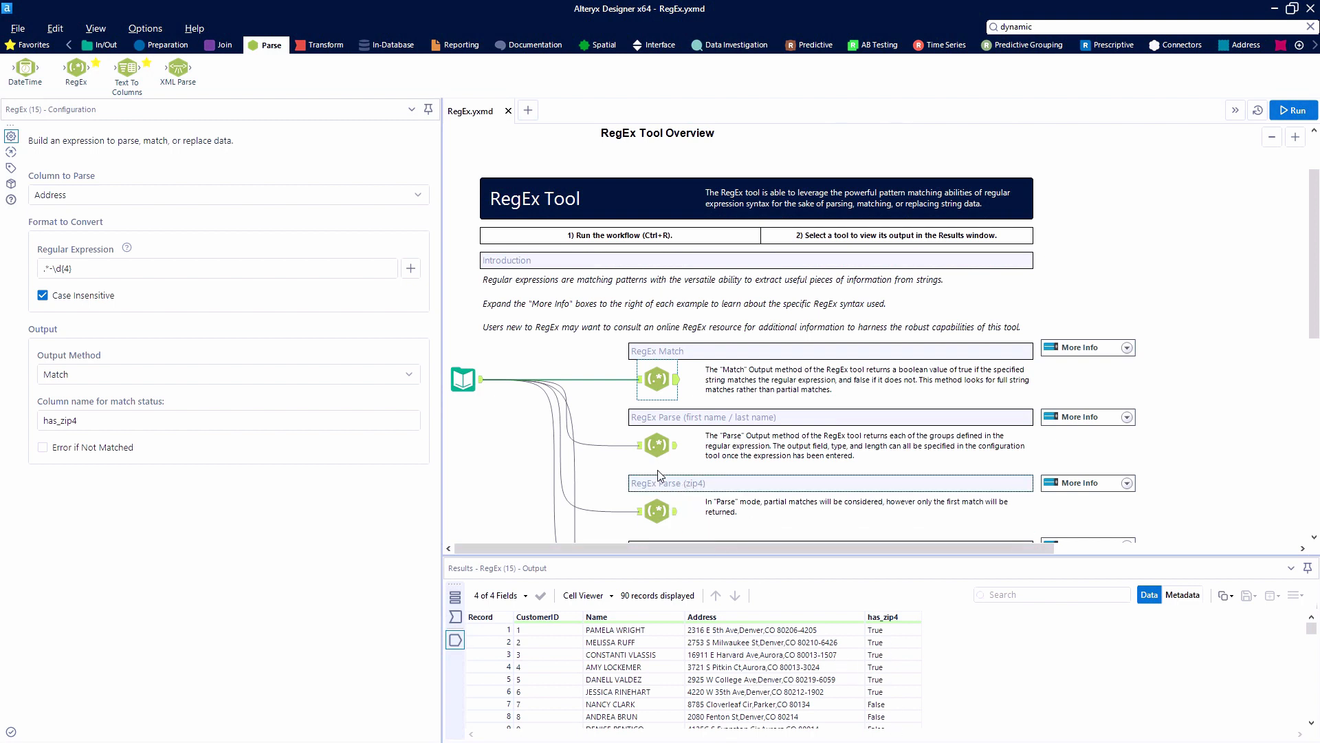
View the name-parse example splitting Name into First Name and Last Name.
{"action": "left_click", "coordinate": [656, 444]}
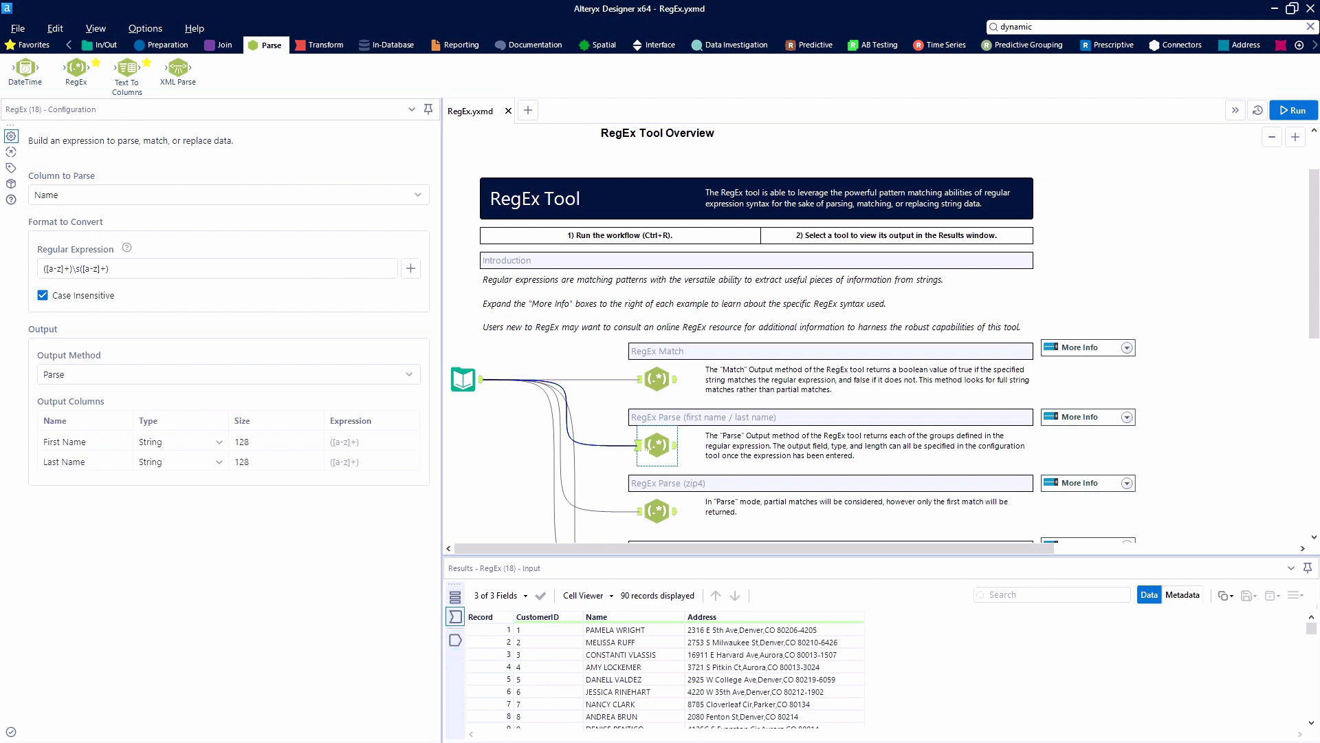
{"action": "mouse_move", "coordinate": [268, 483]}
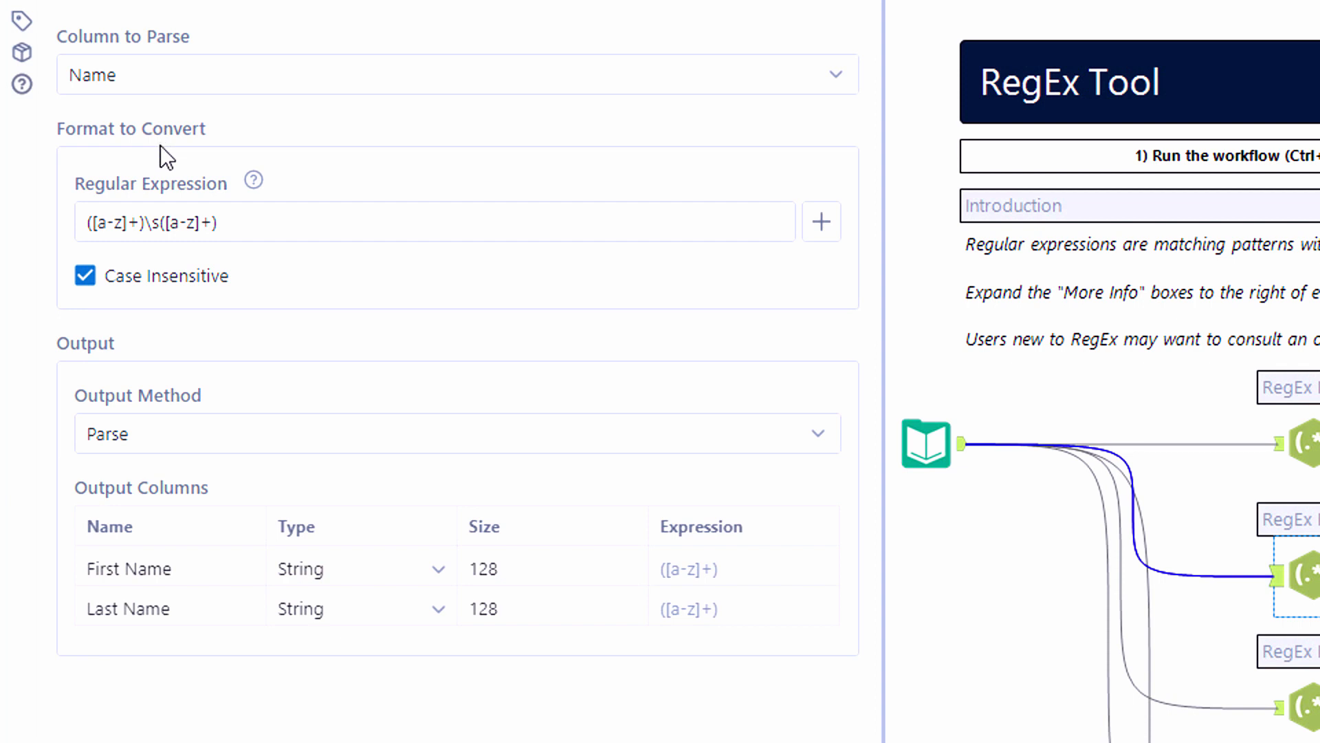
{"action": "mouse_move", "coordinate": [182, 158]}
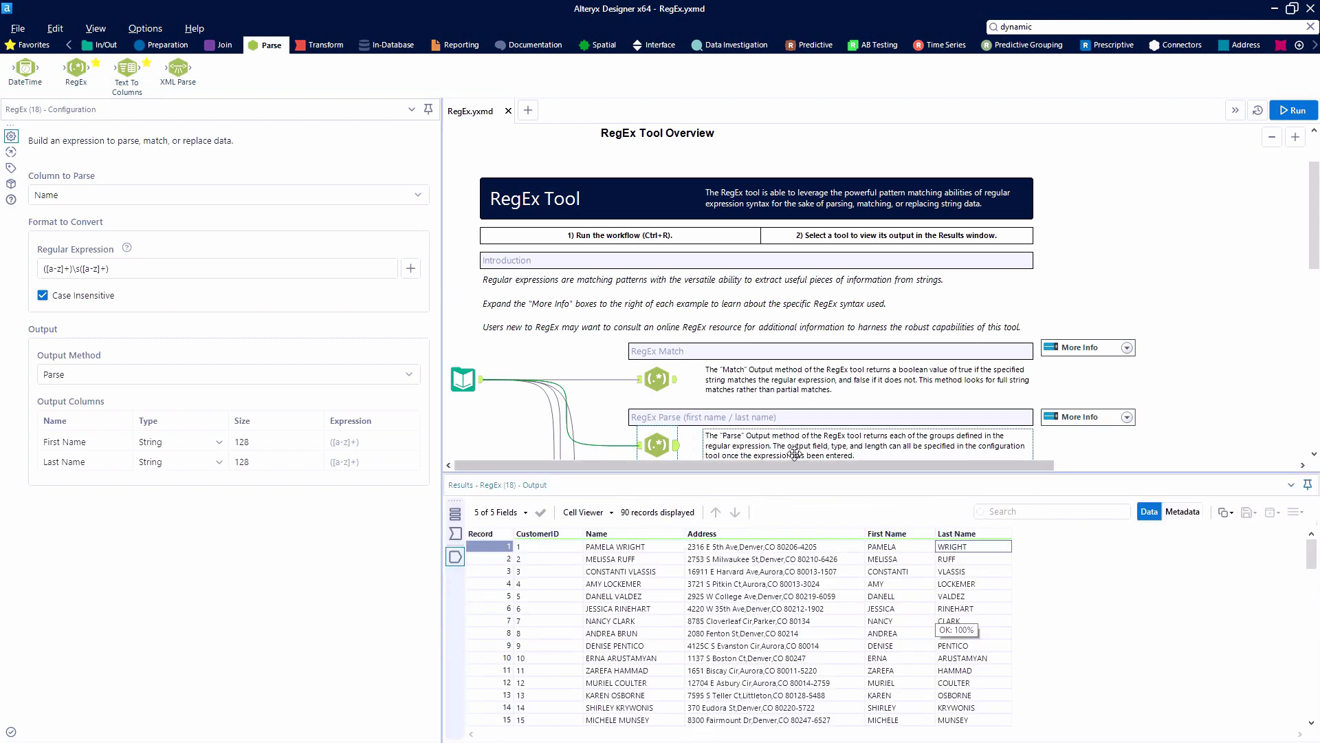
{"action": "scroll", "scroll_direction": "down", "scroll_amount": 3}
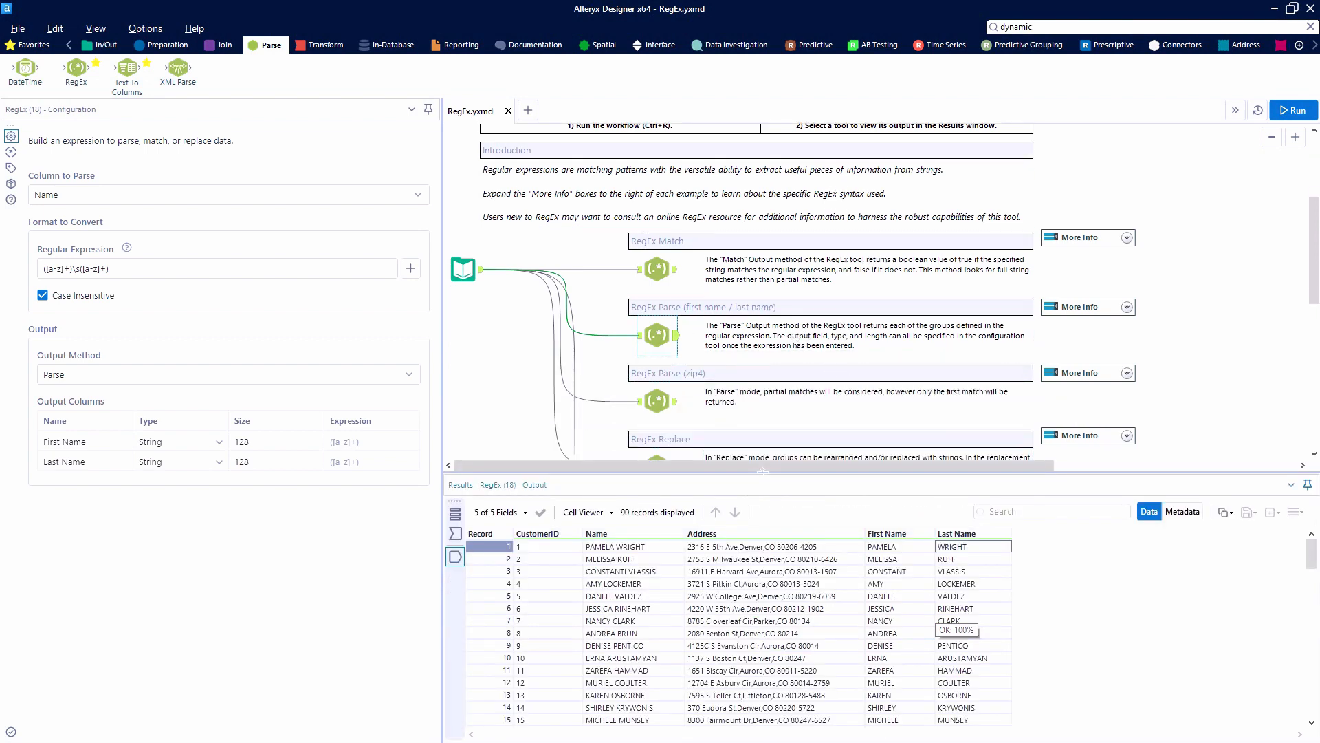
{"action": "scroll", "scroll_direction": "down", "scroll_amount": 3}
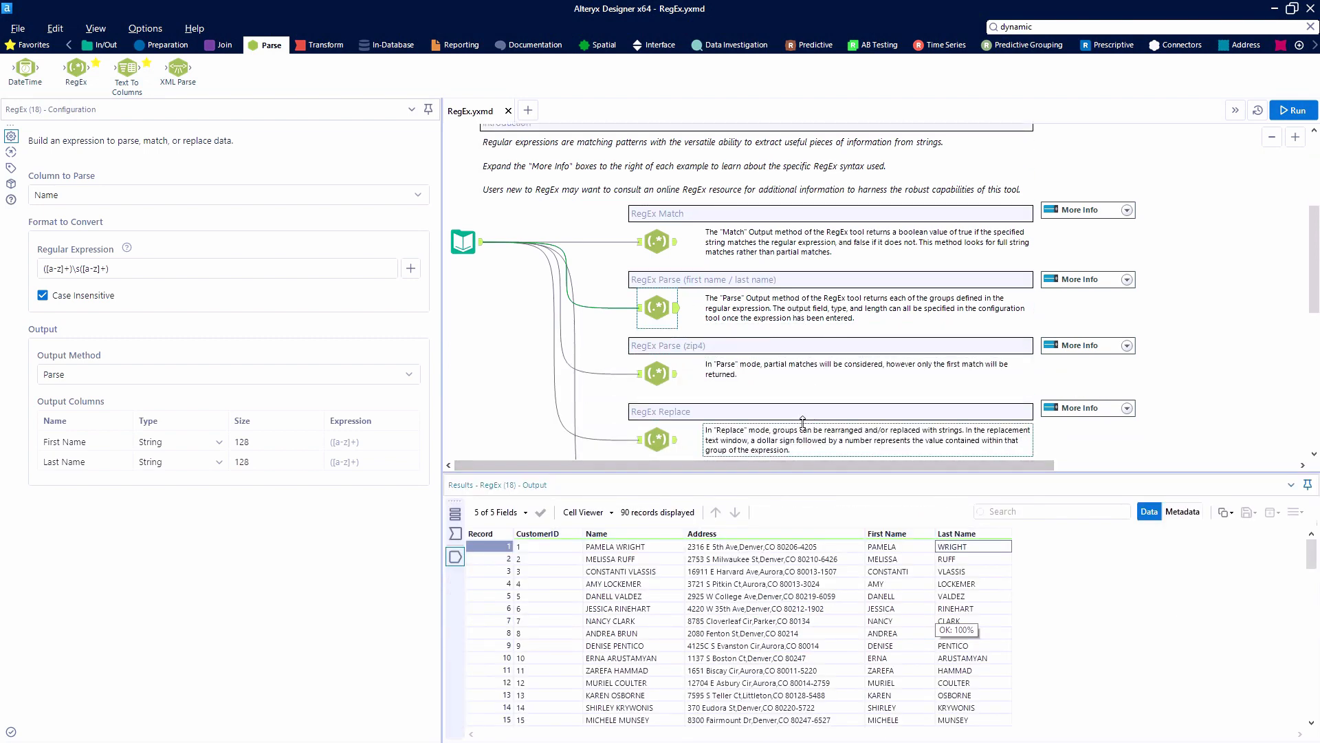
{"action": "scroll", "scroll_direction": "down", "scroll_amount": 3}
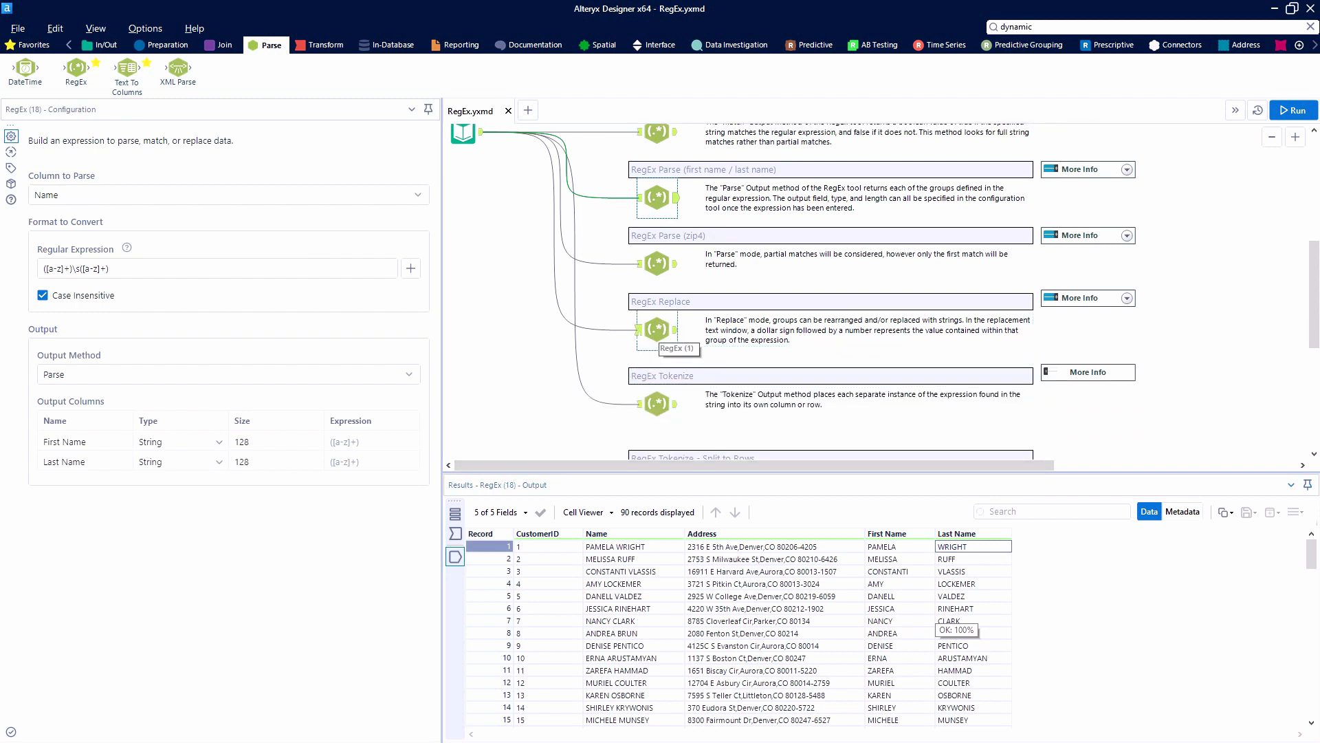
Select the RegEx Replace example rewriting Address as $4: $2, $3.
{"action": "left_click", "coordinate": [657, 329]}
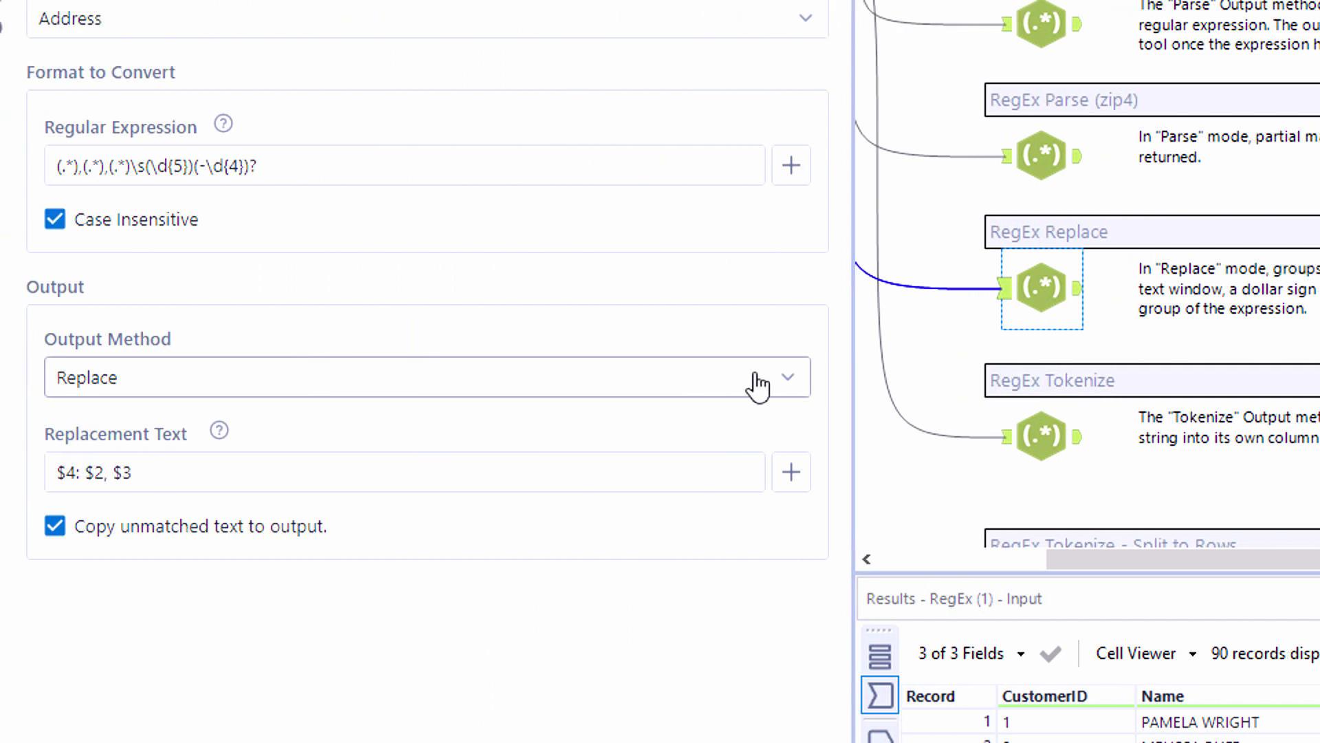
{"action": "mouse_move", "coordinate": [1078, 288]}
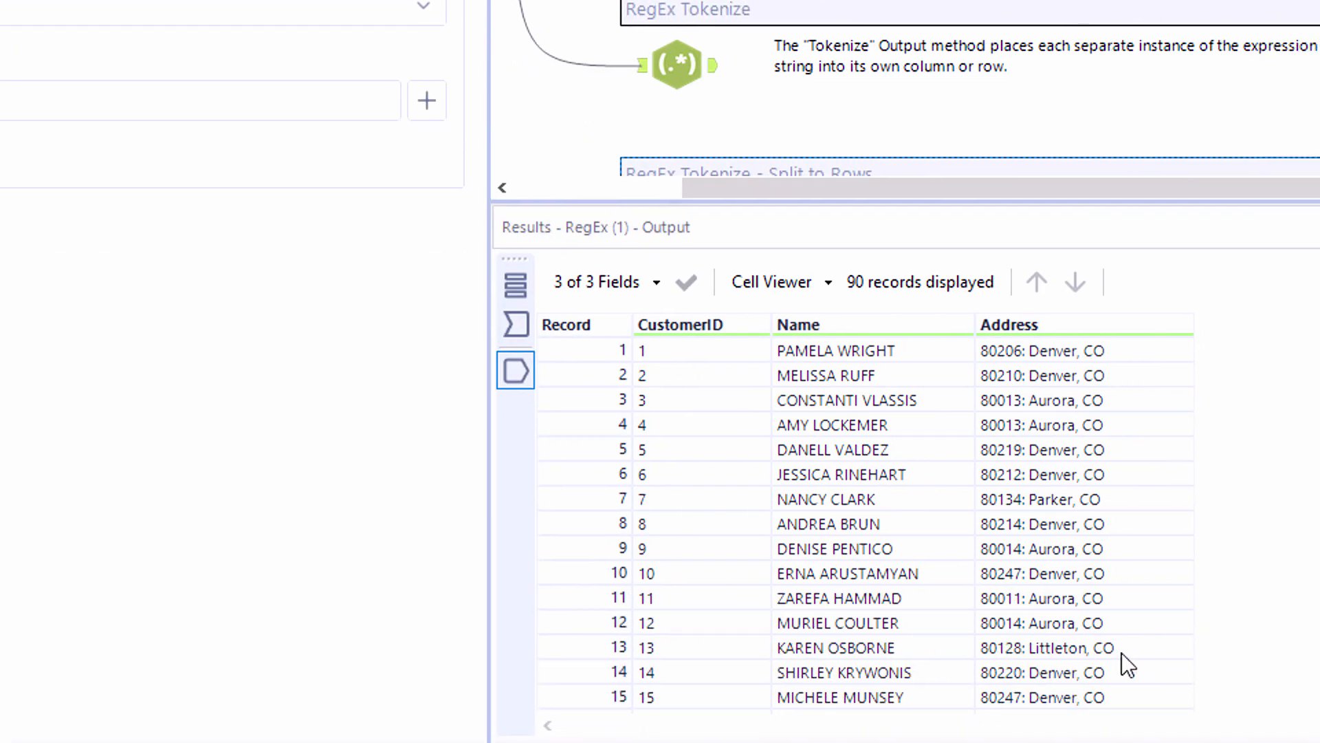
{"action": "mouse_move", "coordinate": [1111, 650]}
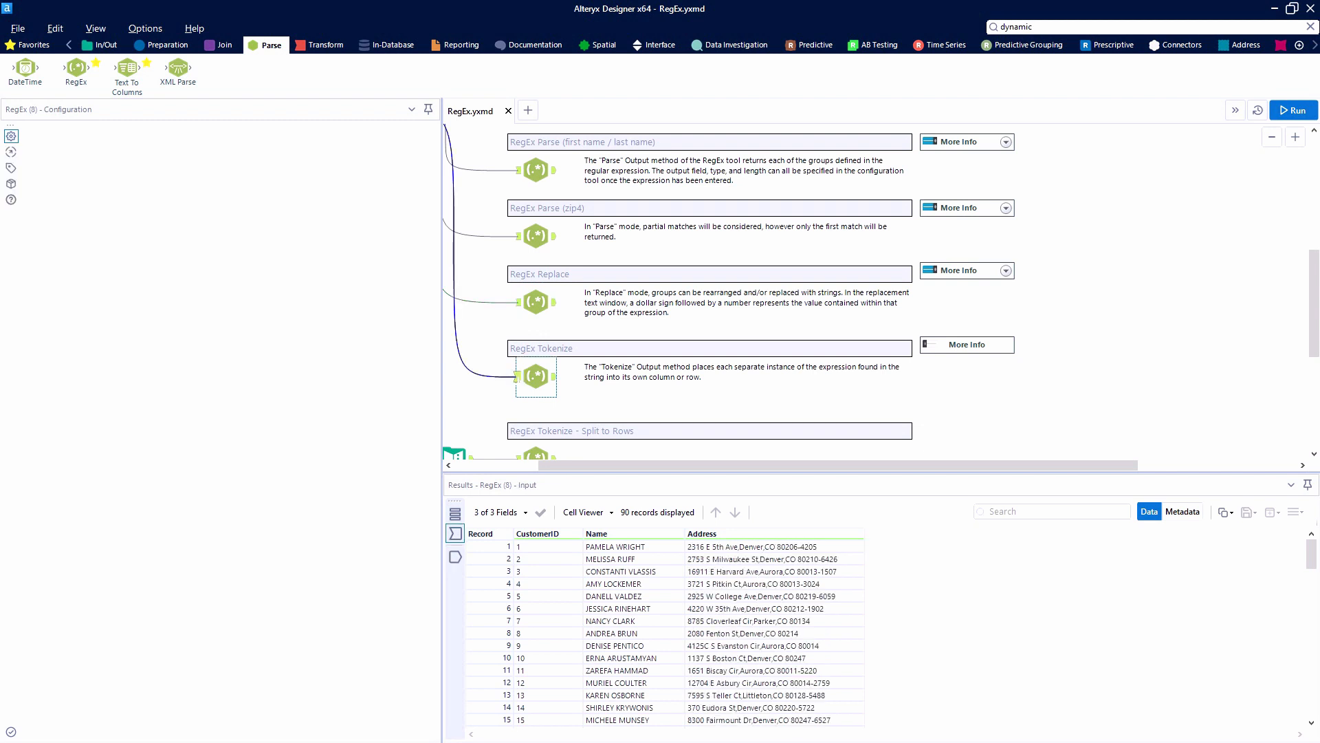
Select the Tokenize example splitting Address on [^,]+ and show its Address1-3 output.
{"action": "left_click", "coordinate": [535, 377]}
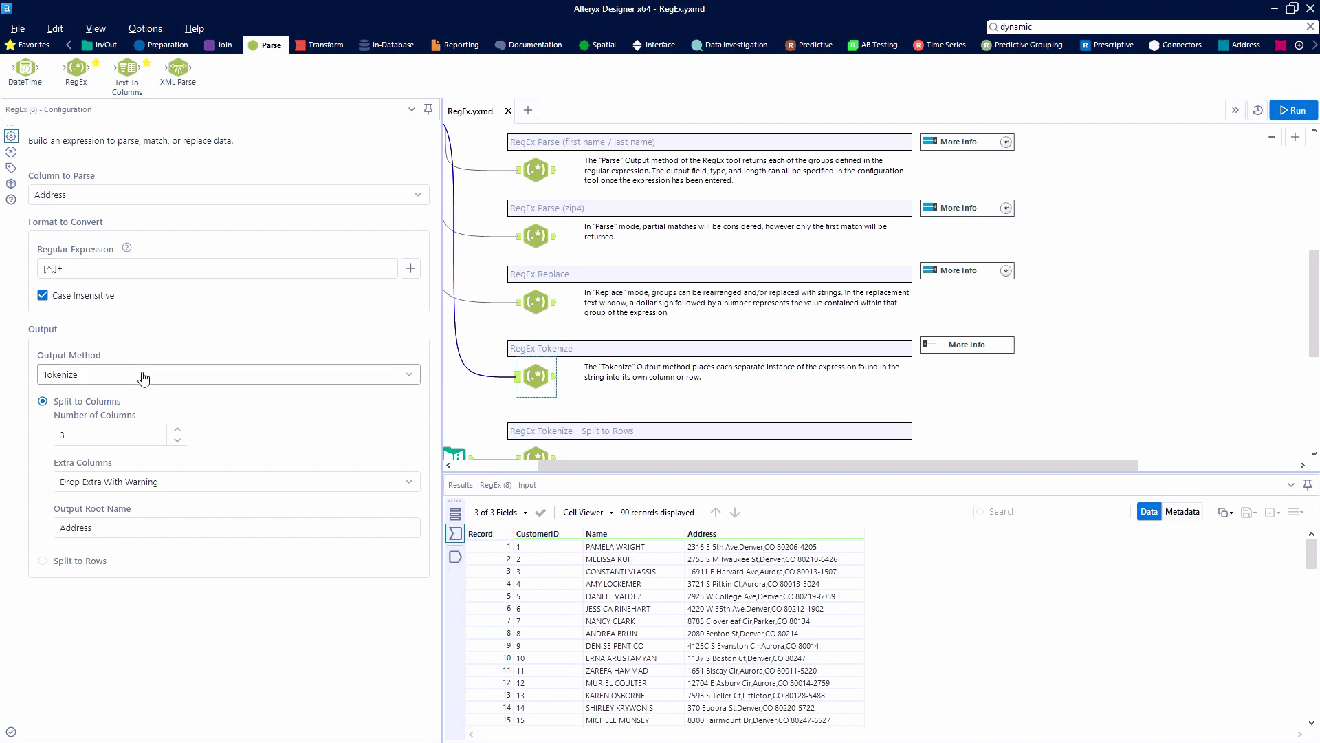
{"action": "mouse_move", "coordinate": [237, 446]}
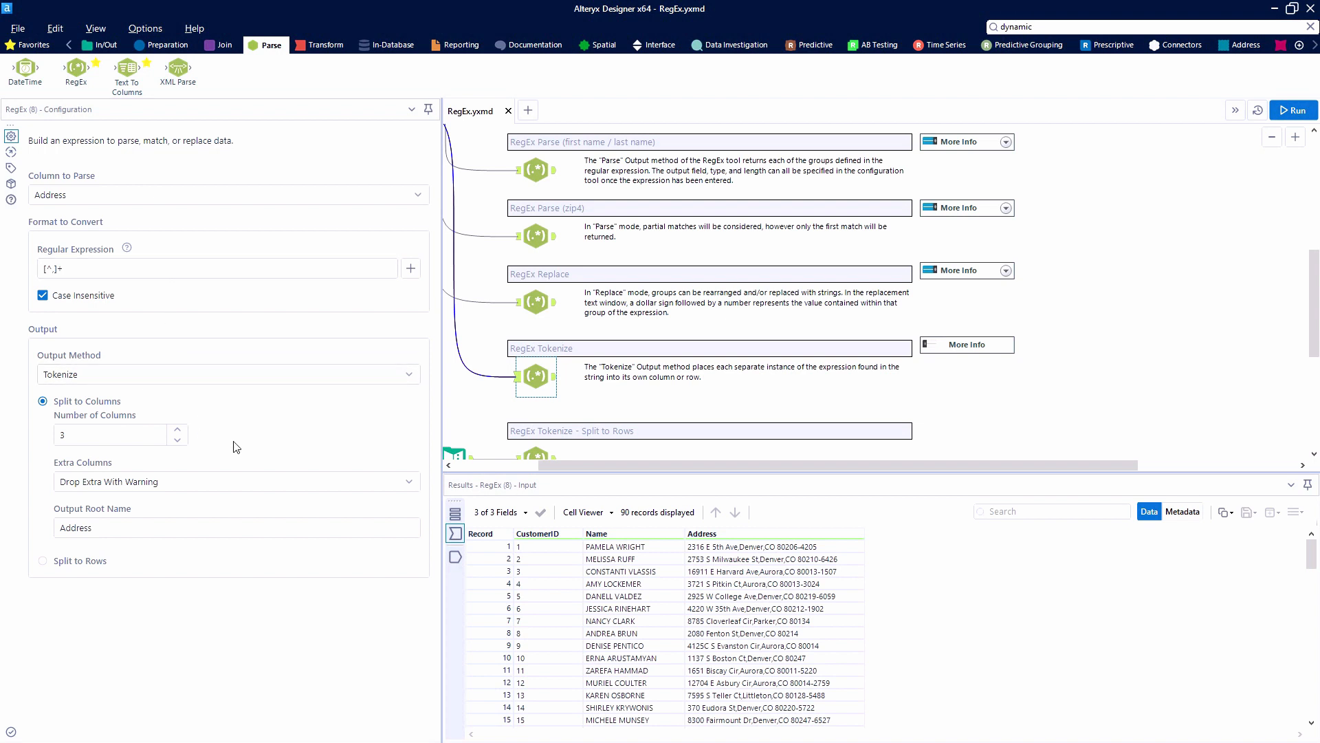
{"action": "mouse_move", "coordinate": [242, 460]}
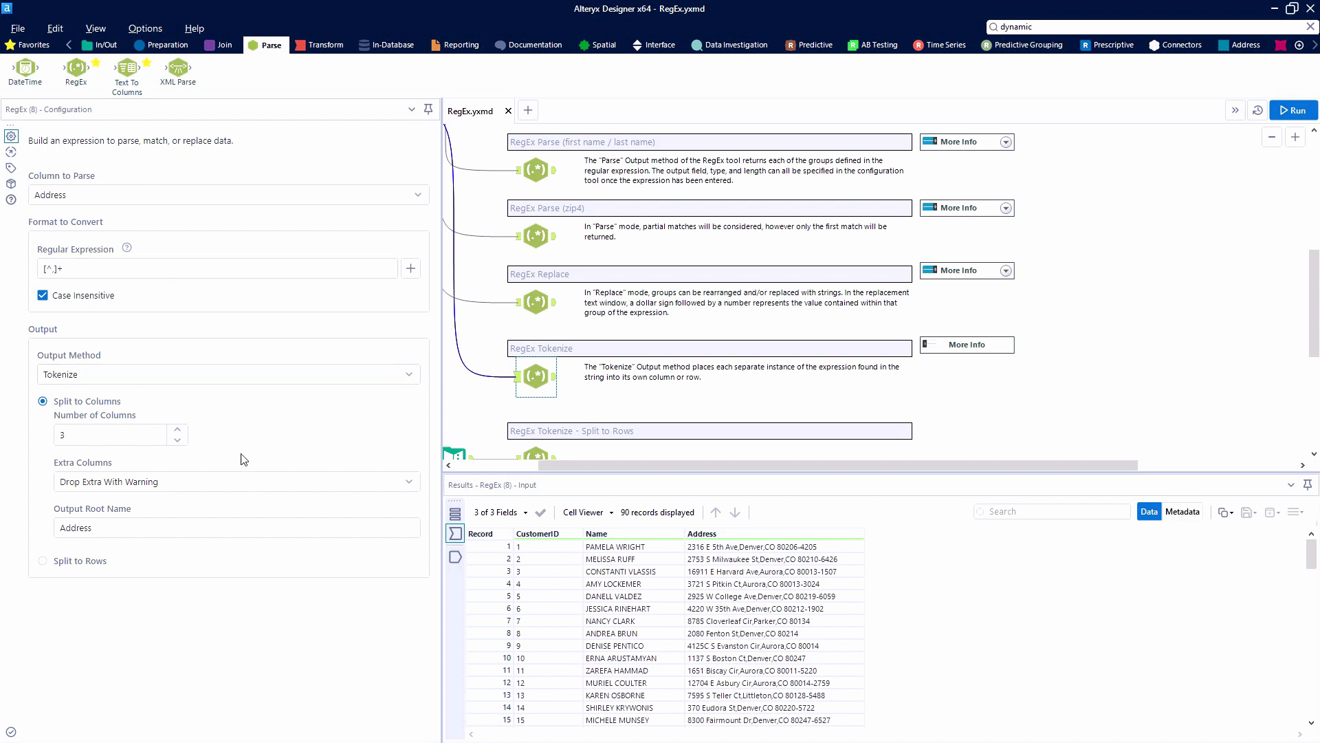
{"action": "left_click", "coordinate": [1294, 110]}
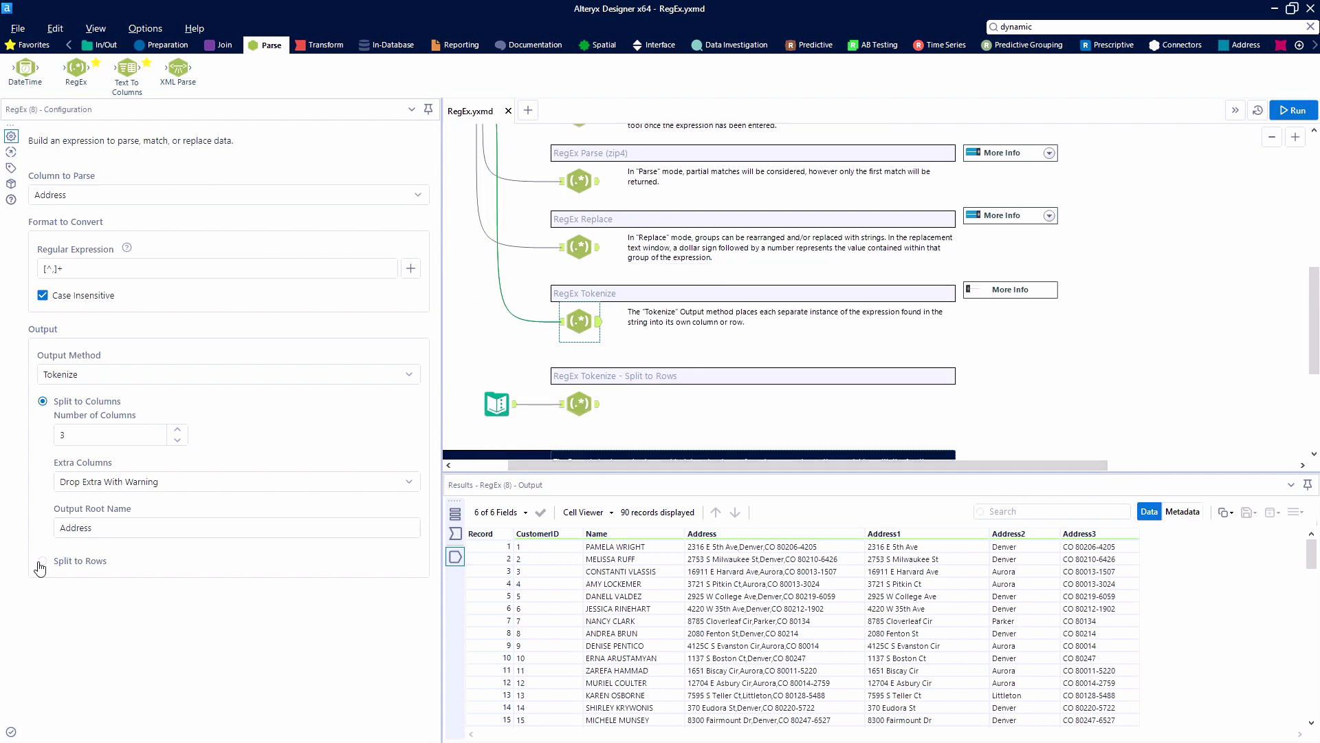
View the manager/states input data and the split-to-rows tokenize on \w\w.
{"action": "left_click", "coordinate": [43, 561]}
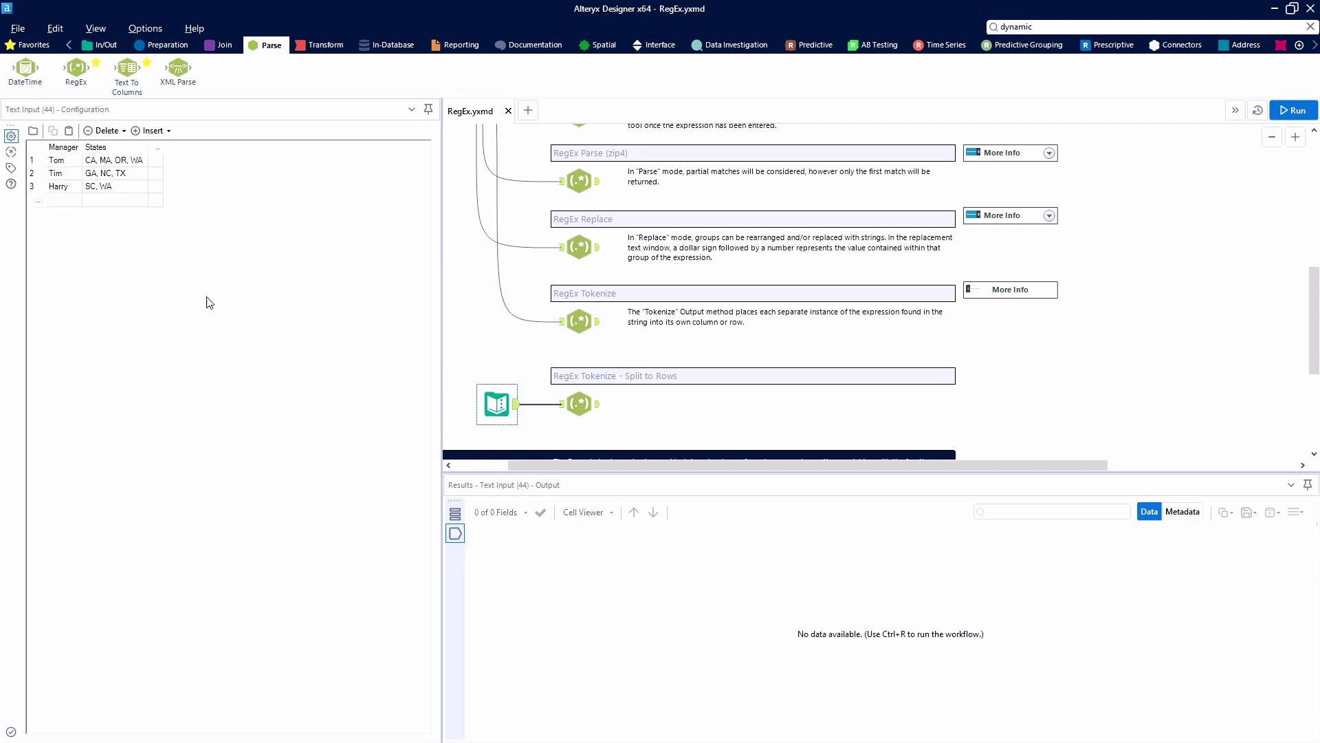
{"action": "mouse_move", "coordinate": [88, 187]}
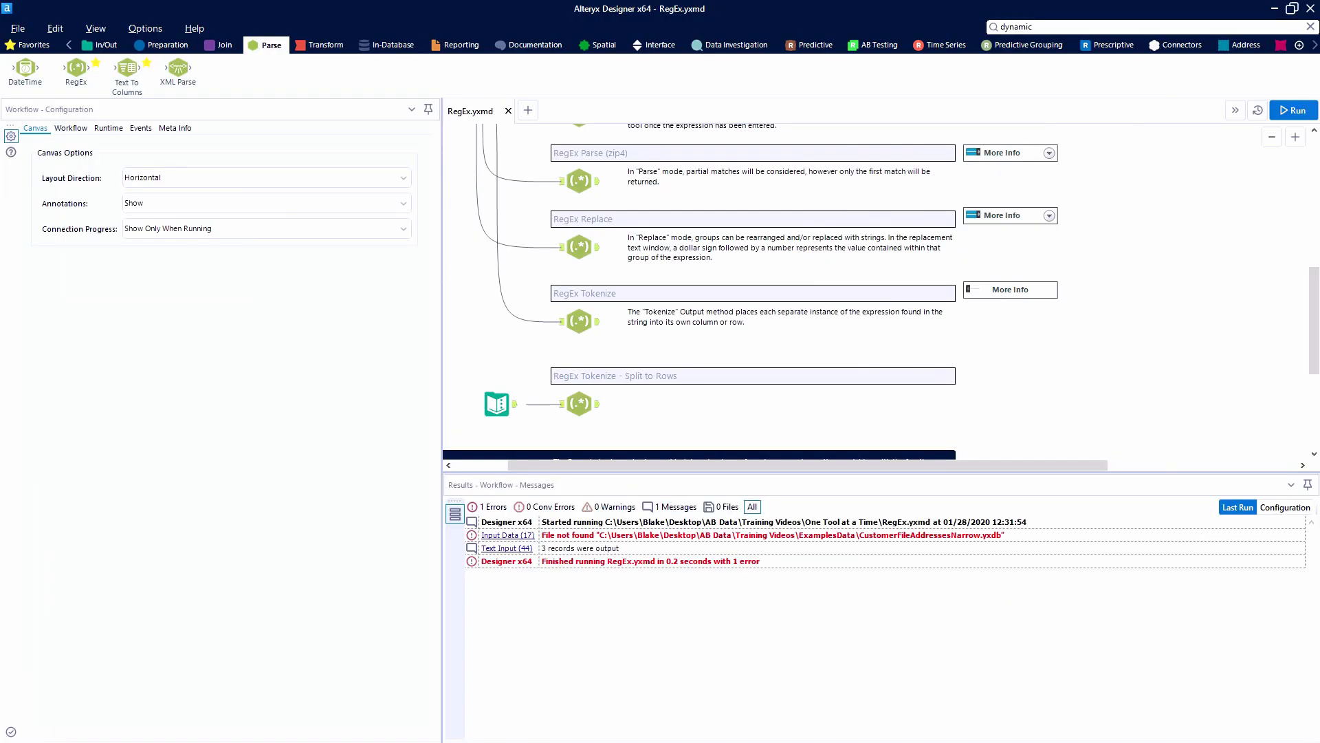
{"action": "left_click", "coordinate": [497, 403]}
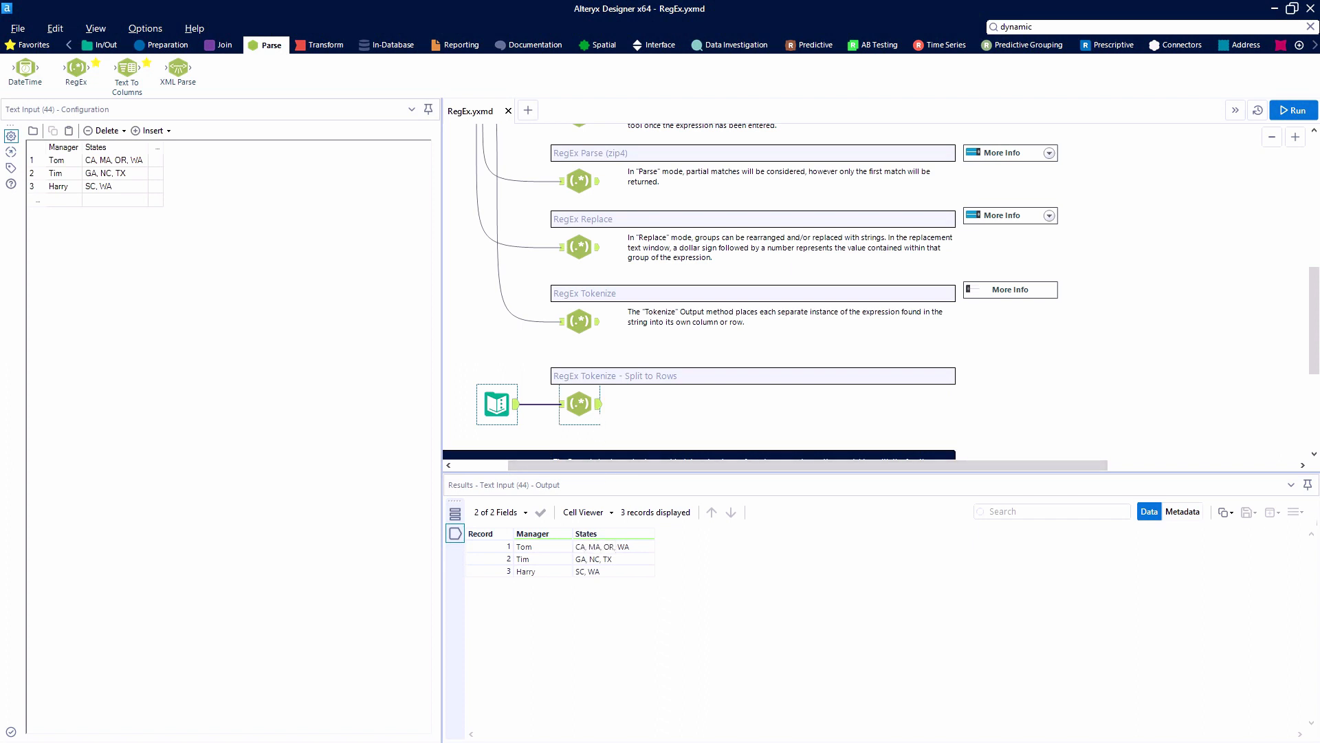
{"action": "mouse_move", "coordinate": [579, 403]}
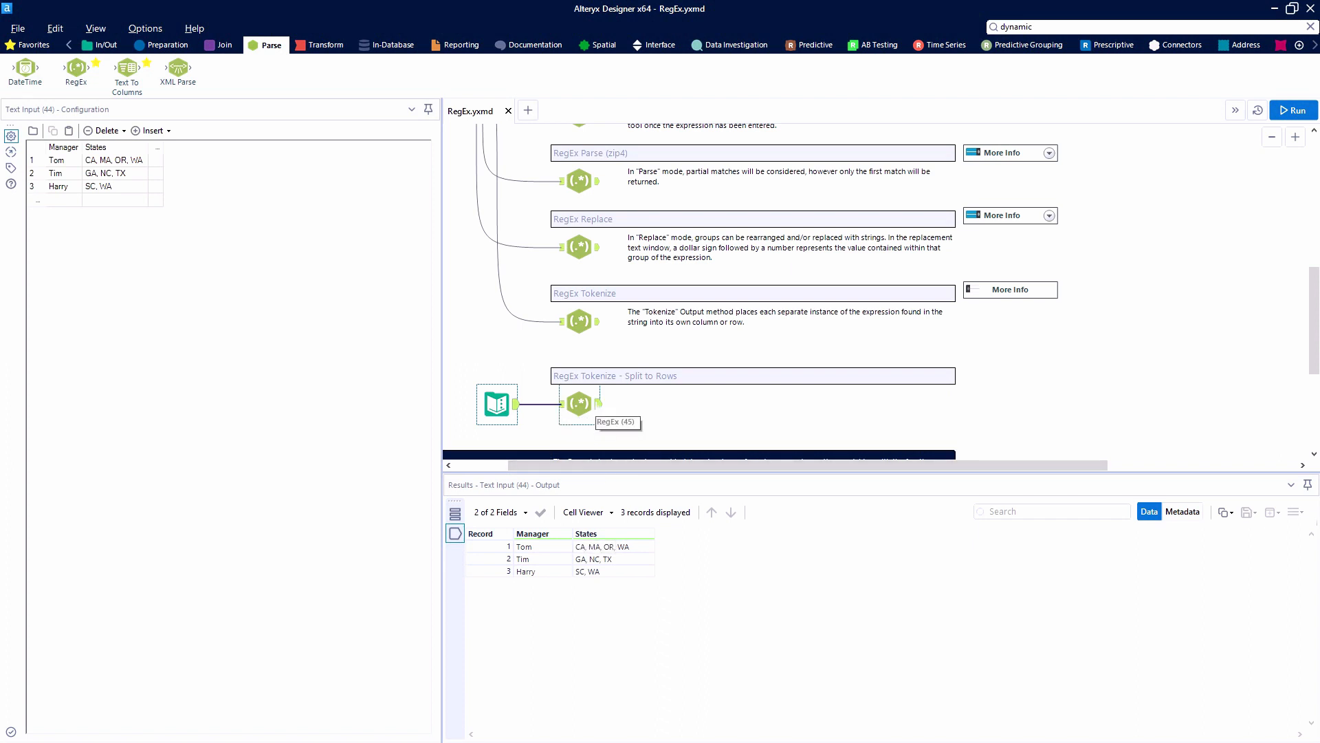
{"action": "left_click", "coordinate": [579, 403]}
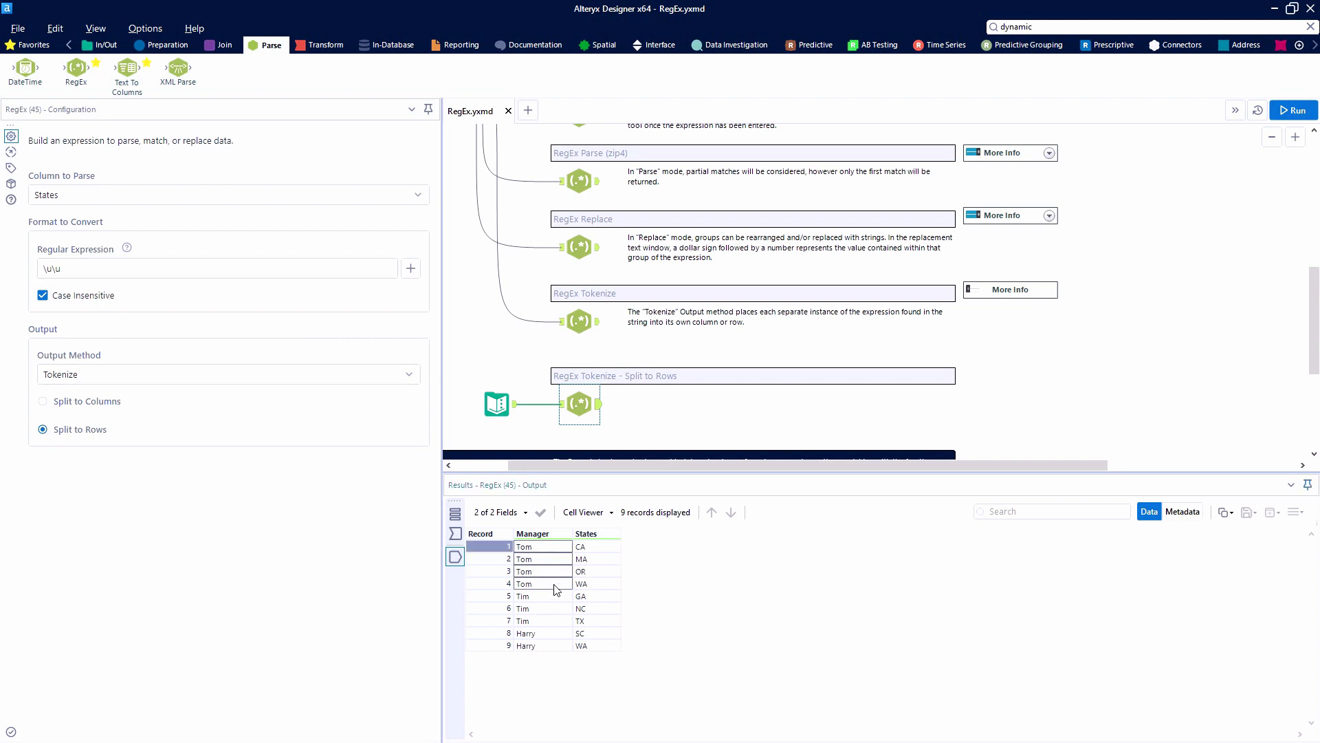
Add a Summarize tool after RegEx (45) grouping by Manager with a Count of Manager.
{"action": "left_click", "coordinate": [523, 595]}
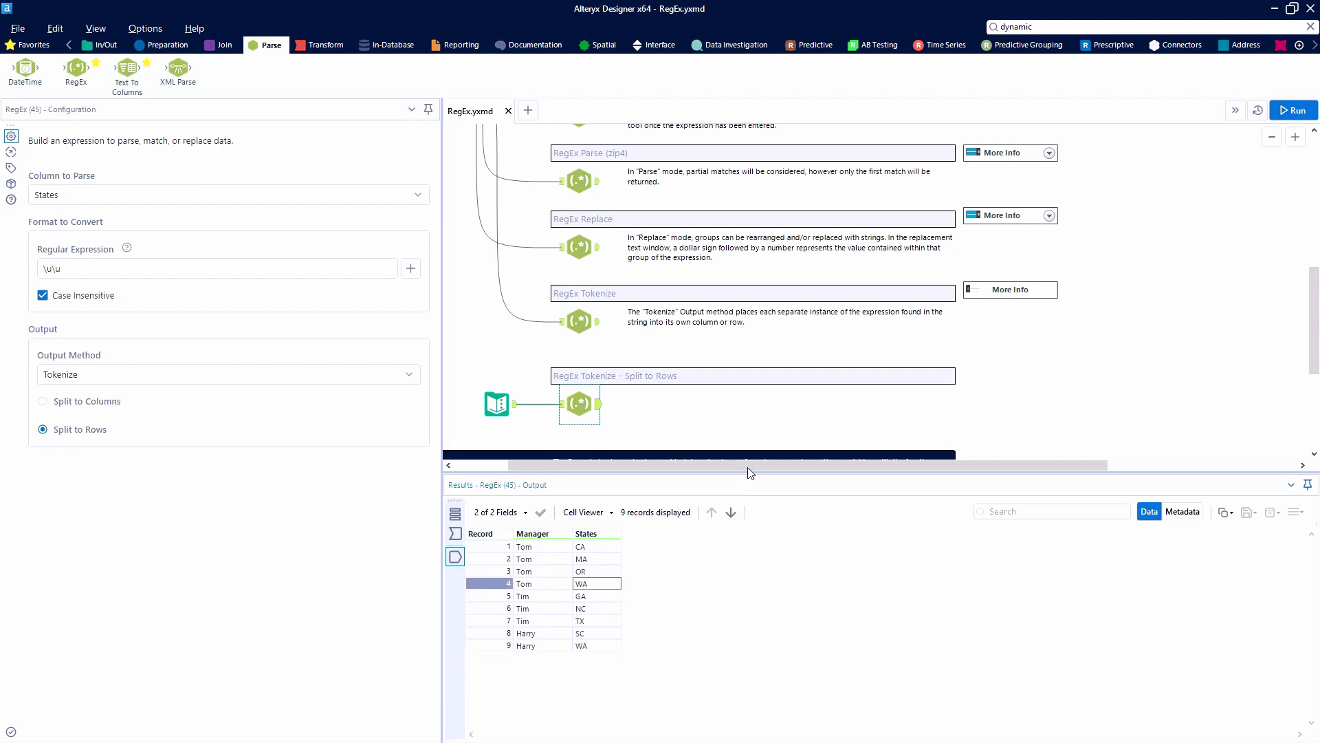
{"action": "left_click", "coordinate": [324, 44]}
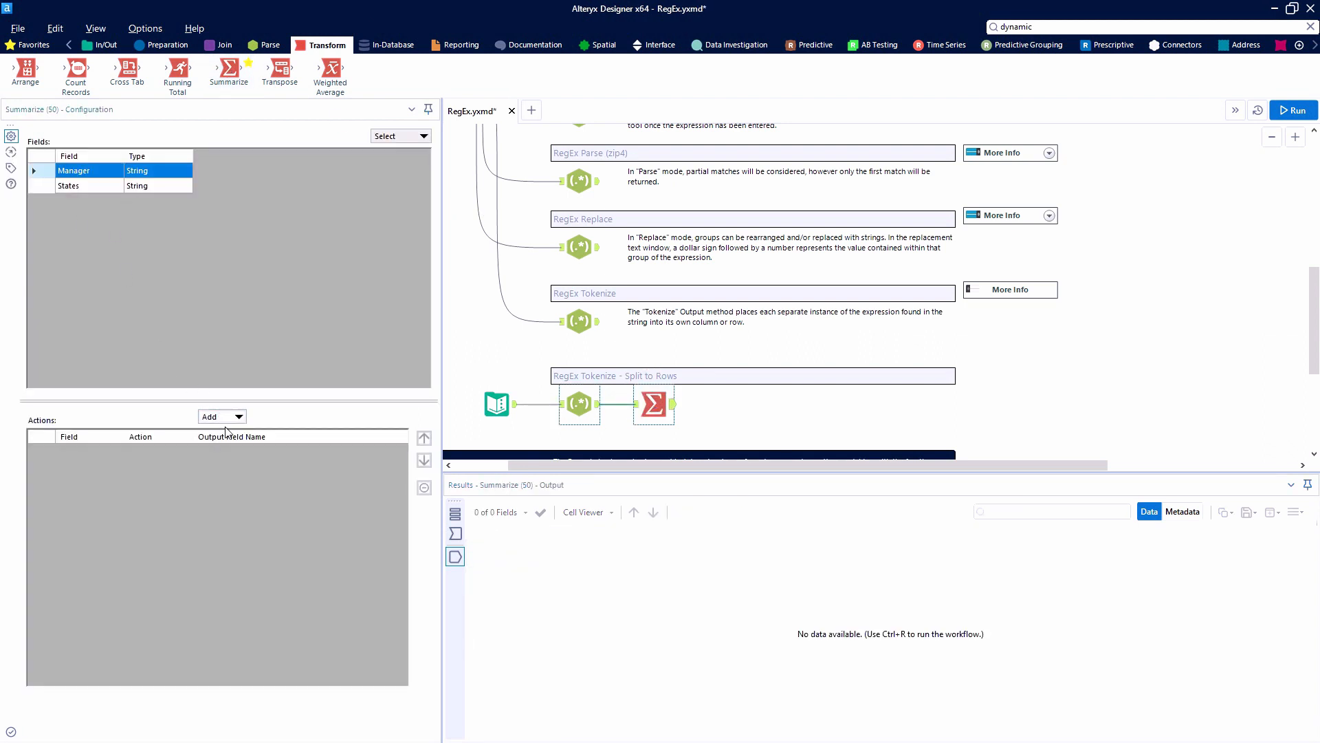
{"action": "left_click", "coordinate": [216, 415]}
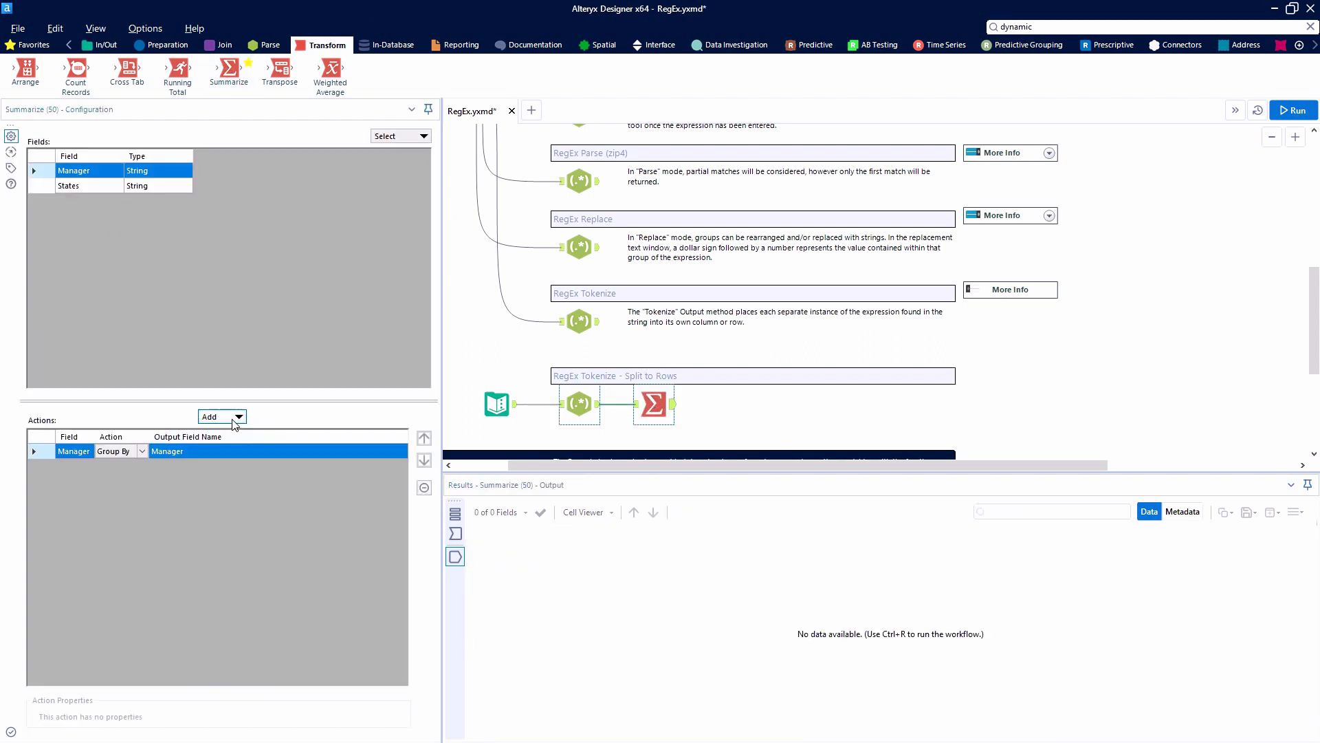
{"action": "left_click", "coordinate": [216, 415]}
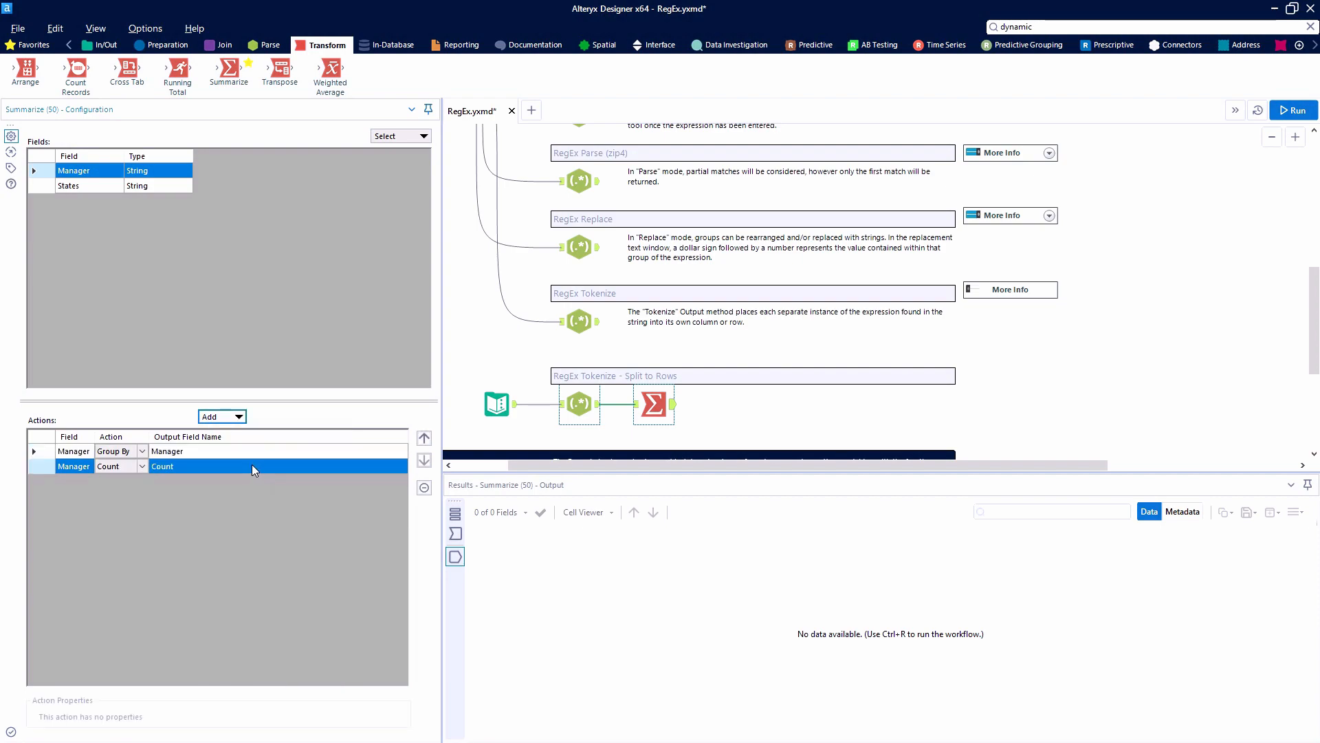